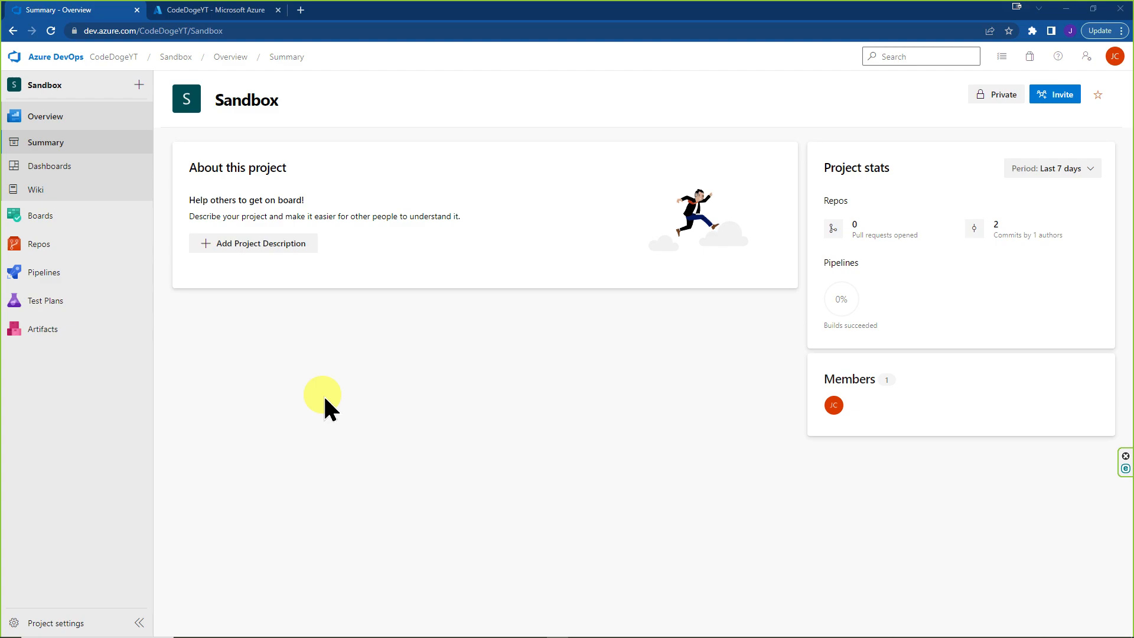
mouse_move(83, 621)
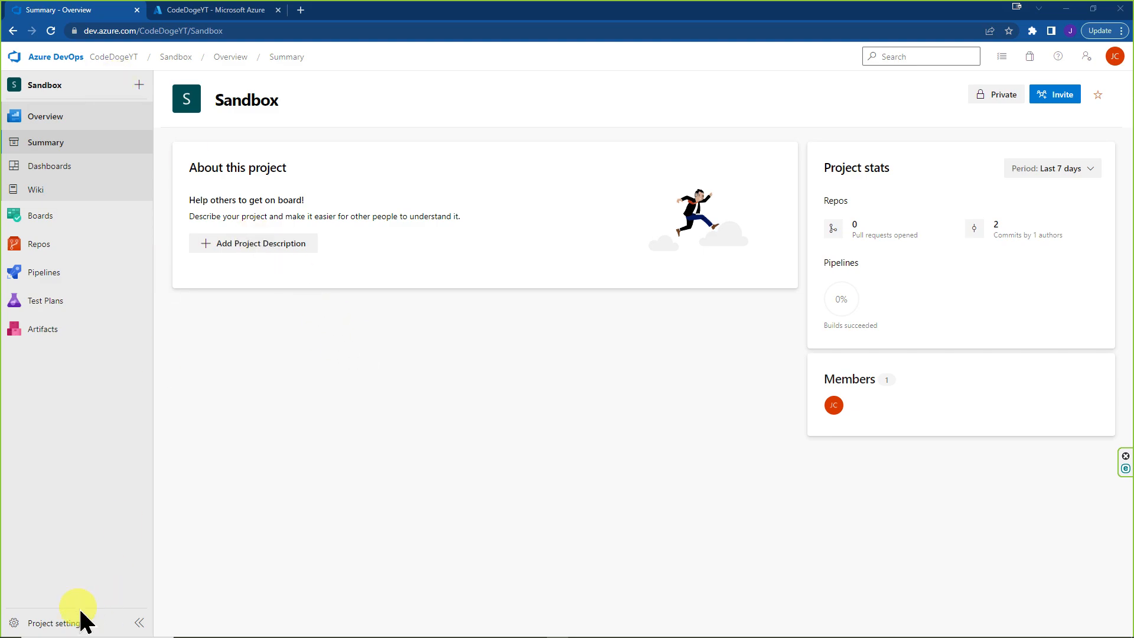
Step: Start a new service connection in the Sandbox project and browse the connection types
left_click(52, 622)
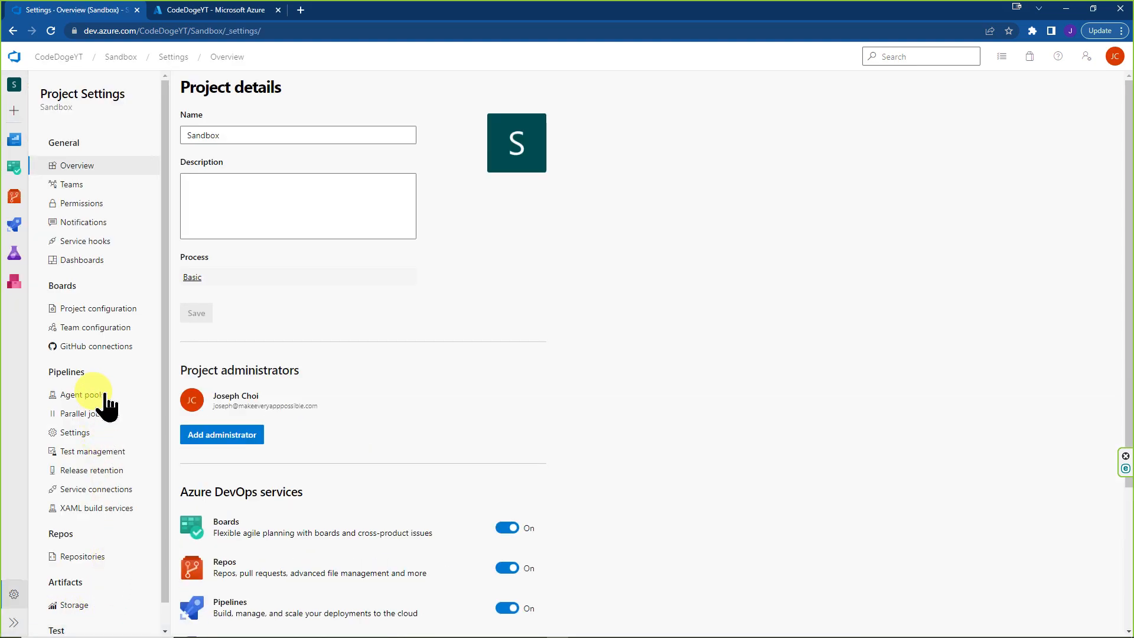
left_click(96, 489)
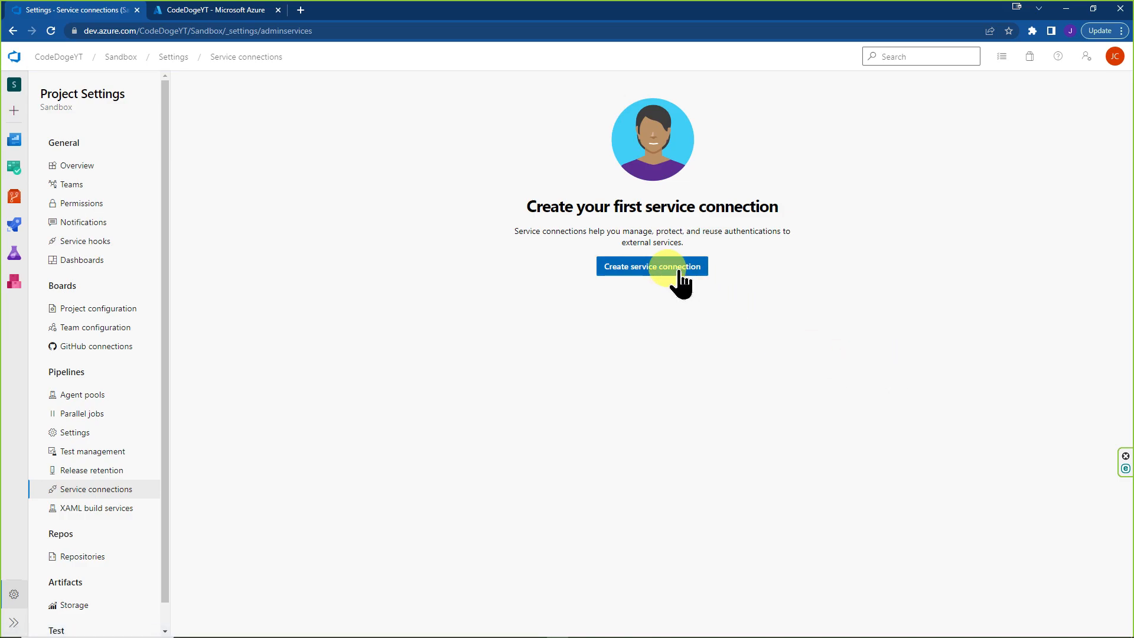
left_click(650, 266)
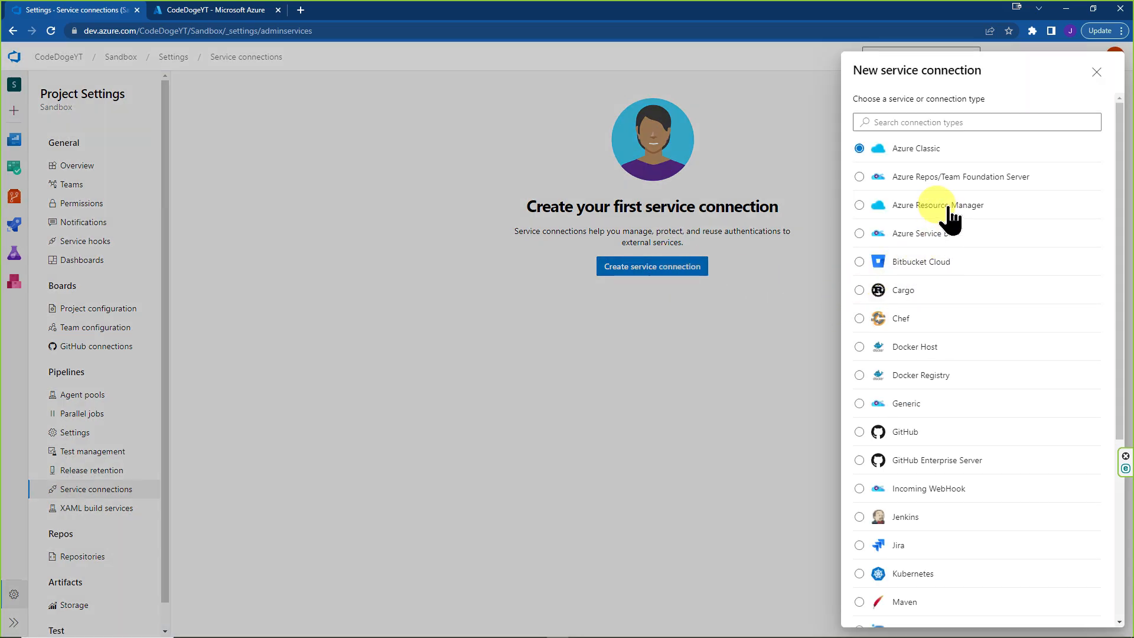
scroll("down", 3)
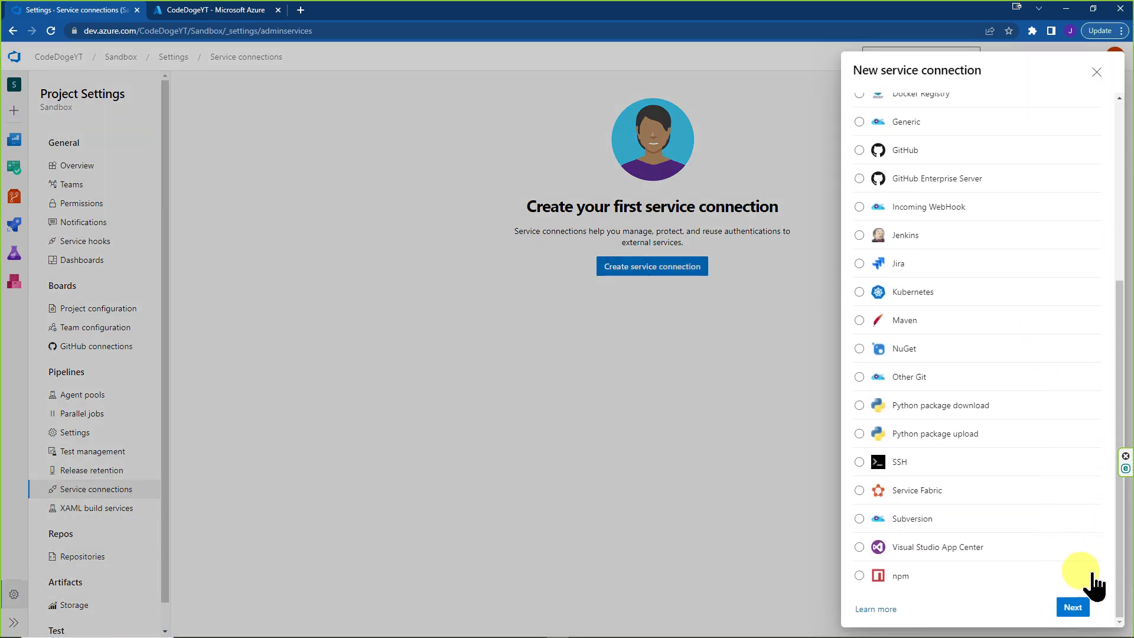
Step: Choose Azure Resource Manager and reach its authentication methods
left_click(1072, 606)
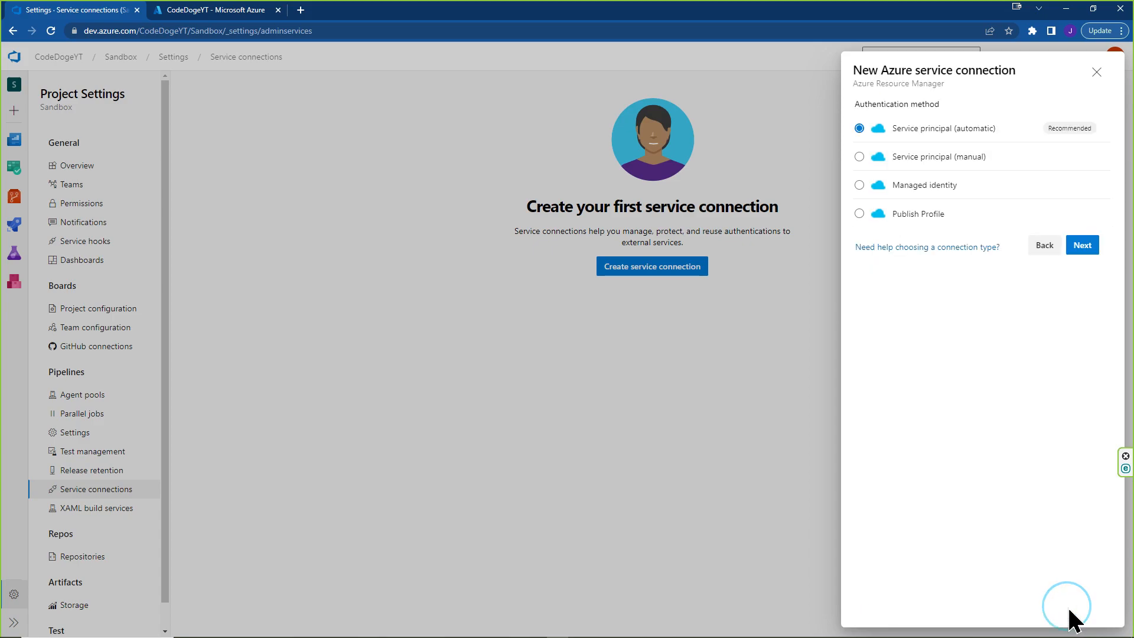
mouse_move(1005, 141)
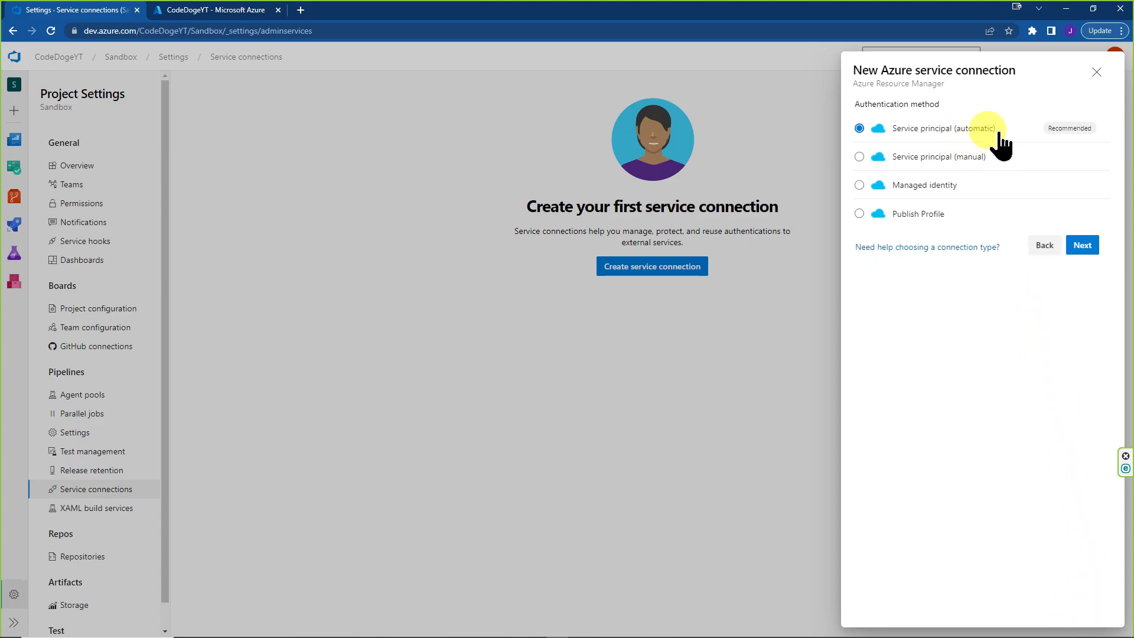
mouse_move(1004, 138)
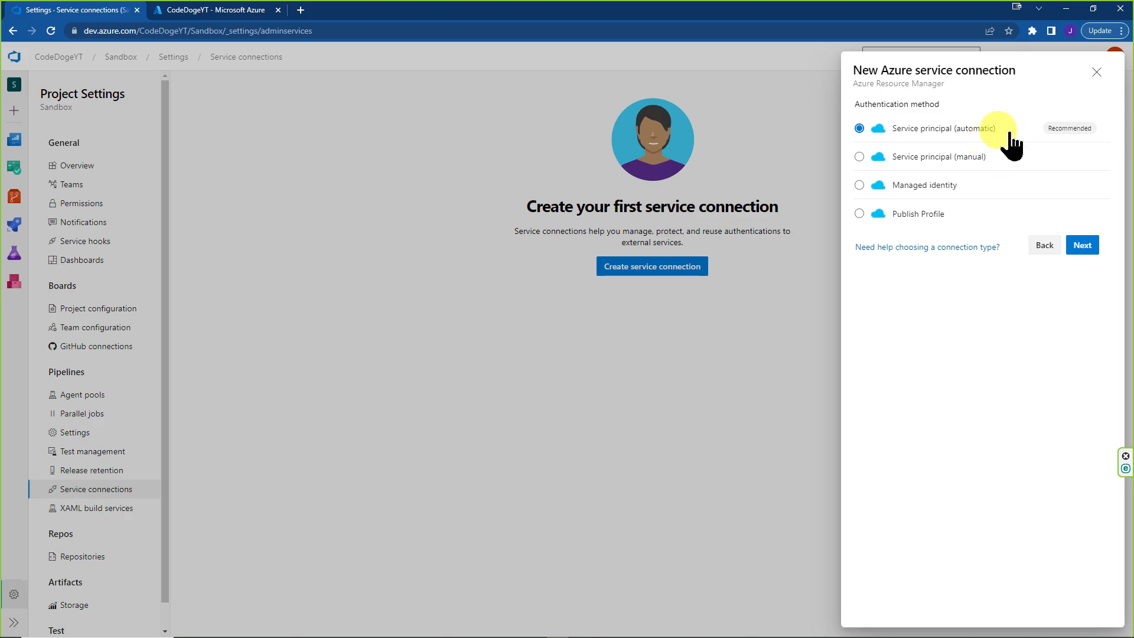
mouse_move(1037, 149)
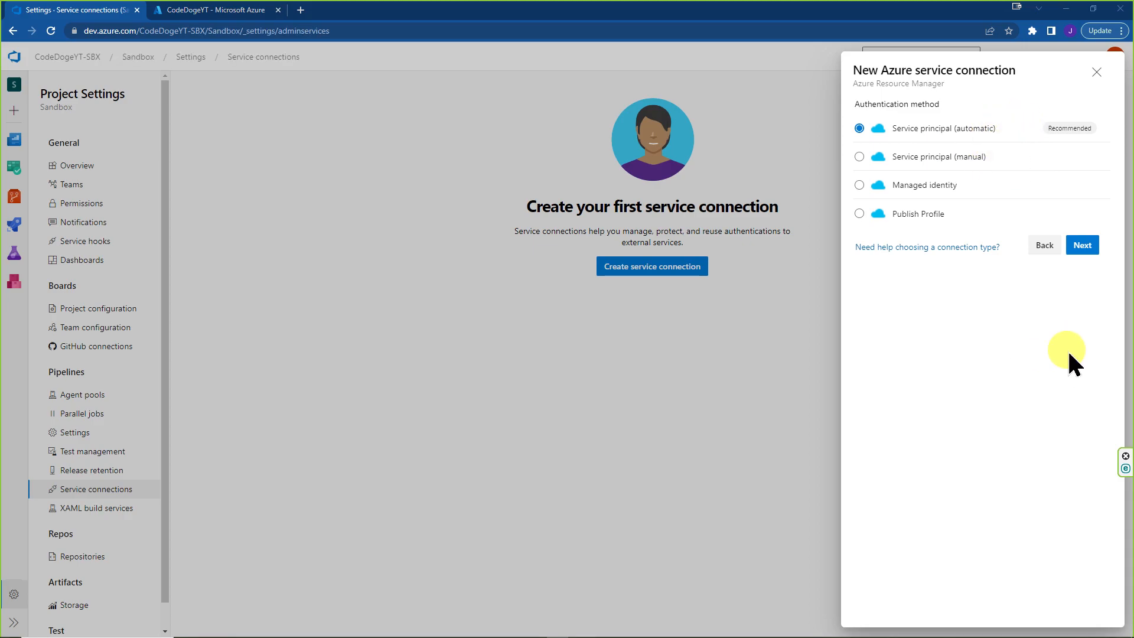
mouse_move(1077, 152)
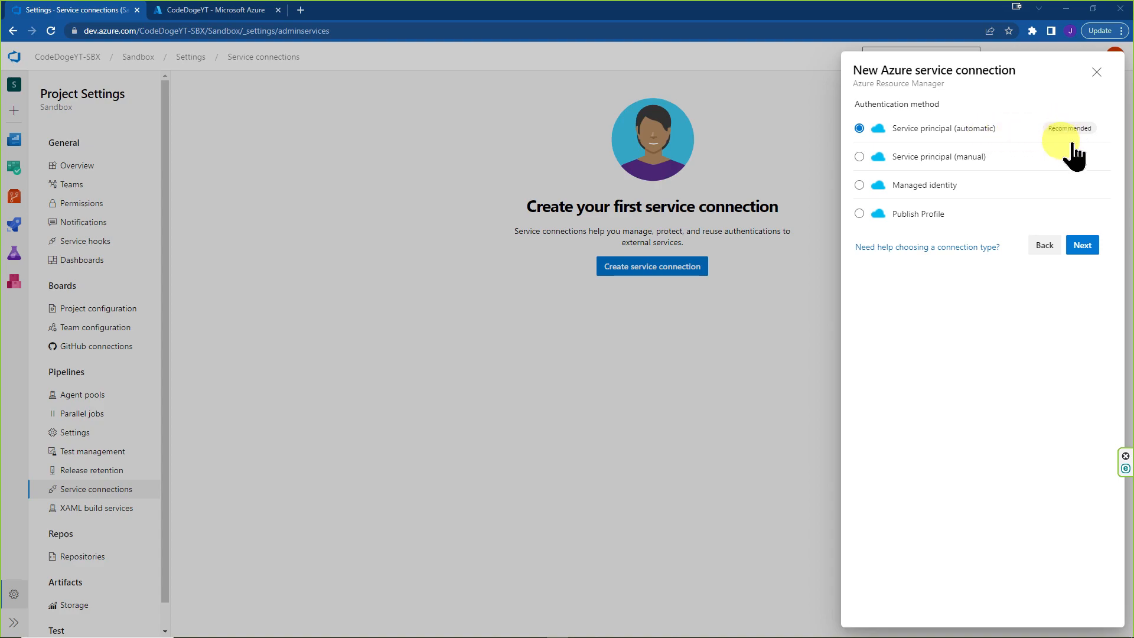
Step: Use an automatic service principal for resource group YoutubeRG01, name the connection YoutubeRG01, and grant all pipelines access
left_click(1082, 244)
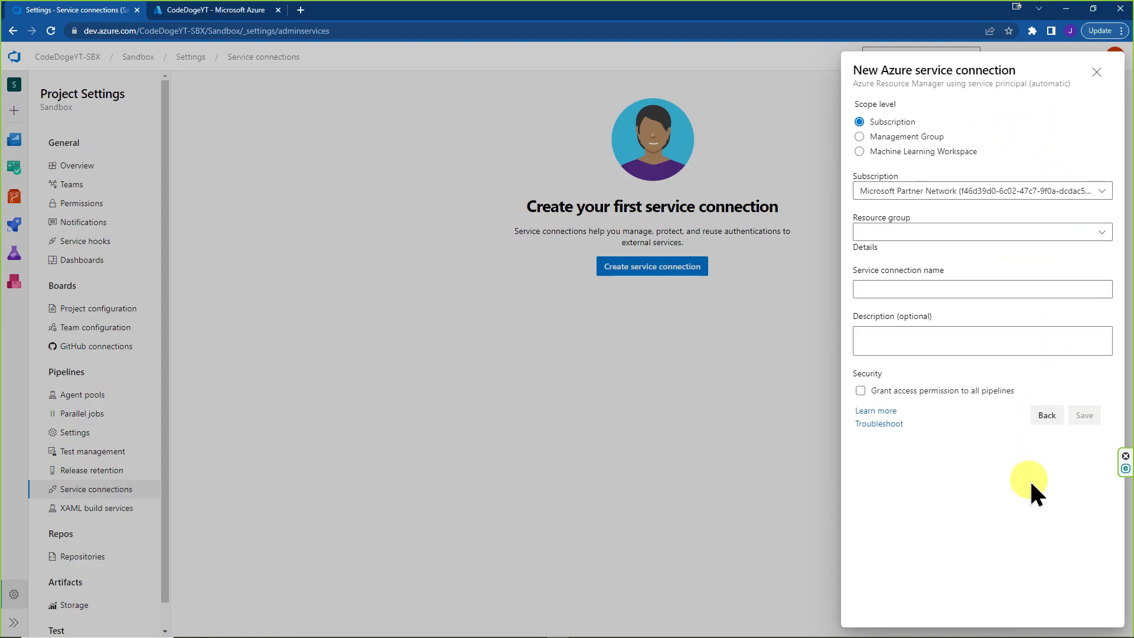
mouse_move(950, 473)
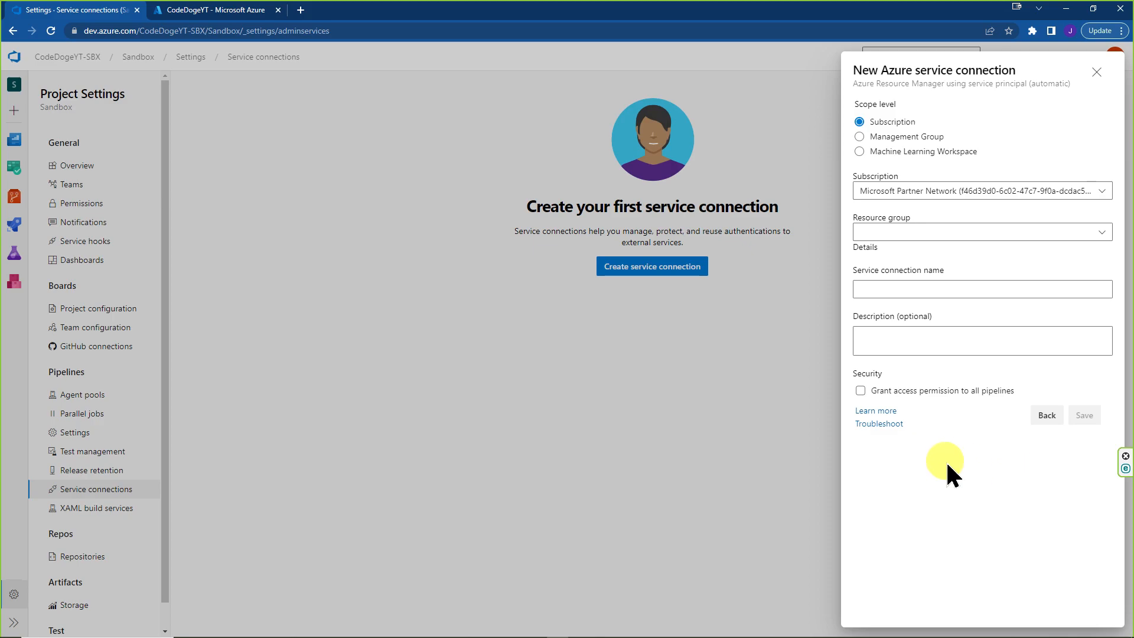
mouse_move(951, 130)
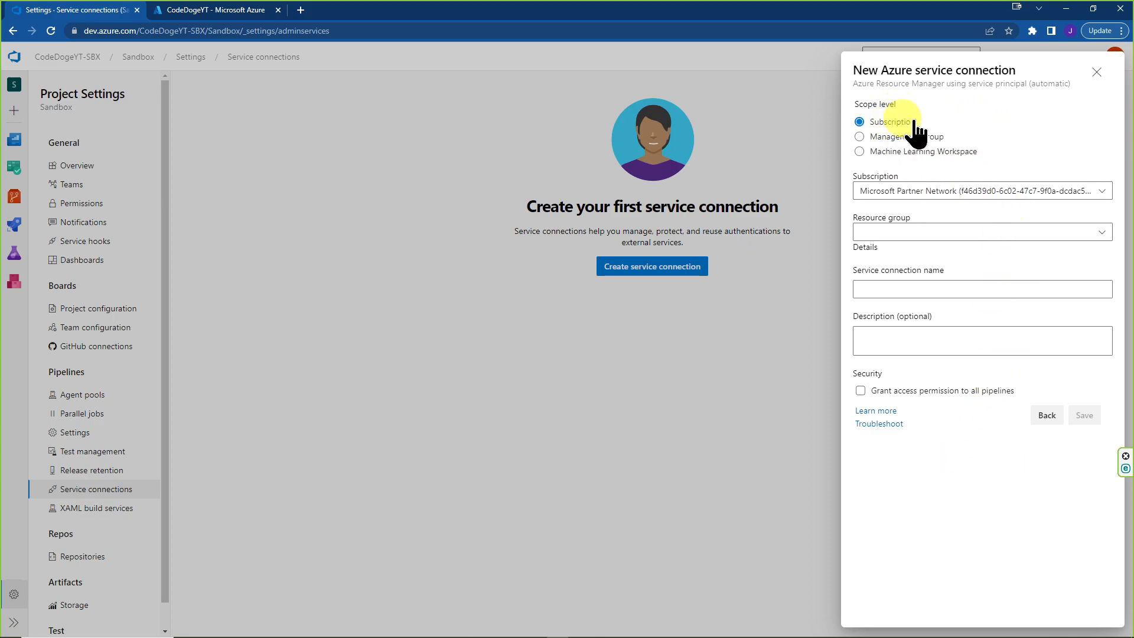
mouse_move(1027, 191)
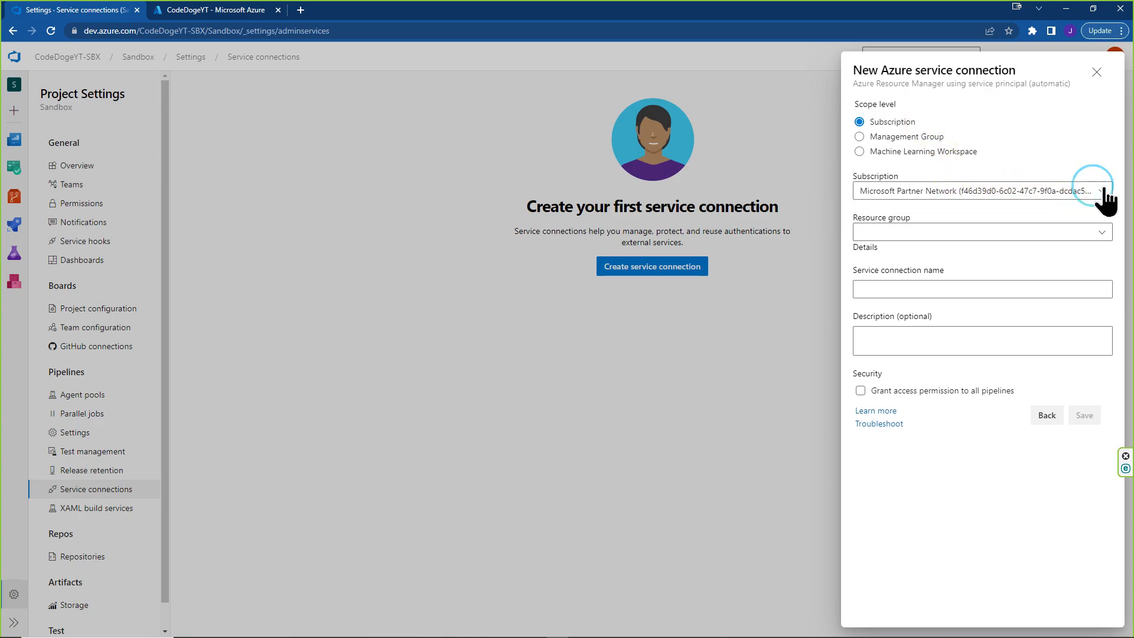
mouse_move(1106, 269)
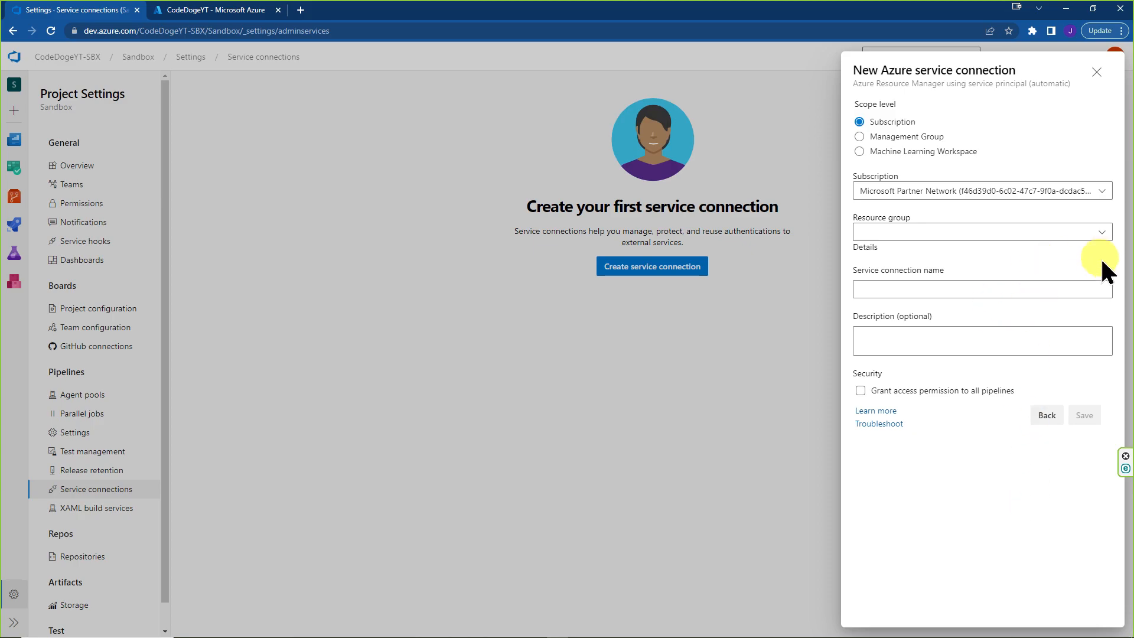
left_click(1102, 232)
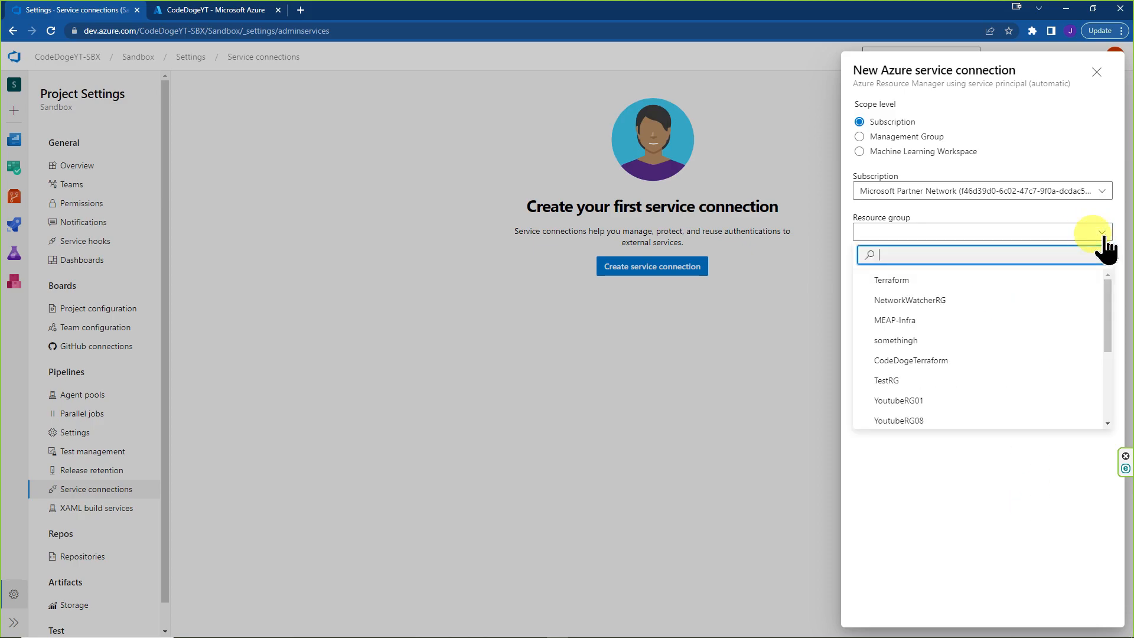
mouse_move(1055, 293)
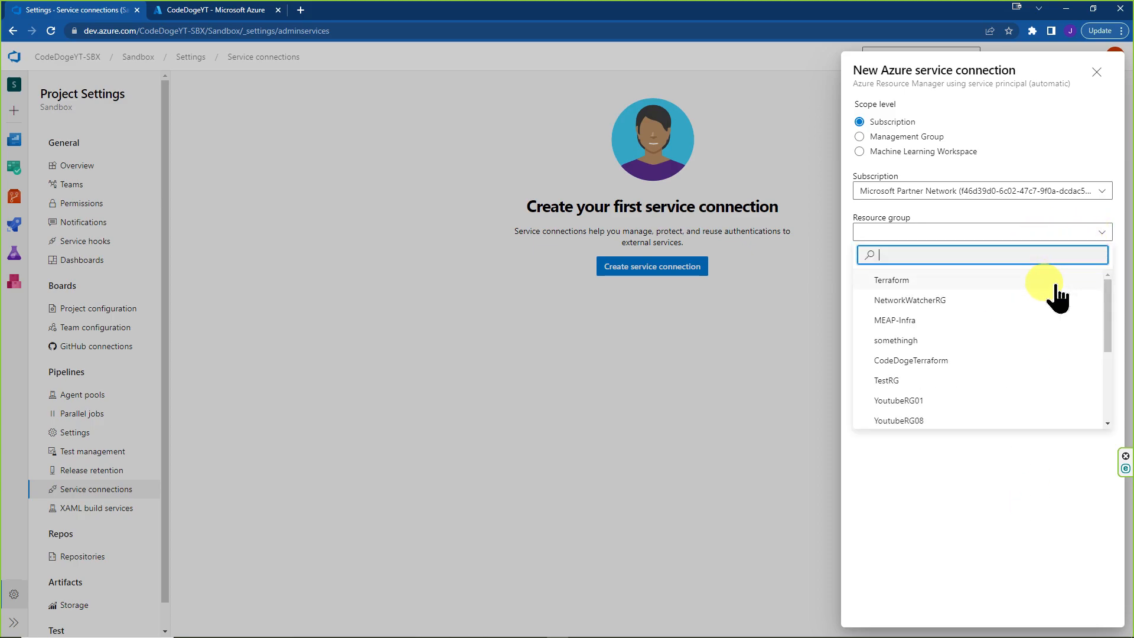
left_click(899, 399)
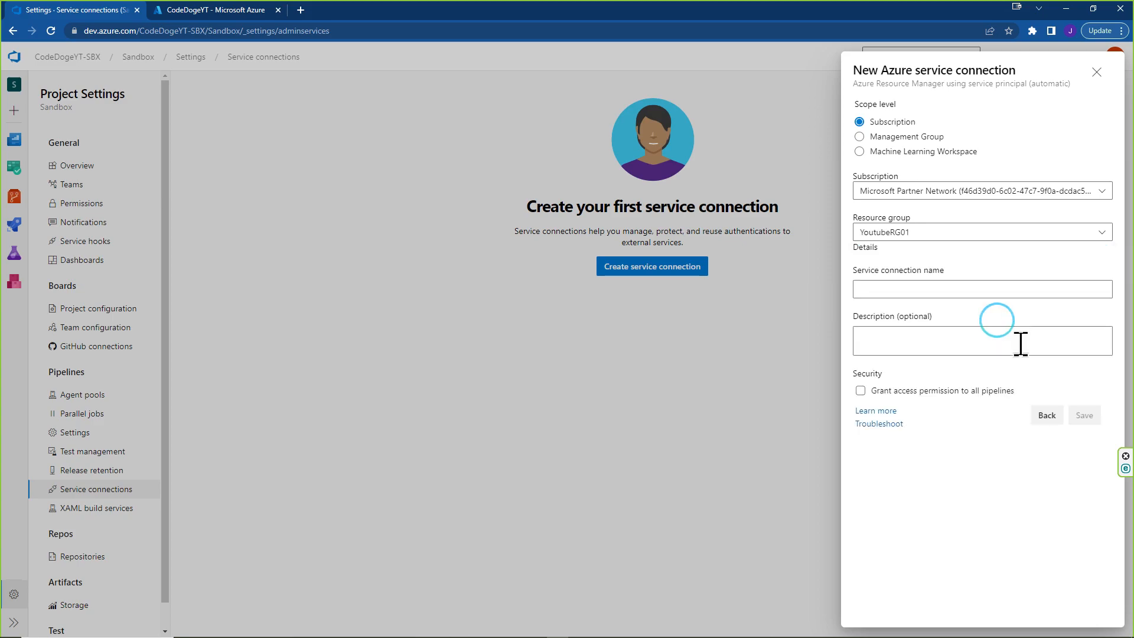
left_click(981, 289)
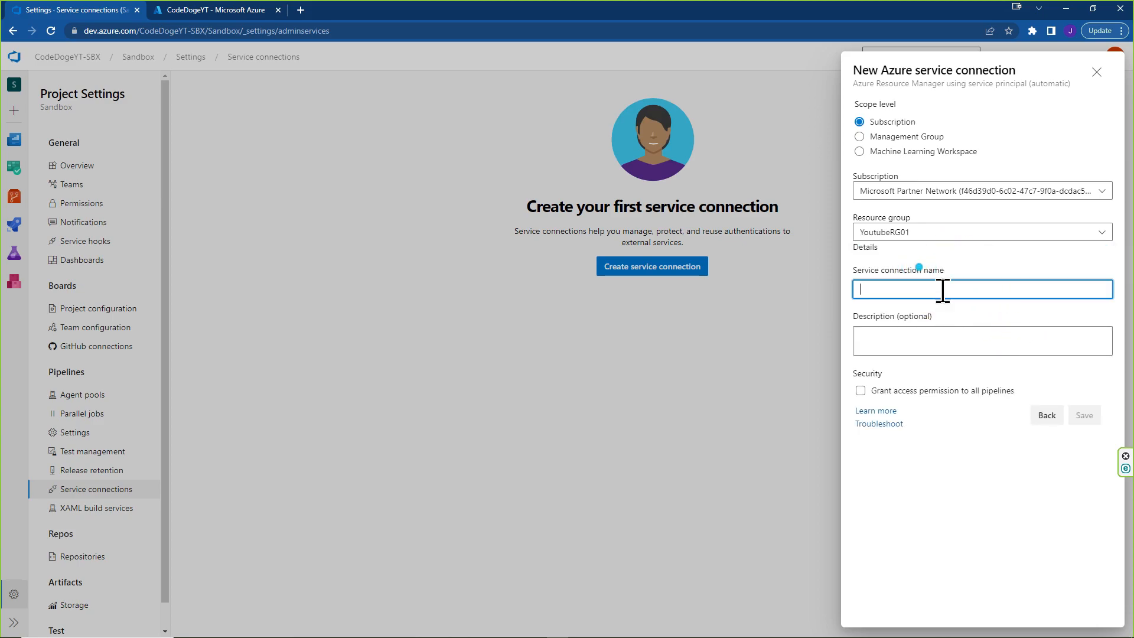
type("Youtube")
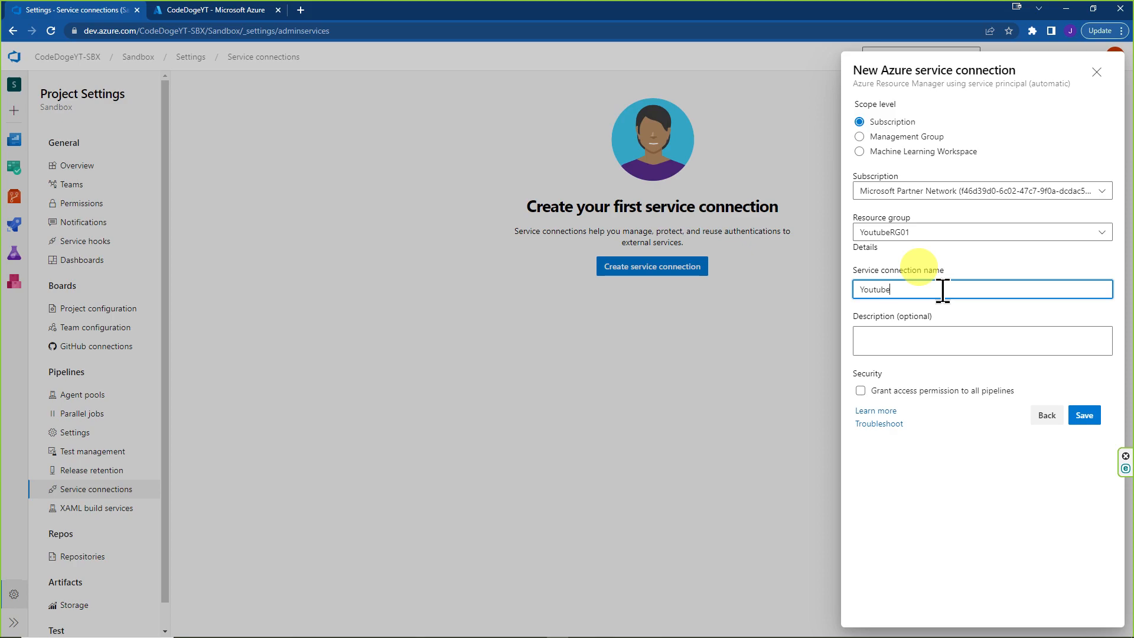
type("RG01")
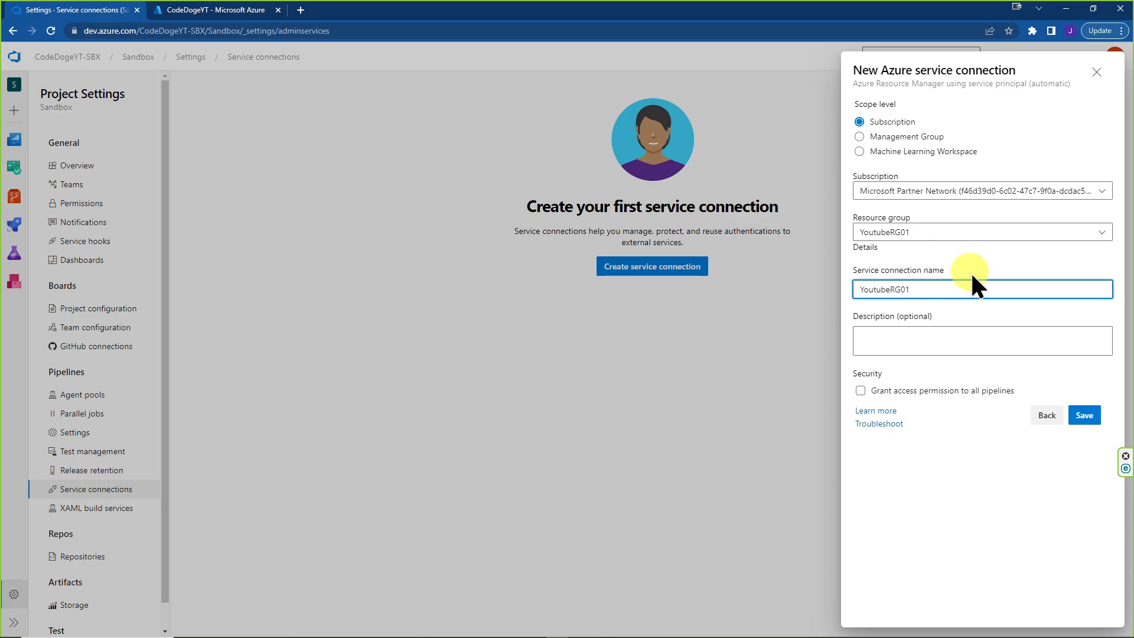
left_click(981, 341)
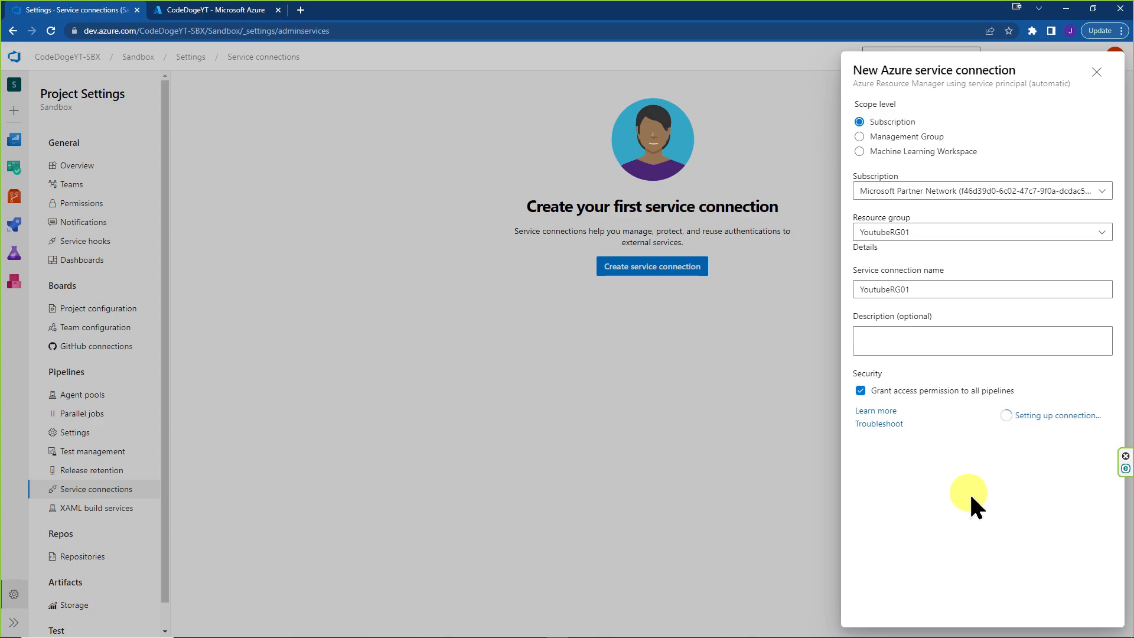
mouse_move(1053, 450)
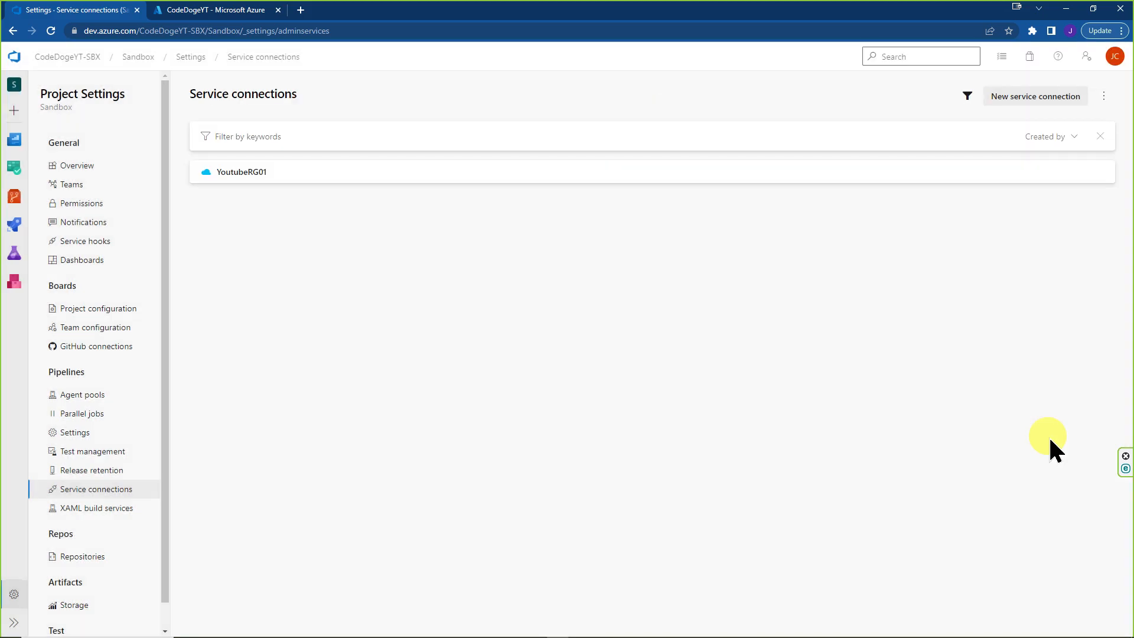
mouse_move(1043, 445)
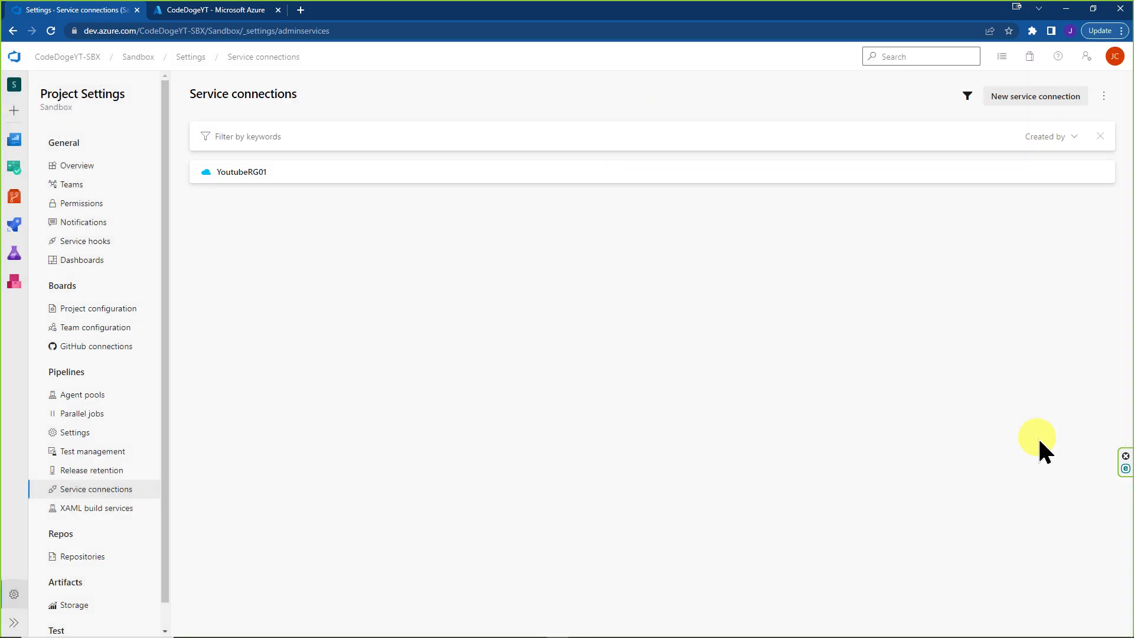
mouse_move(907, 397)
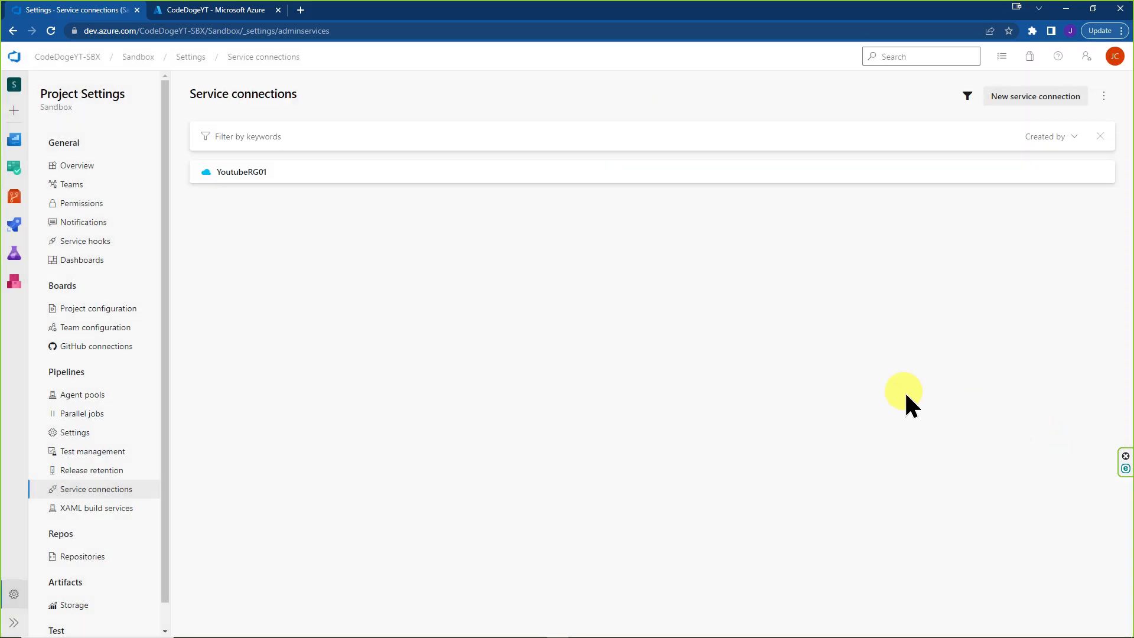
Step: Refresh Azure Portal's app registrations to show the new CodeDogeYT-SBX-Sandbox app
left_click(210, 10)
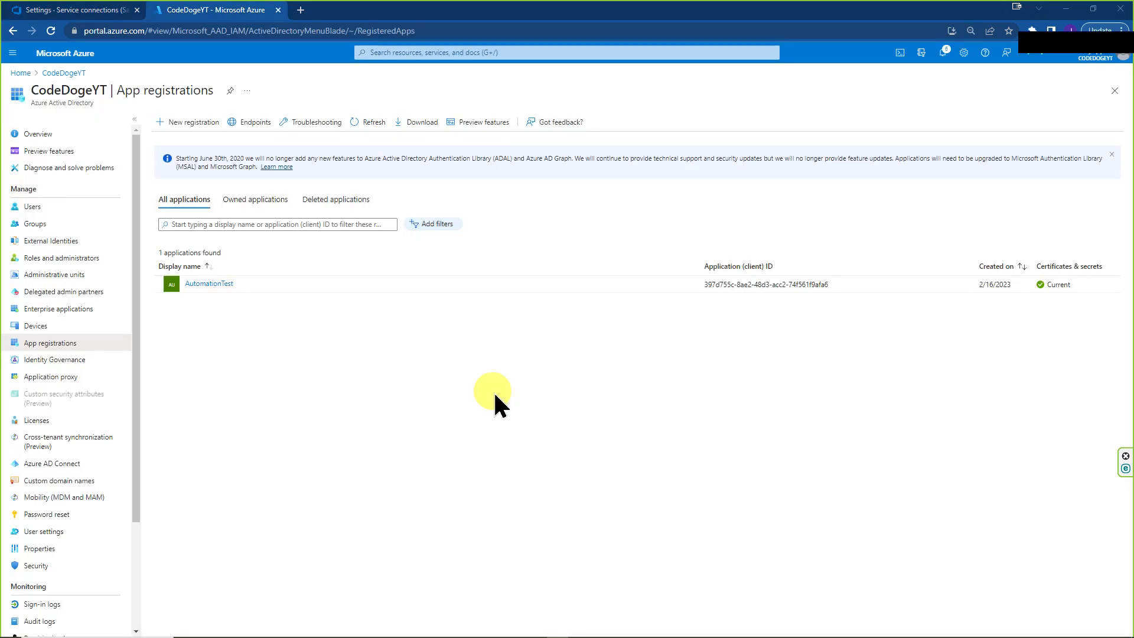
mouse_move(464, 365)
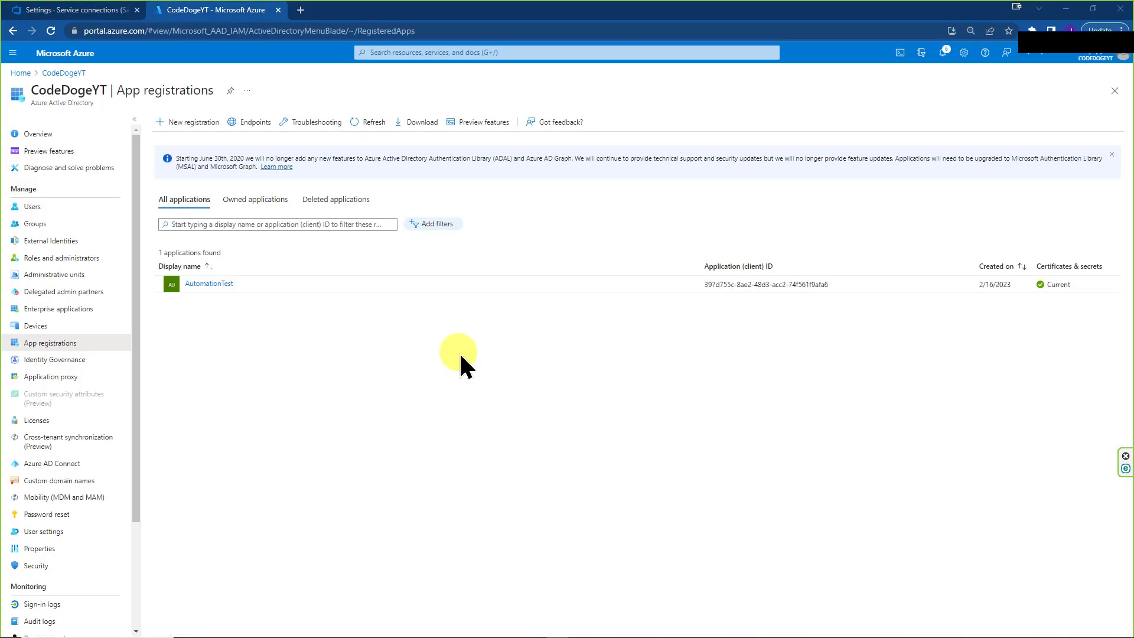
mouse_move(750, 320)
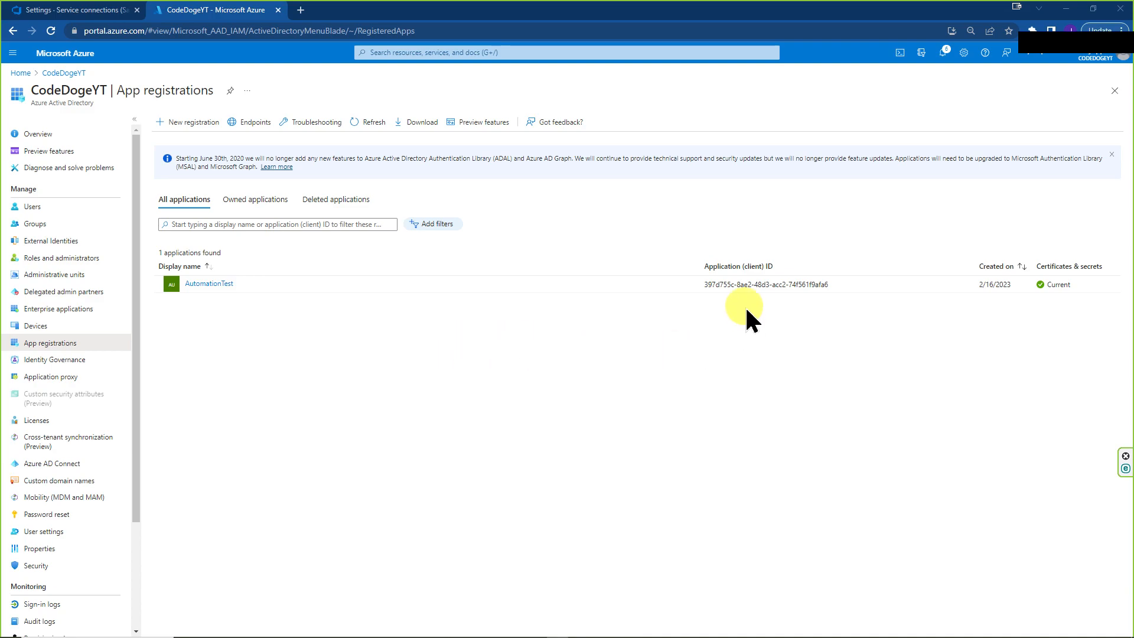
mouse_move(352, 205)
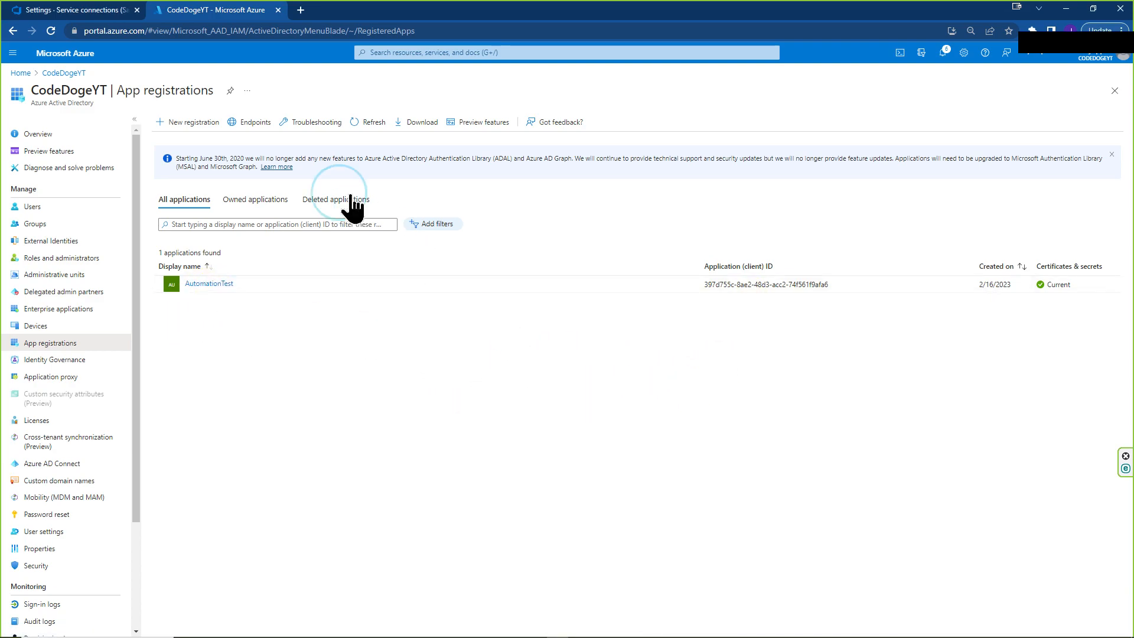
left_click(373, 122)
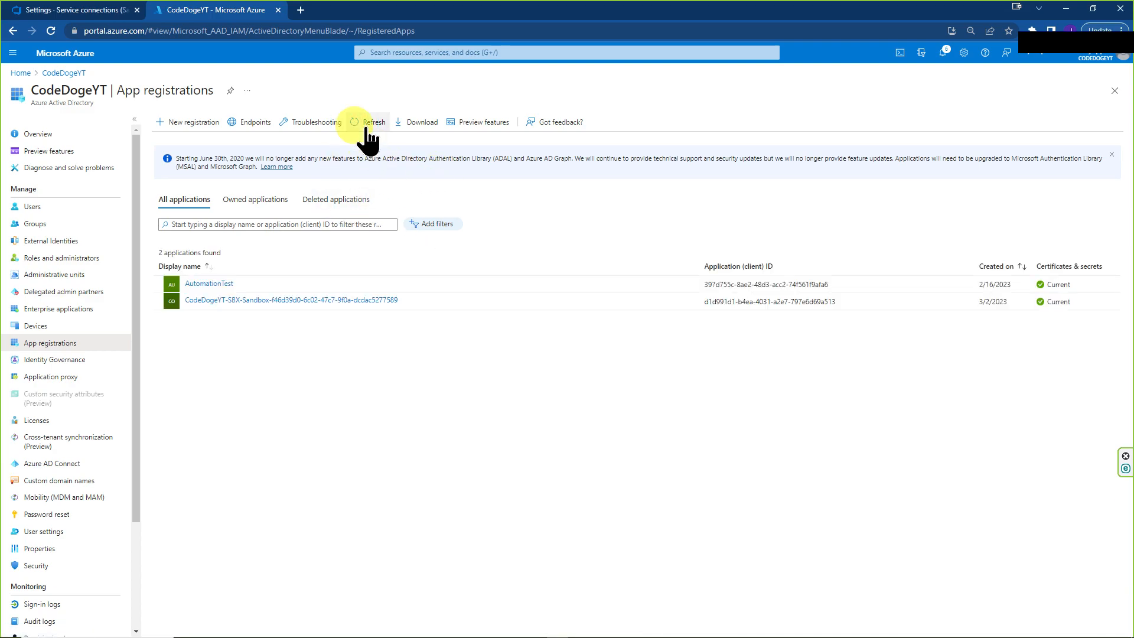
mouse_move(453, 300)
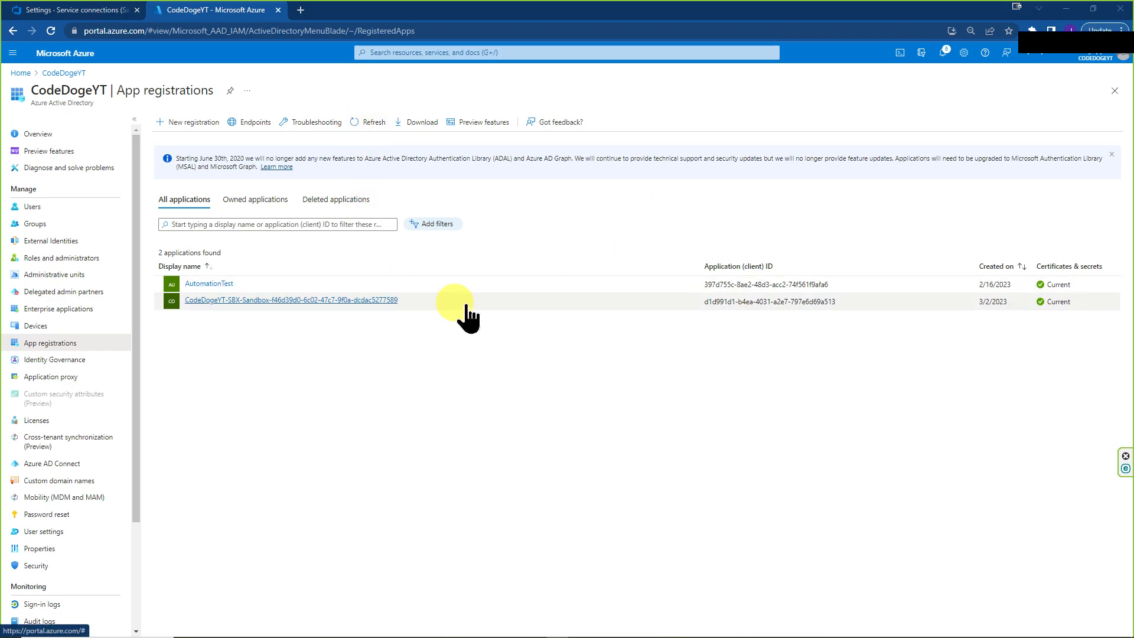
mouse_move(402, 313)
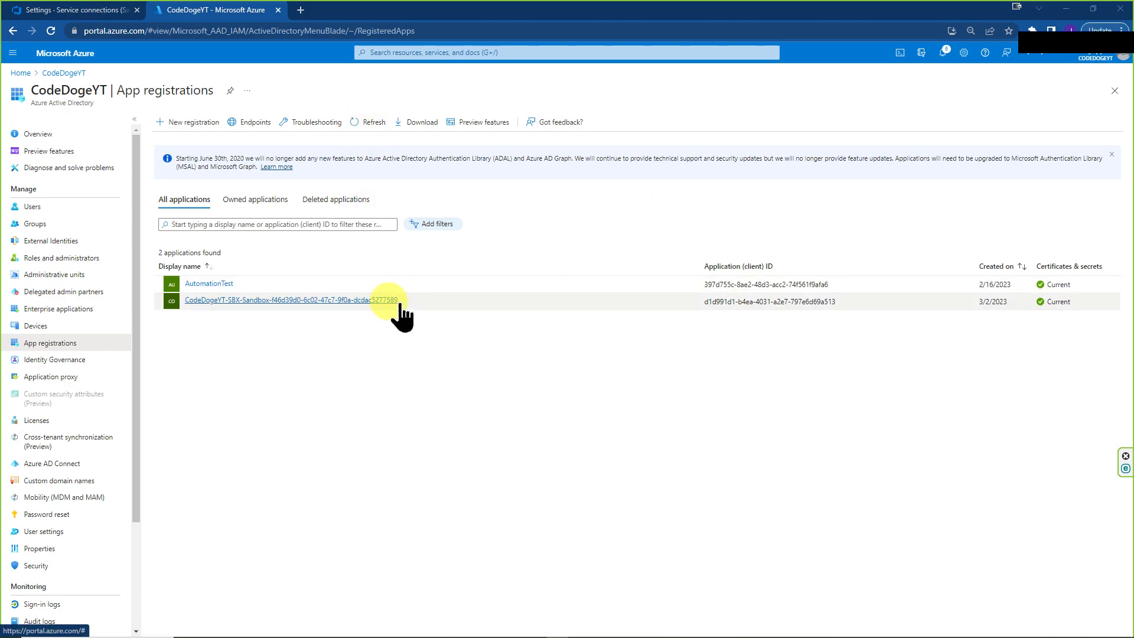
Step: Review the CodeDogeYT-SBX-Sandbox overview, then open YoutubeRG01's details in Azure DevOps
left_click(281, 300)
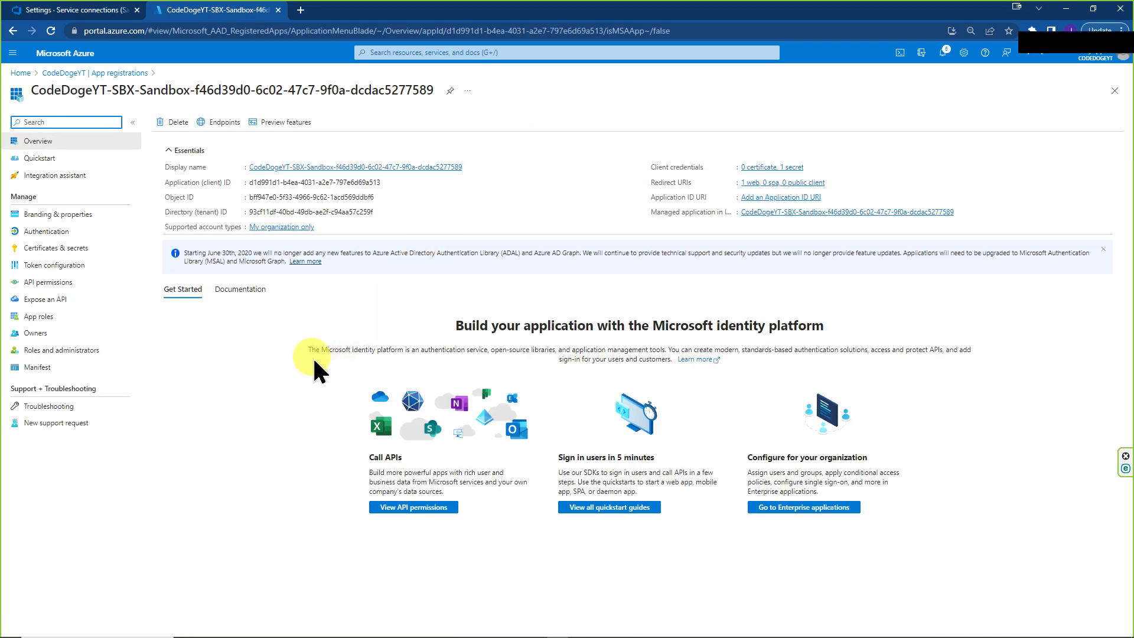
mouse_move(406, 320)
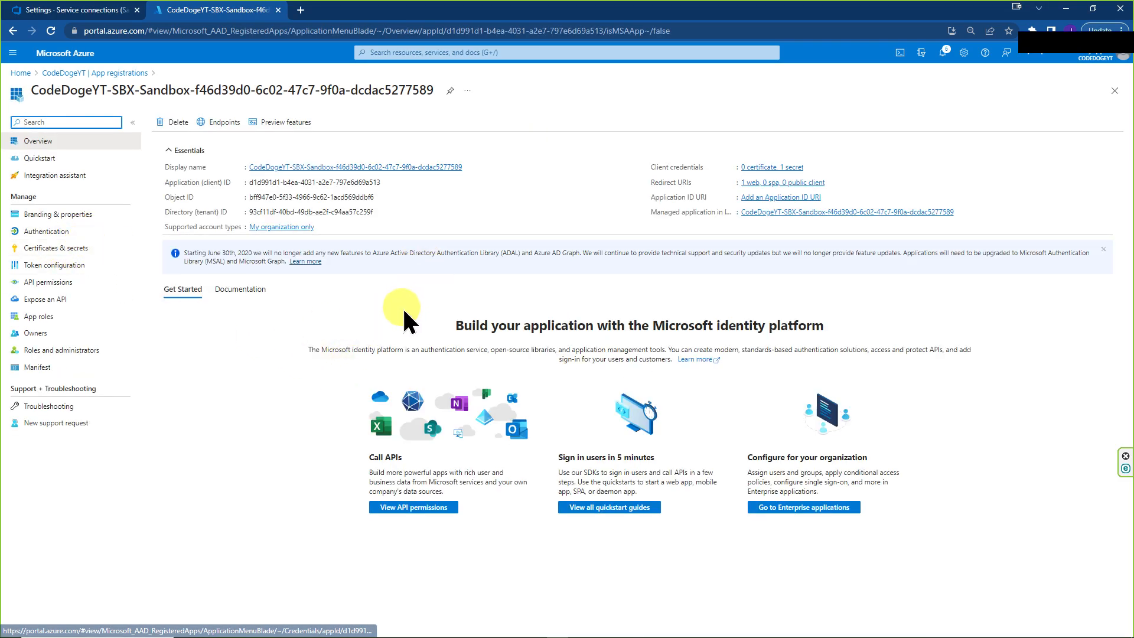
mouse_move(410, 282)
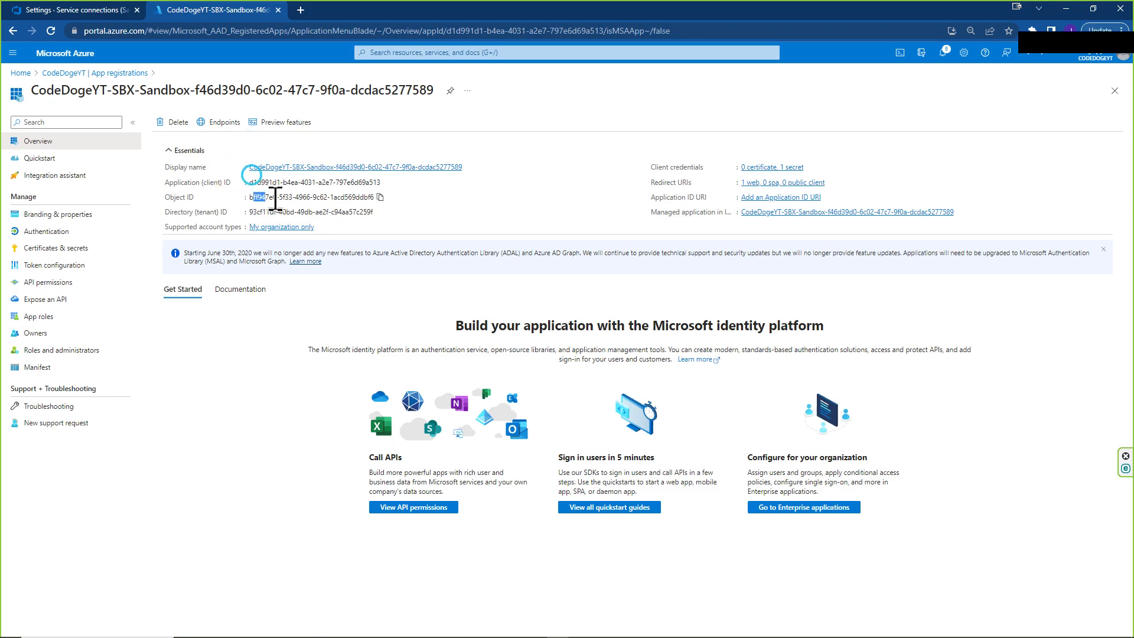
mouse_move(395, 321)
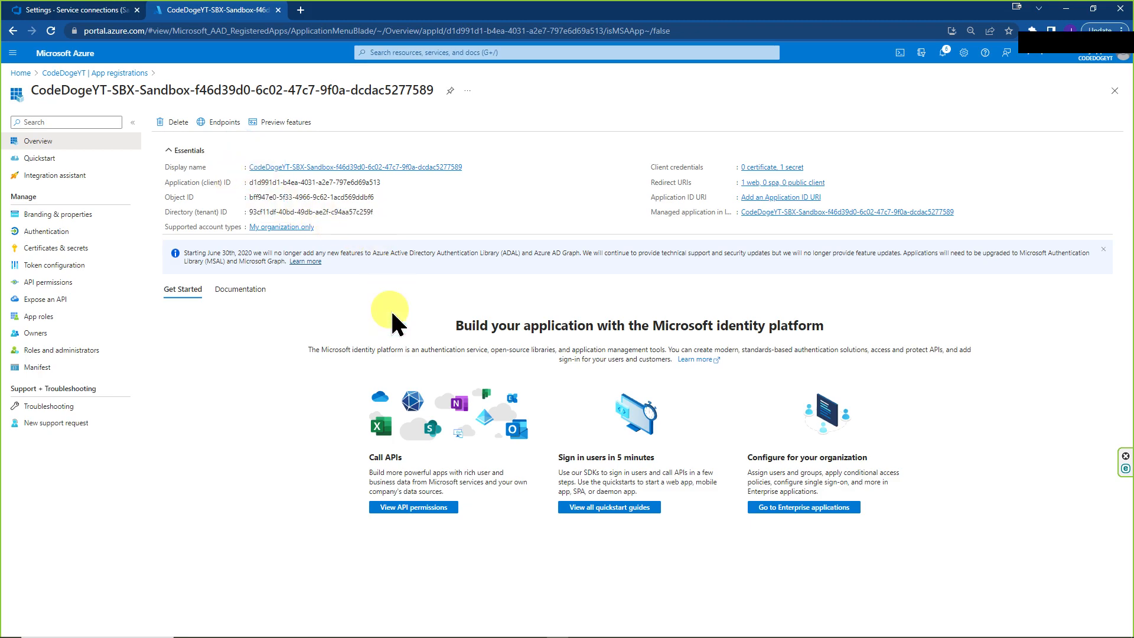
left_click(69, 10)
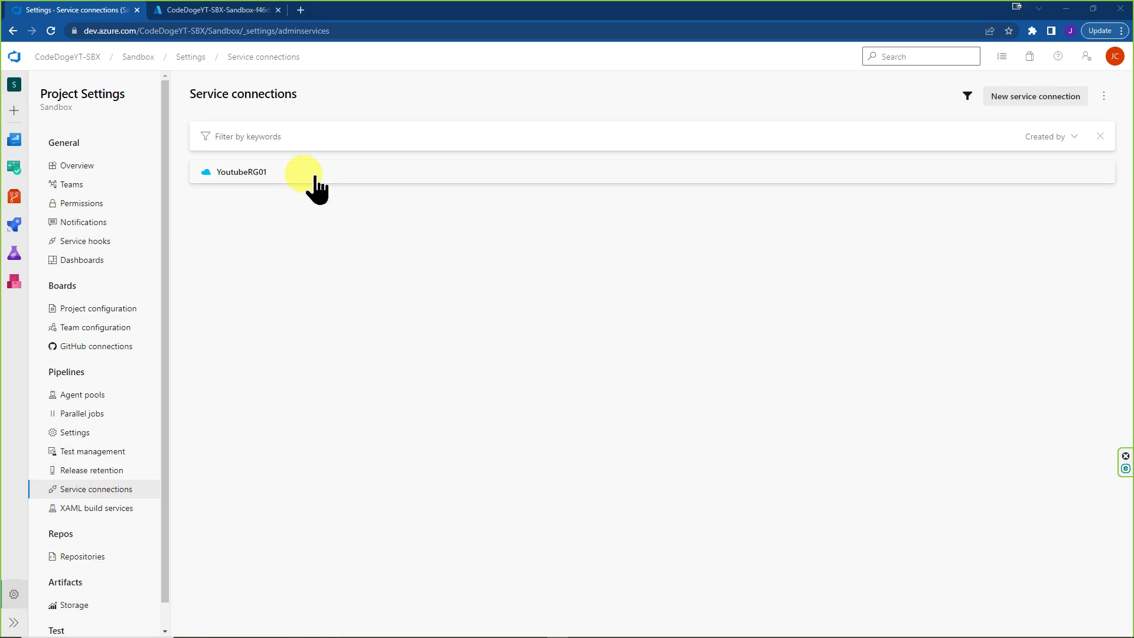
left_click(239, 171)
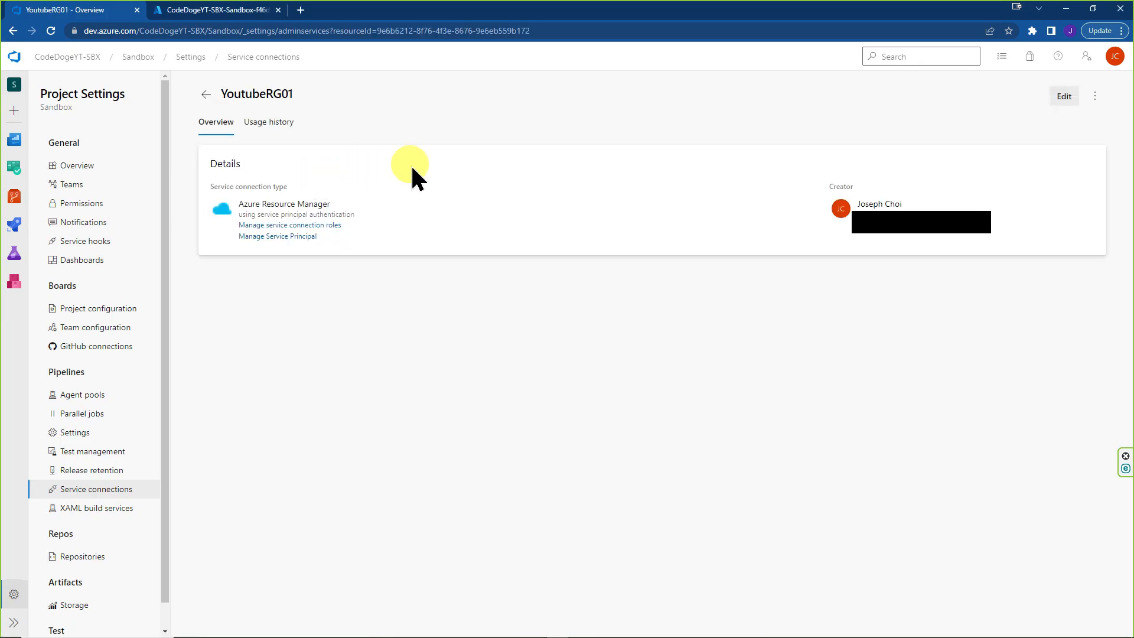
mouse_move(460, 250)
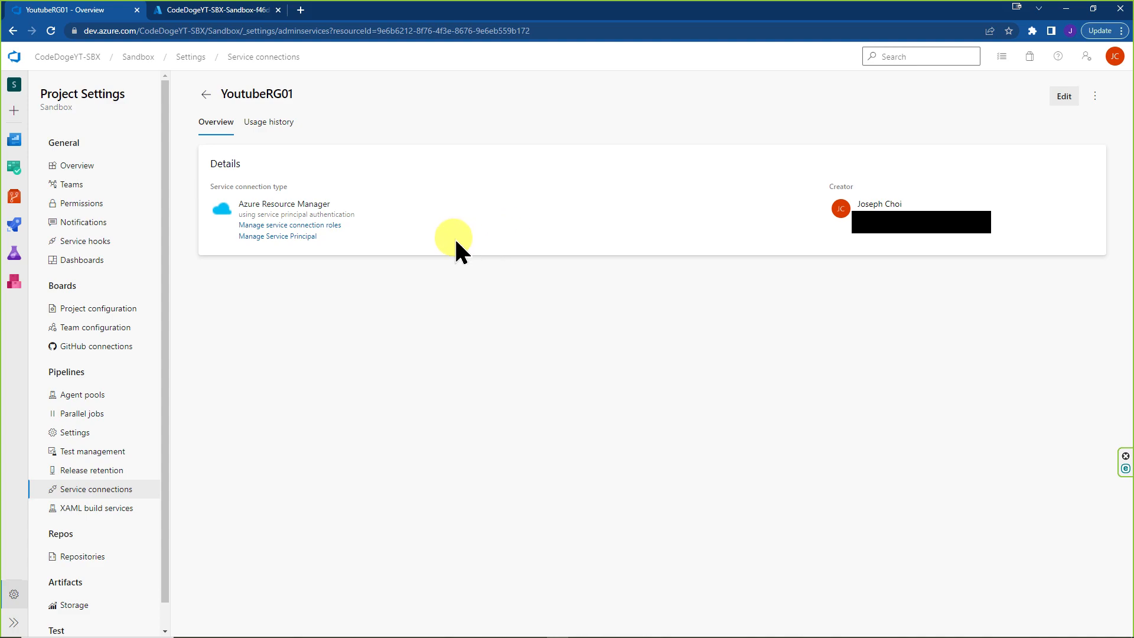
mouse_move(309, 249)
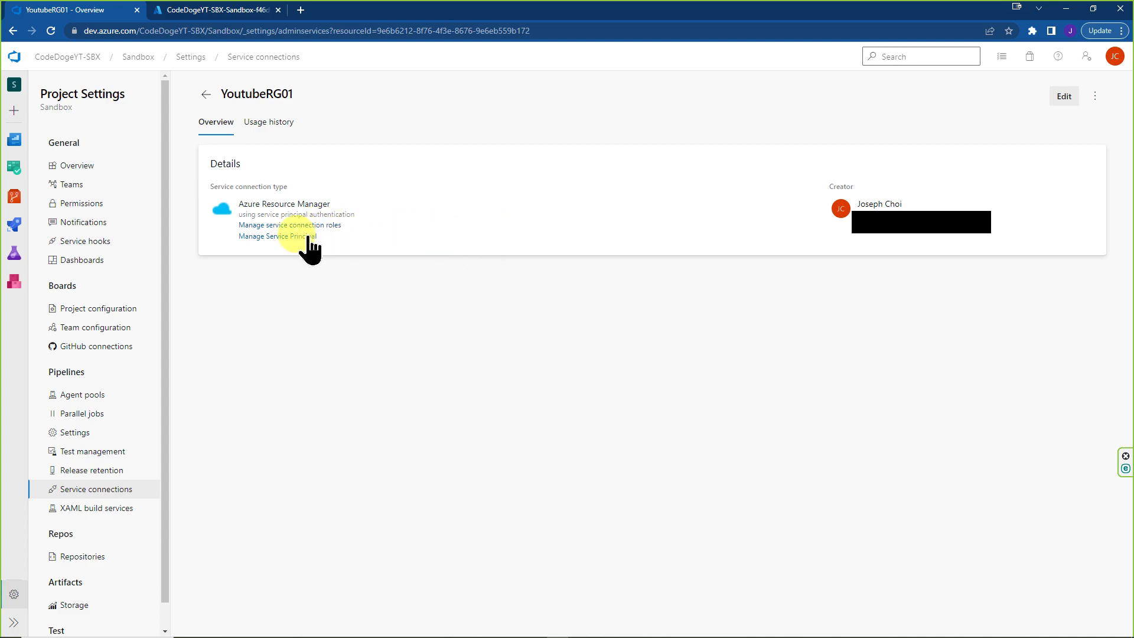
mouse_move(277, 237)
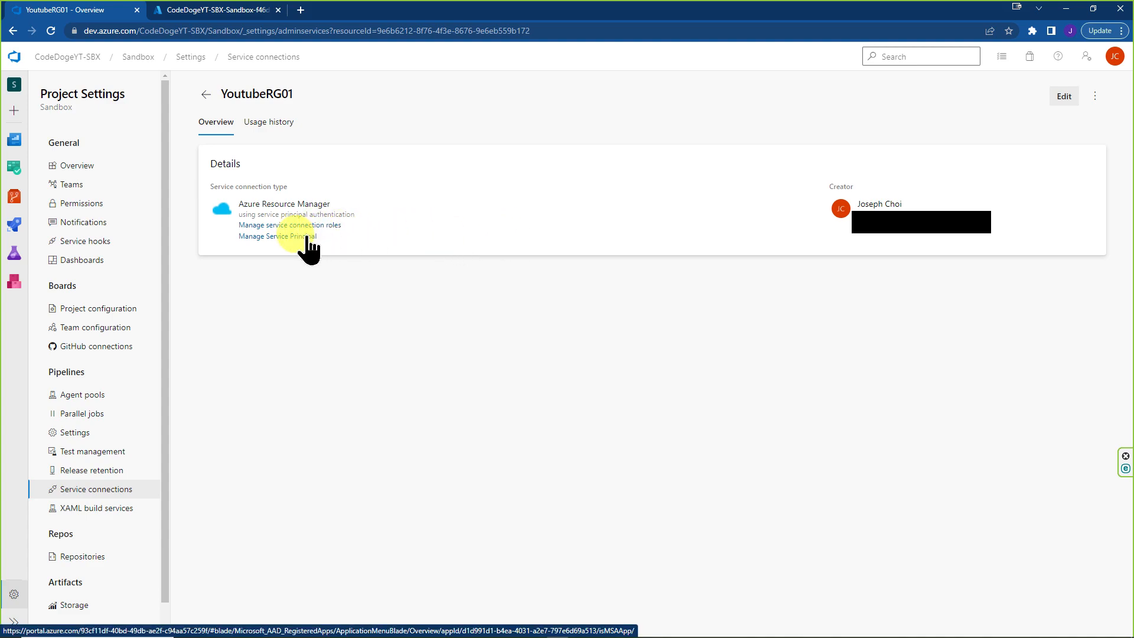
Step: Follow YoutubeRG01's Manage Service Principal link to its app registration in Azure Portal
left_click(277, 236)
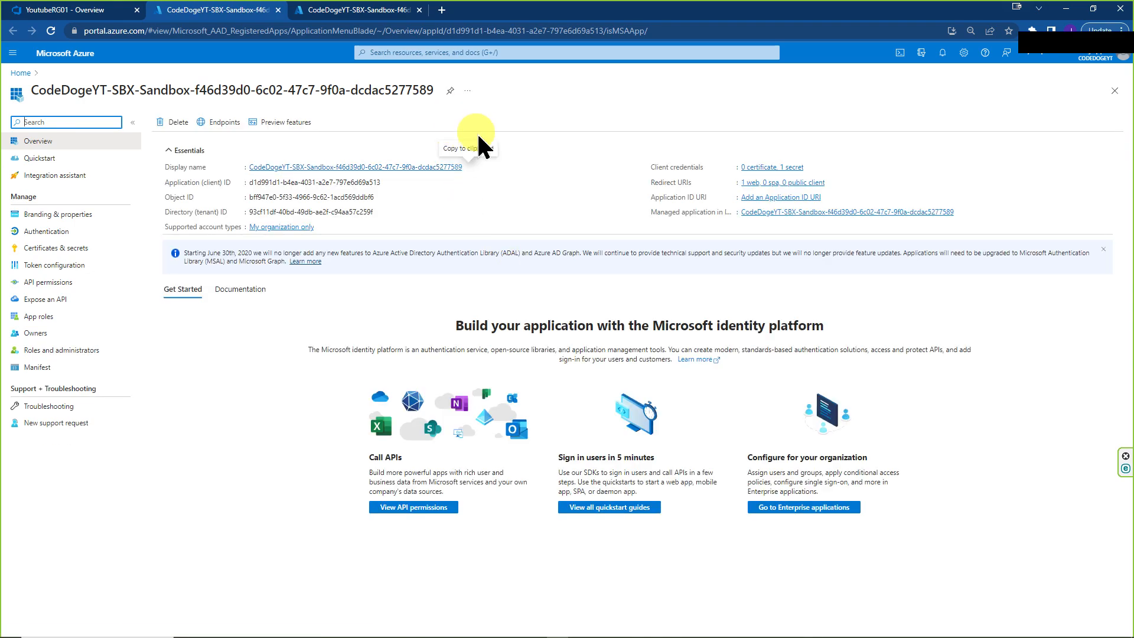
left_click(354, 9)
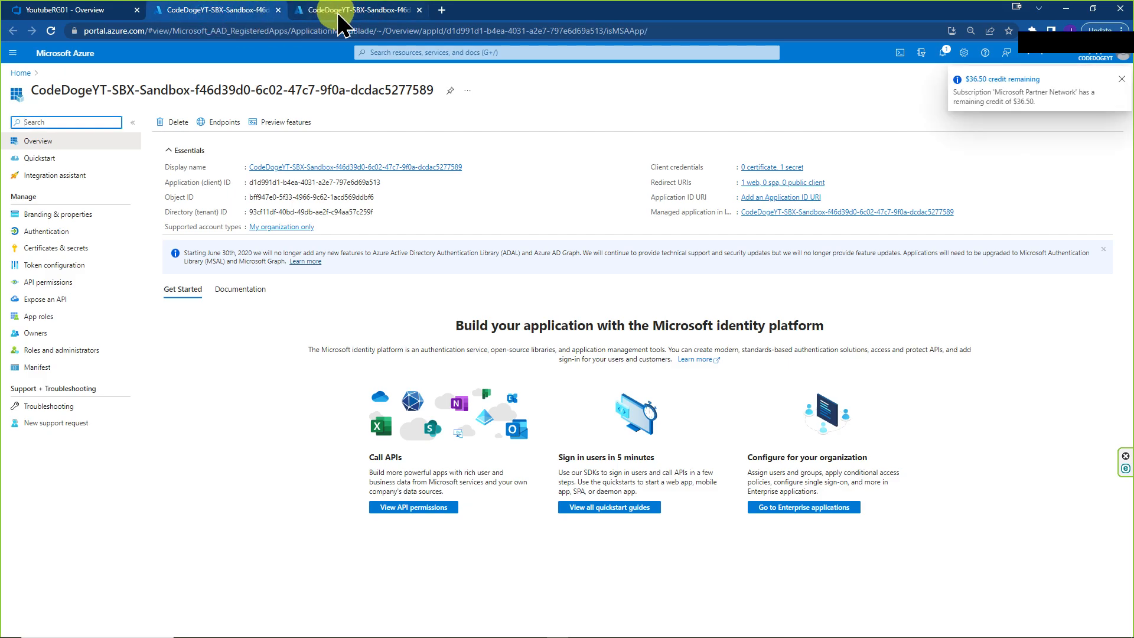
left_click(1122, 78)
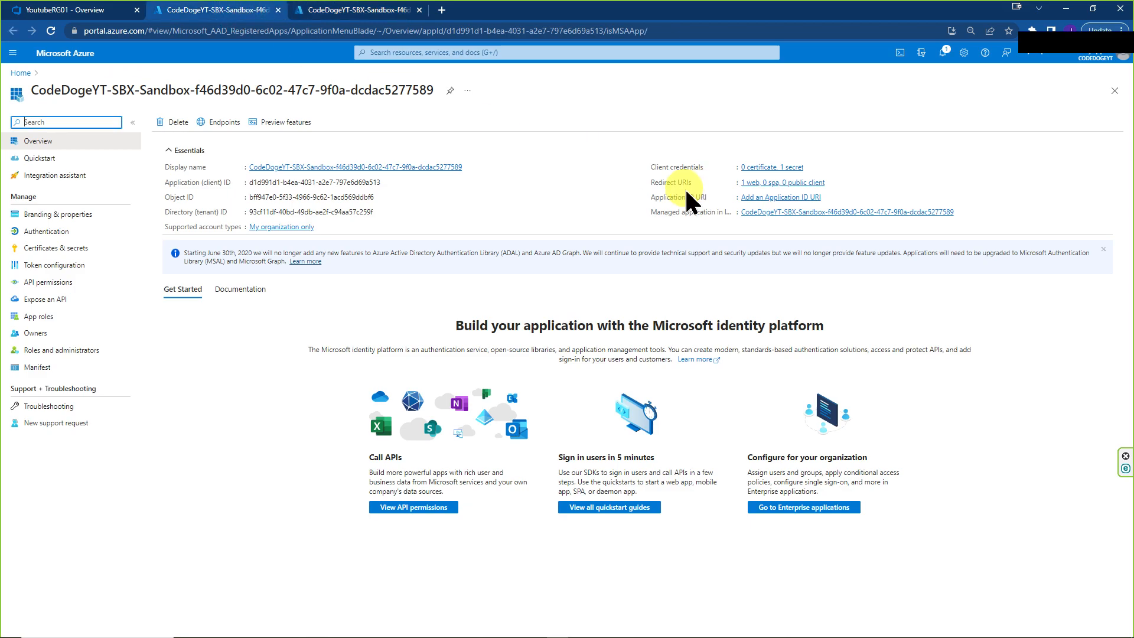
mouse_move(241, 289)
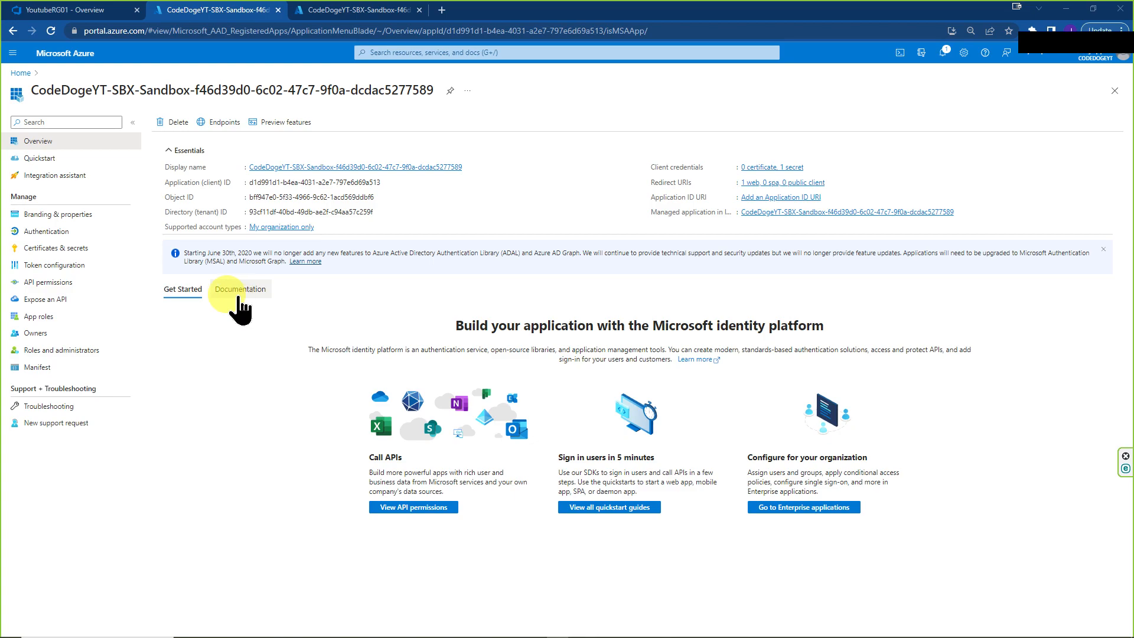
Step: Check the Sandbox app's one client secret (expires 3/2/2025), then return to Azure DevOps
left_click(56, 247)
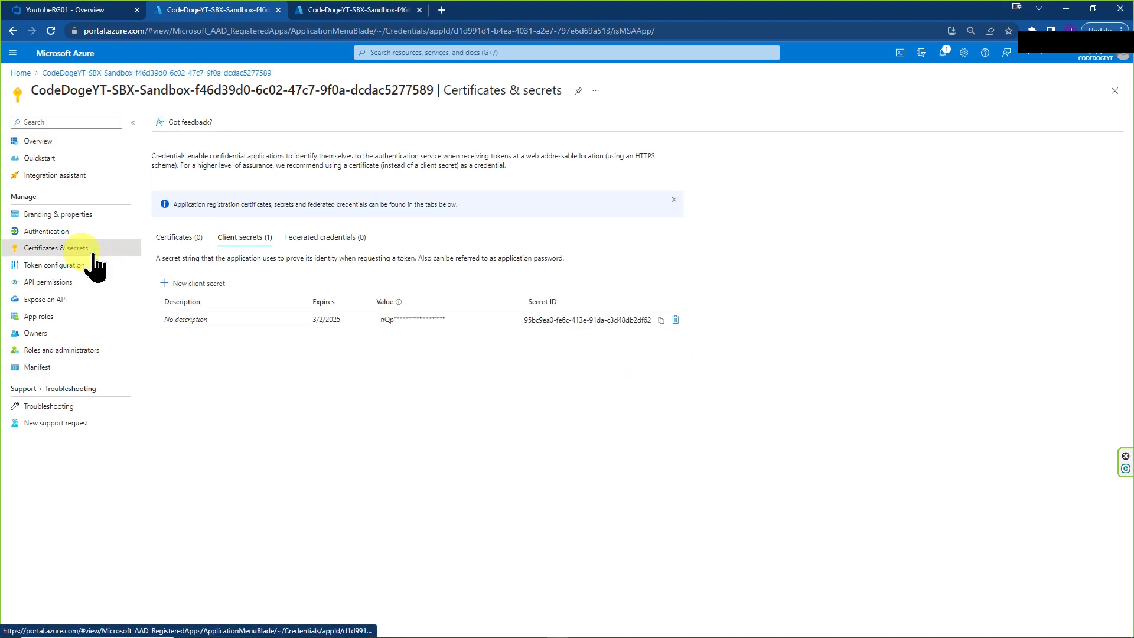
mouse_move(470, 327)
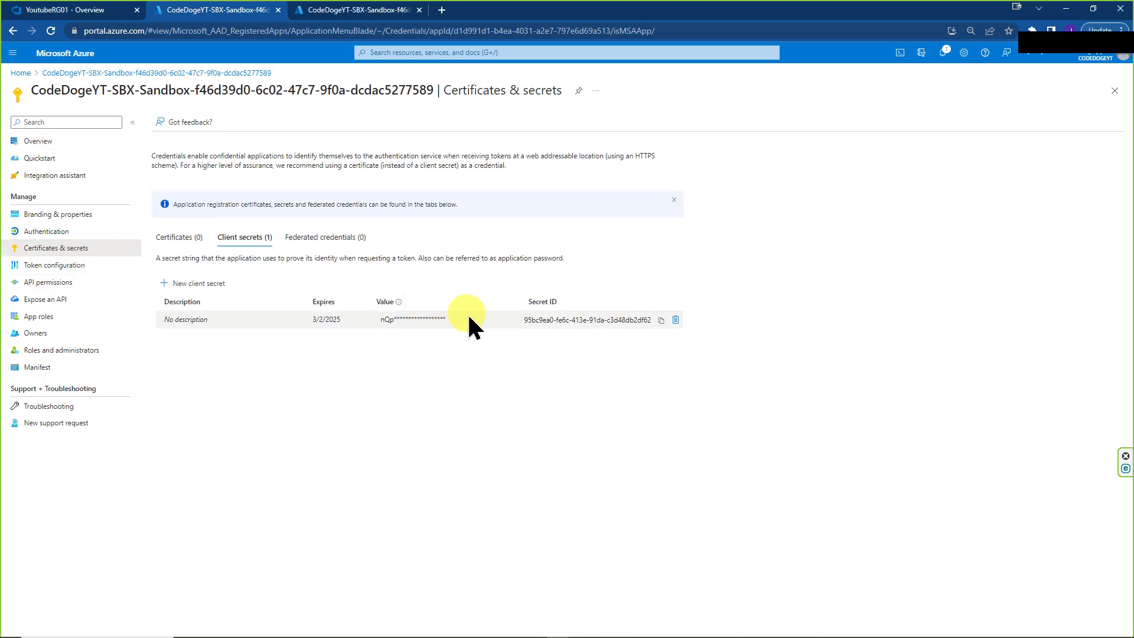
mouse_move(457, 343)
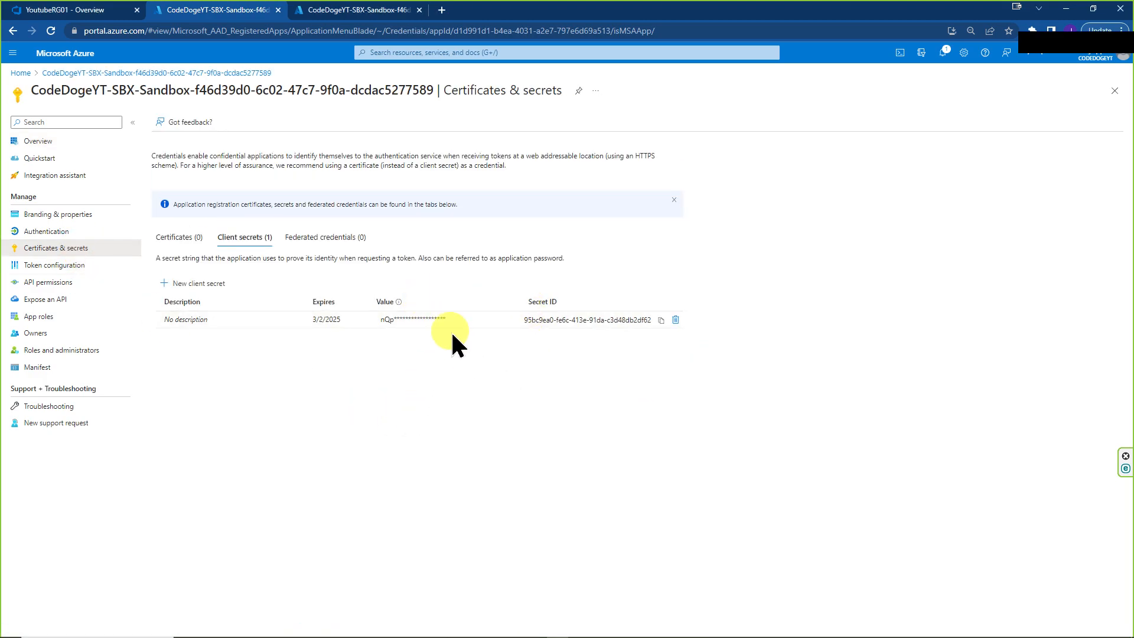
mouse_move(444, 361)
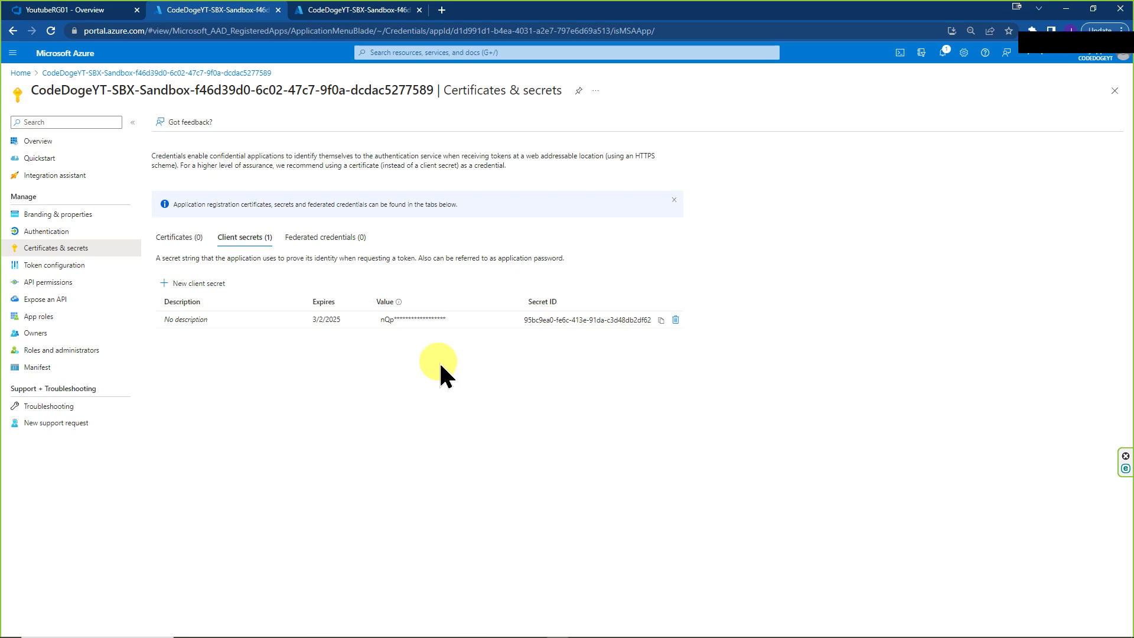
mouse_move(448, 319)
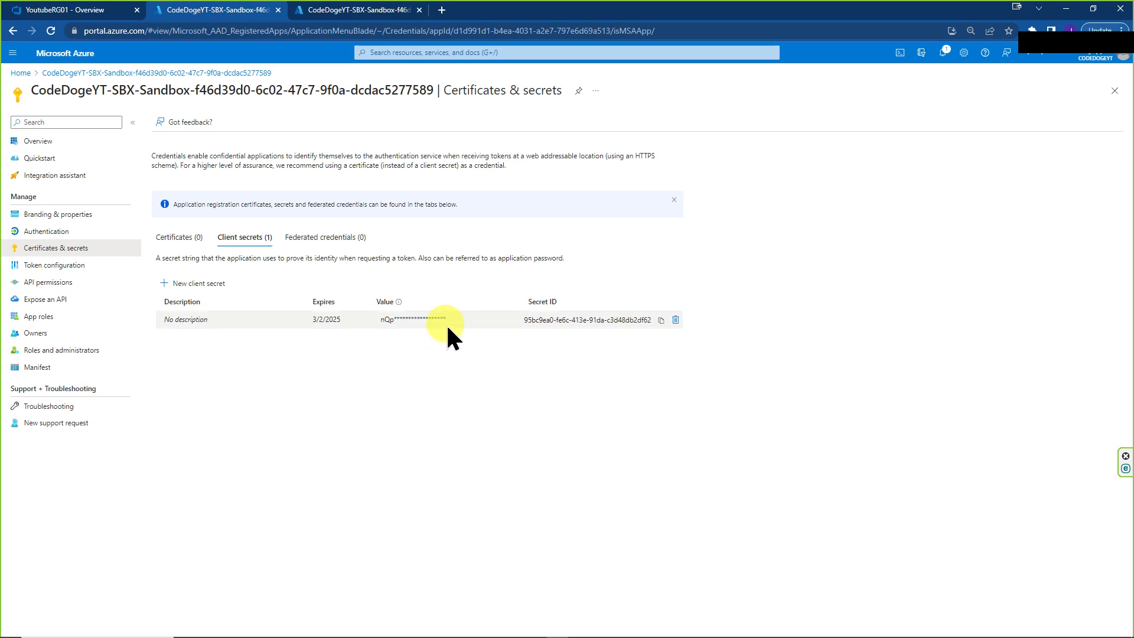
mouse_move(451, 328)
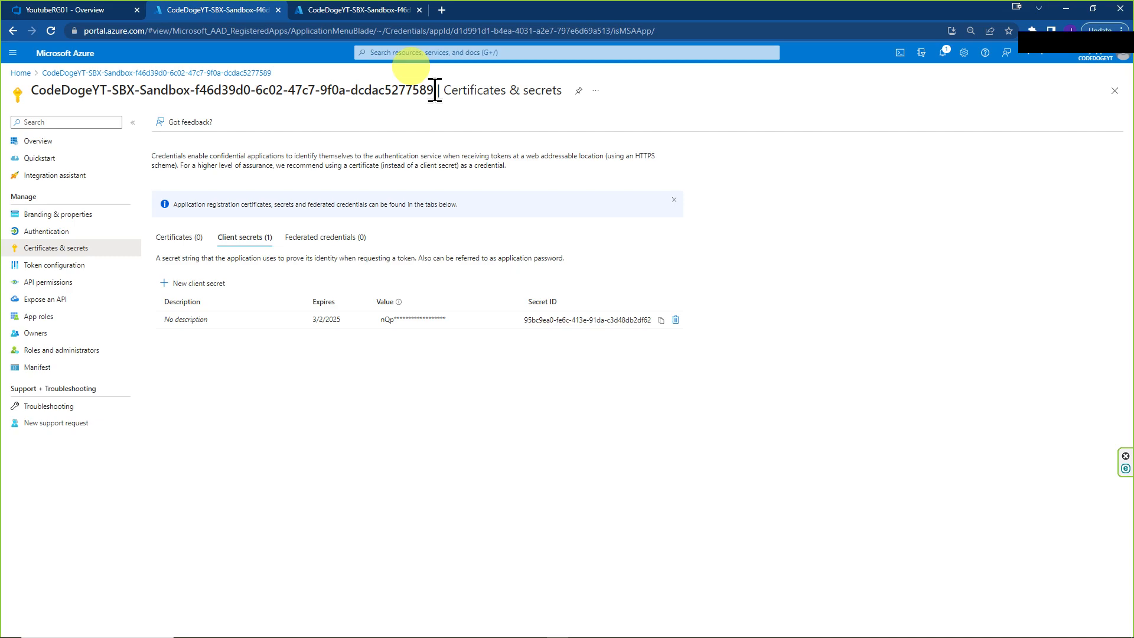
mouse_move(477, 483)
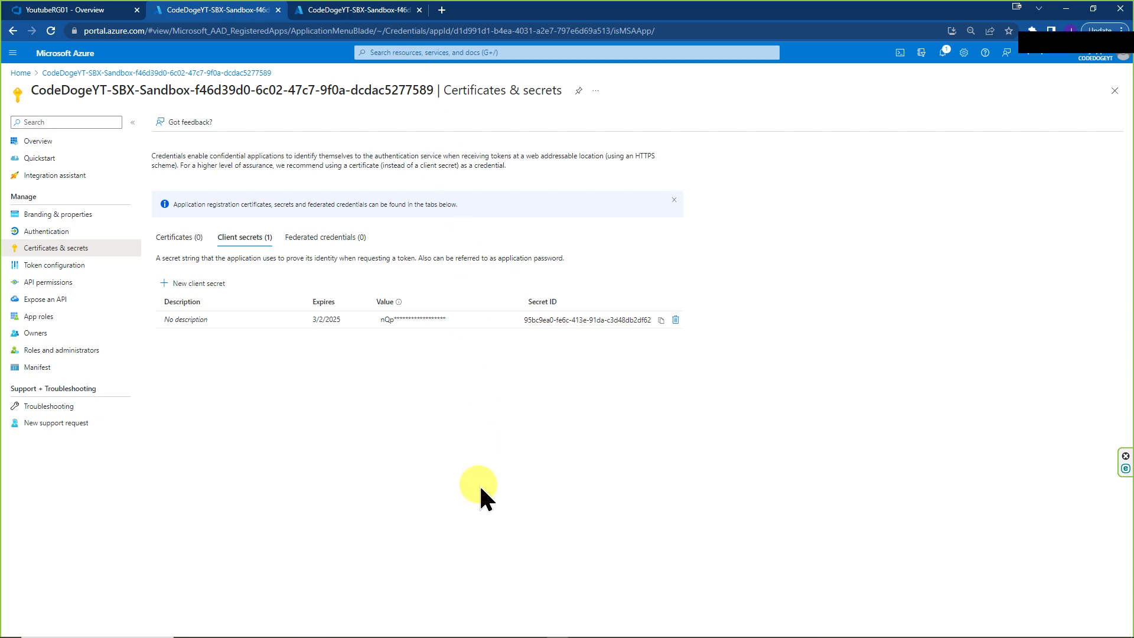
mouse_move(426, 409)
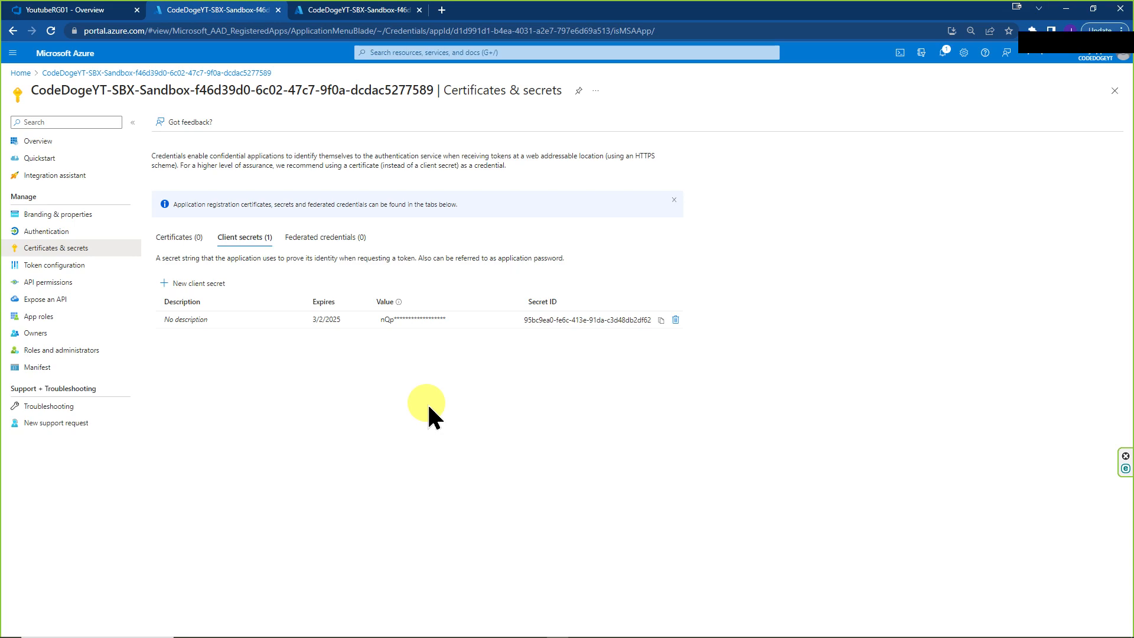
left_click(72, 10)
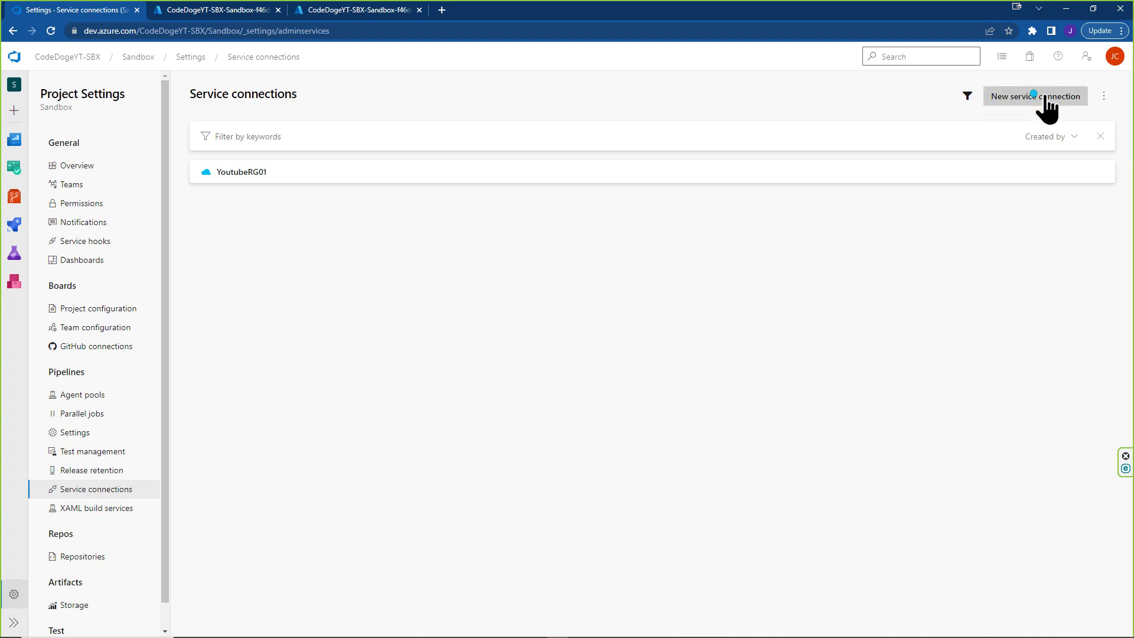
Step: Create connection YoutubeRG08 for resource group YoutubeRG08, with automatic service principal and all-pipeline access
left_click(1034, 96)
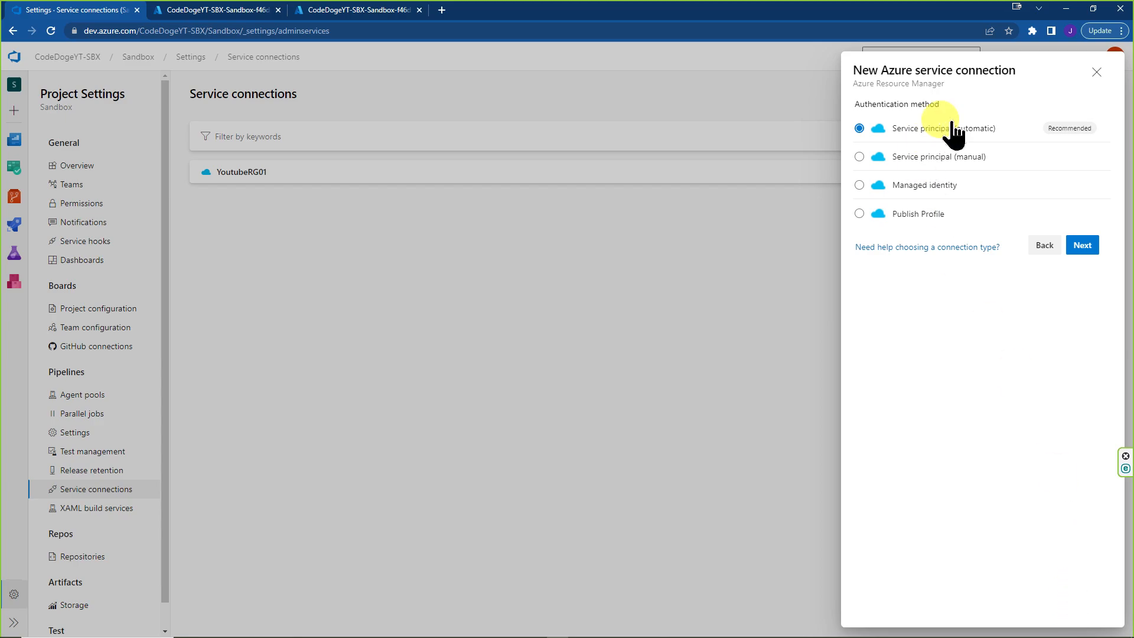
left_click(1081, 244)
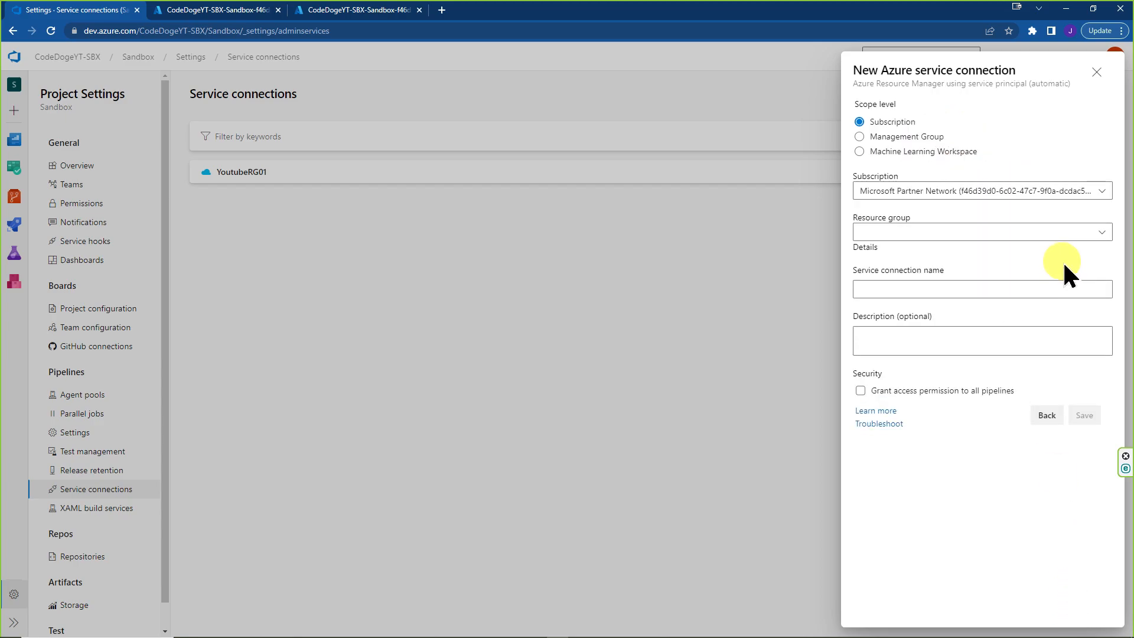
left_click(981, 232)
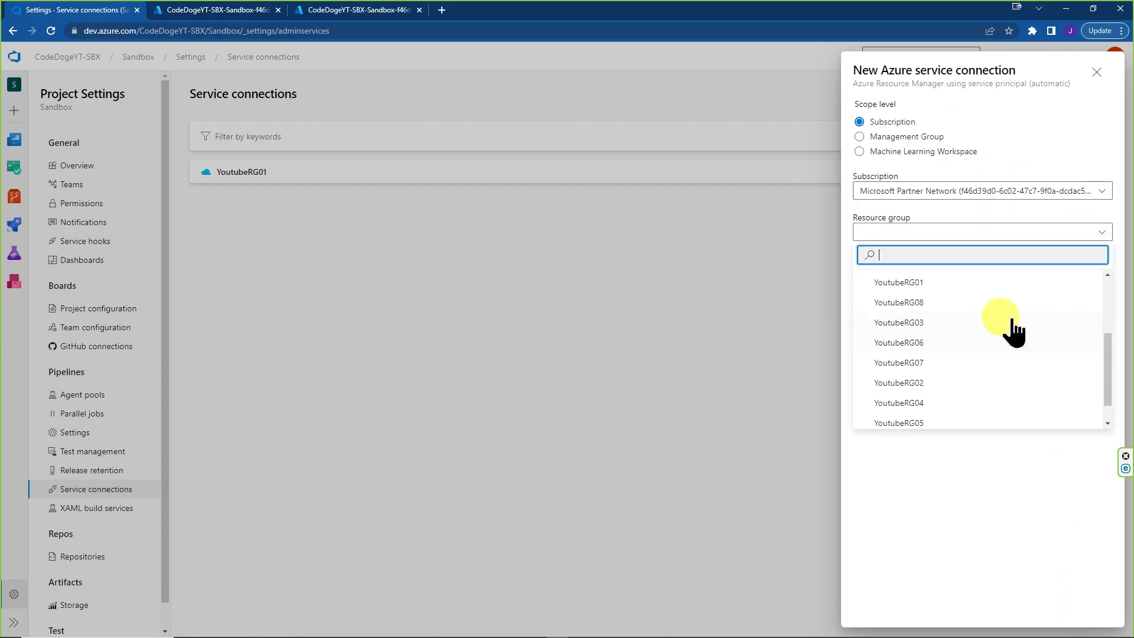
left_click(898, 301)
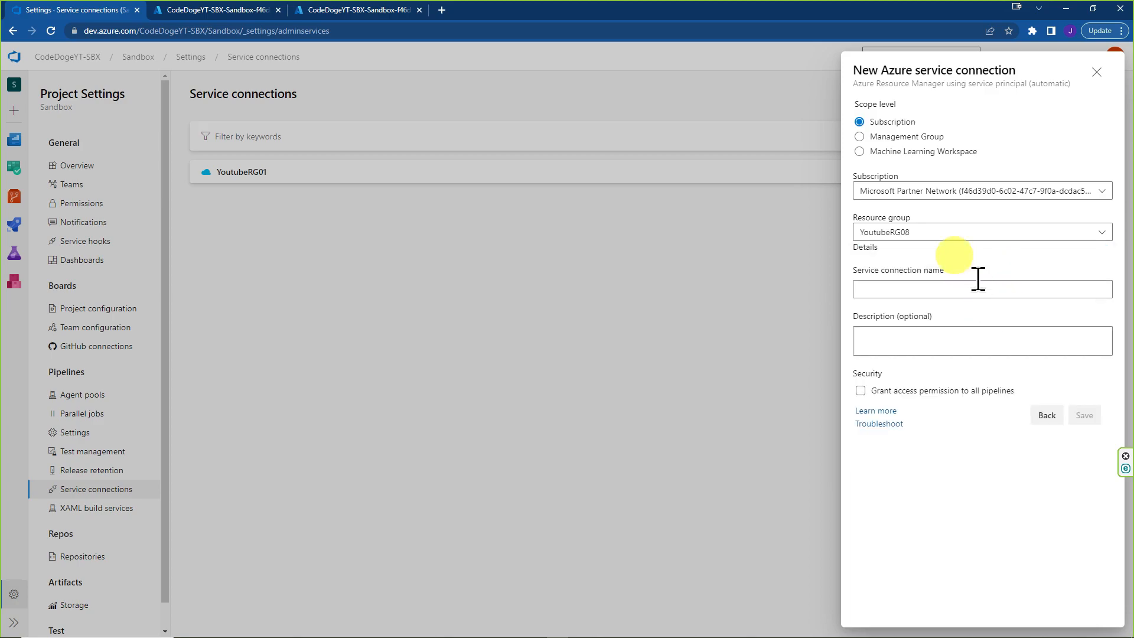
left_click(981, 289)
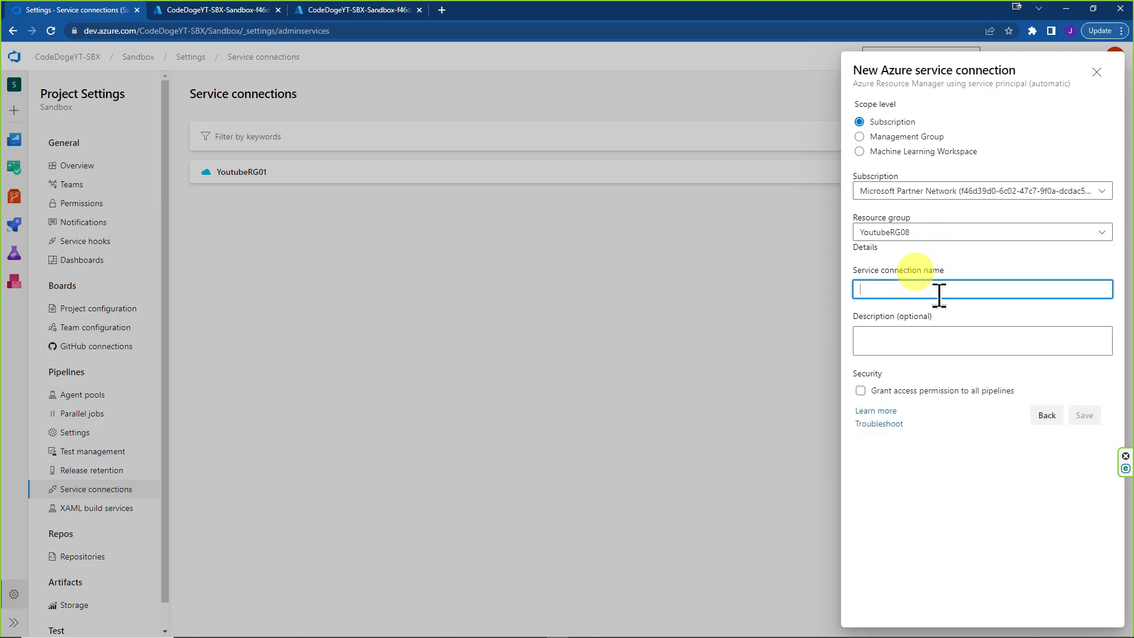
type("YoutubeRG0")
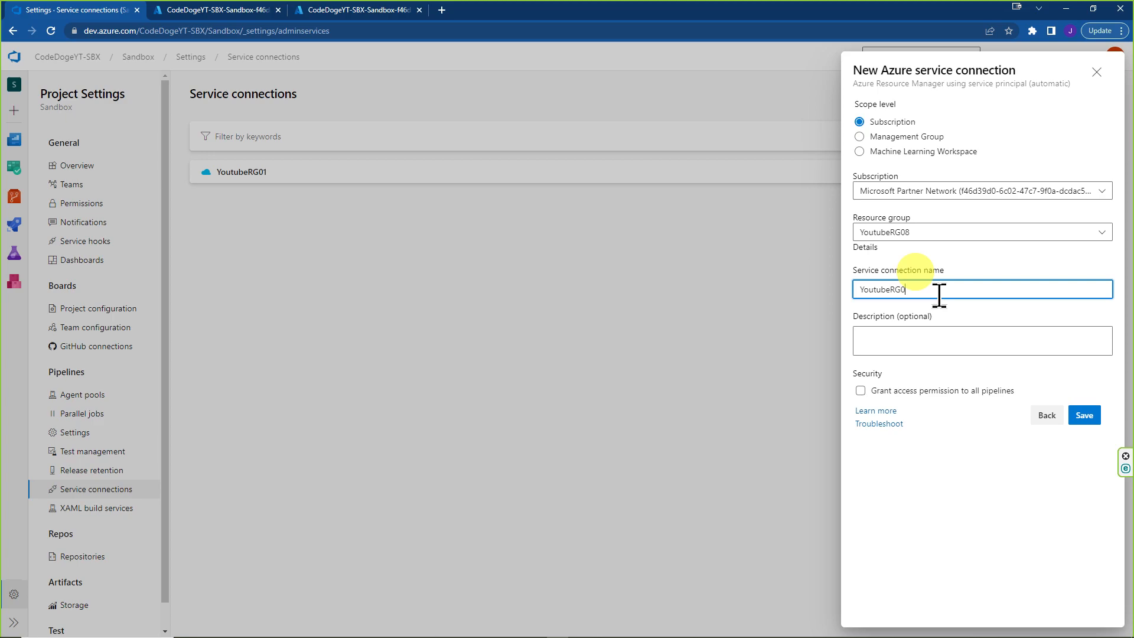
left_click(859, 390)
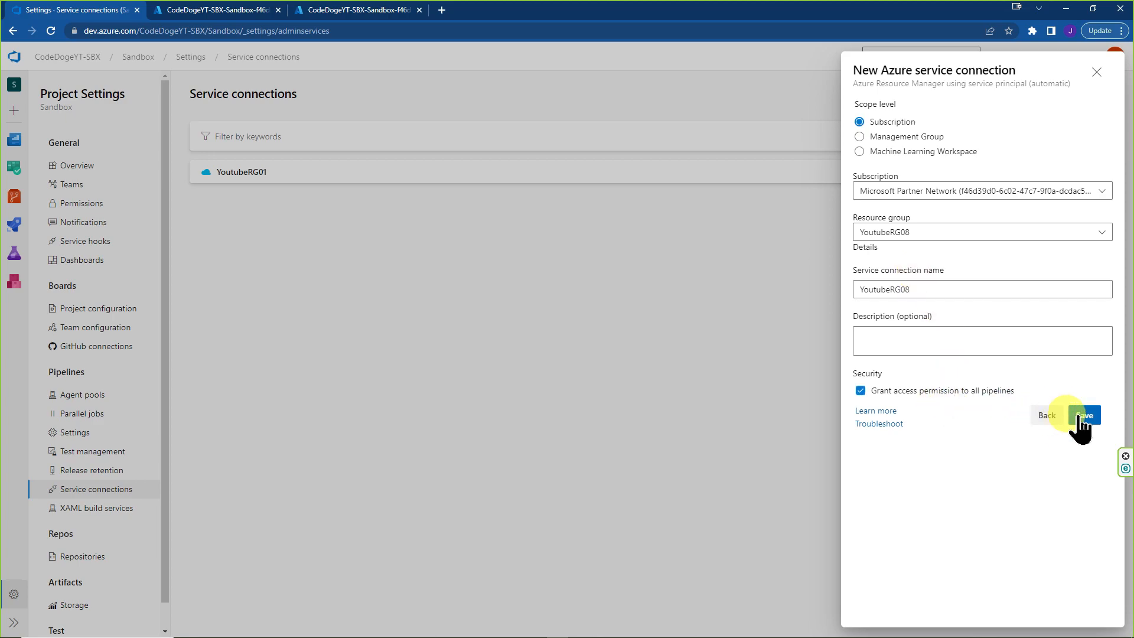
left_click(1082, 415)
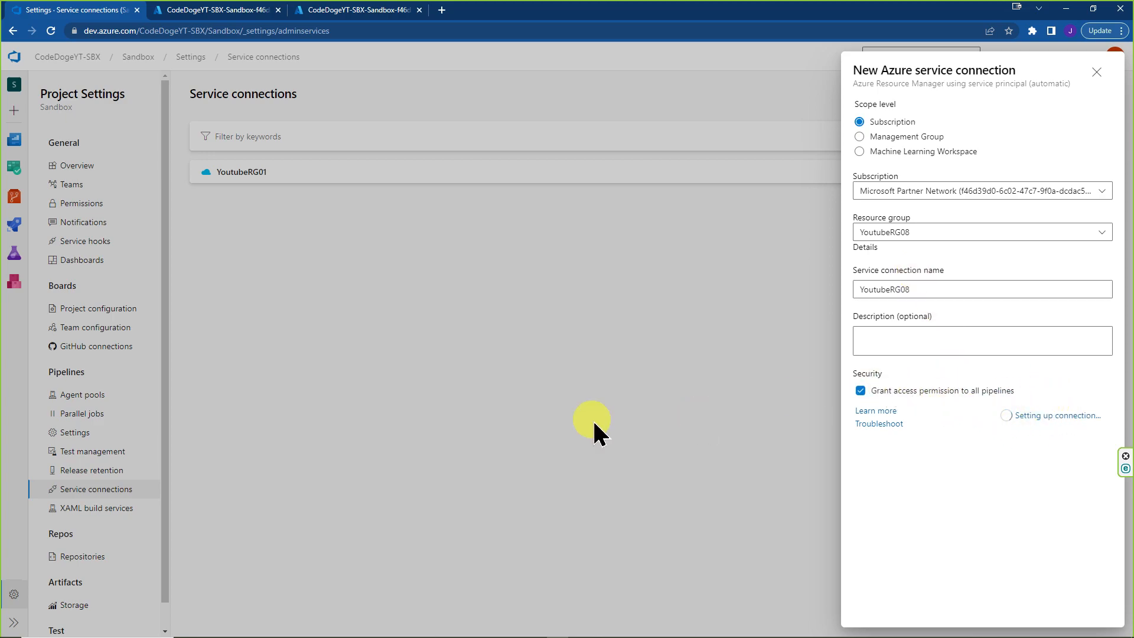
mouse_move(509, 418)
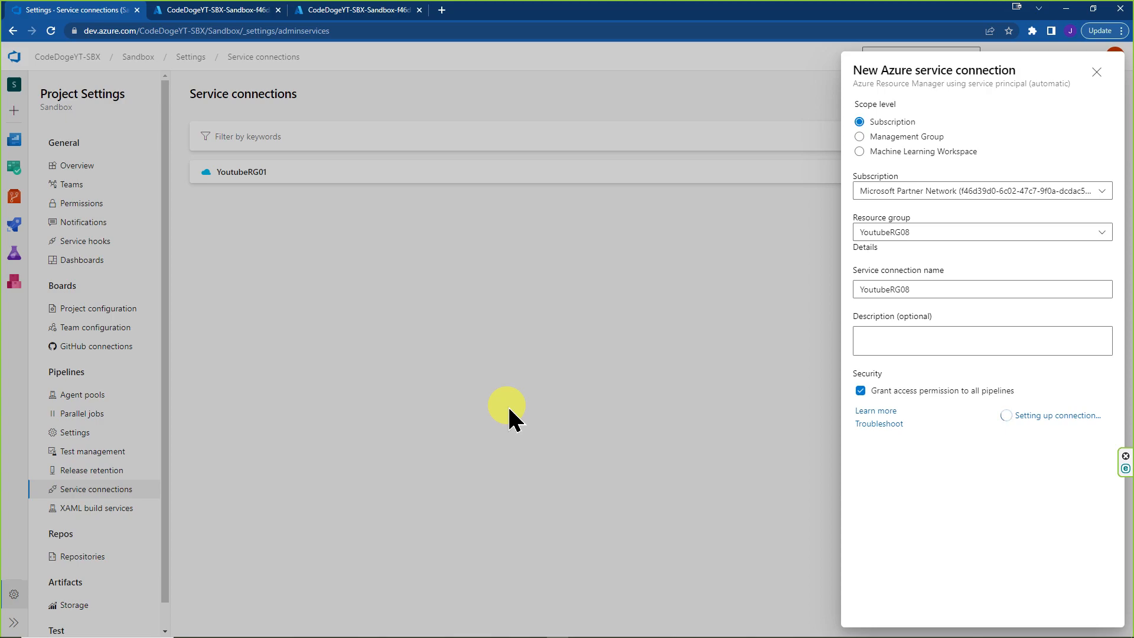
left_click(1095, 71)
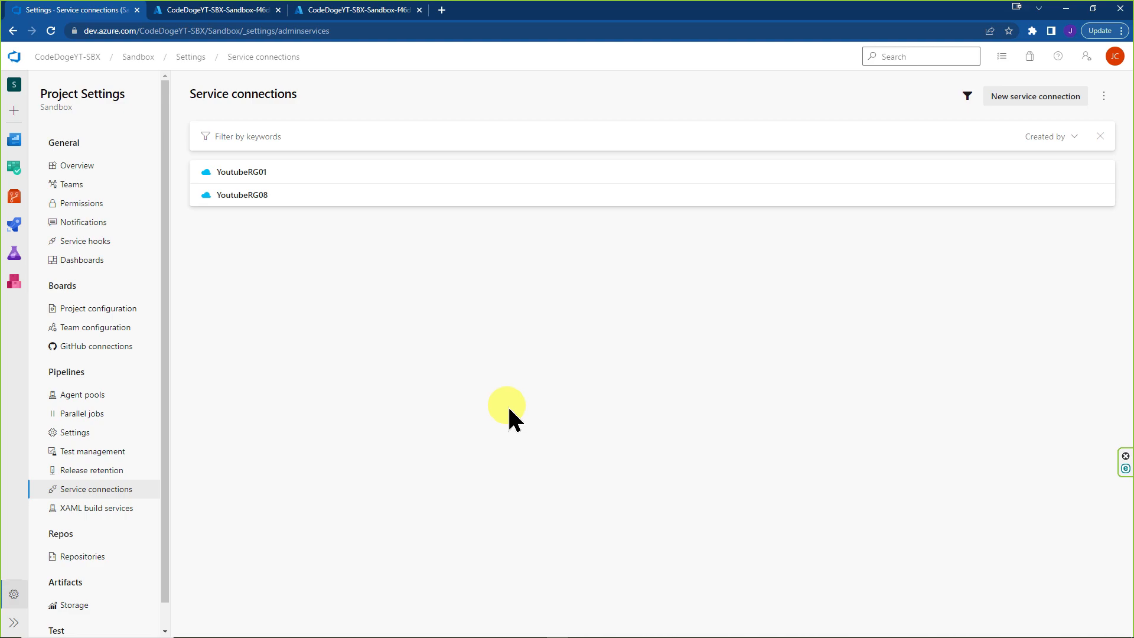
Step: Switch to Azure Portal's app registrations list
left_click(209, 9)
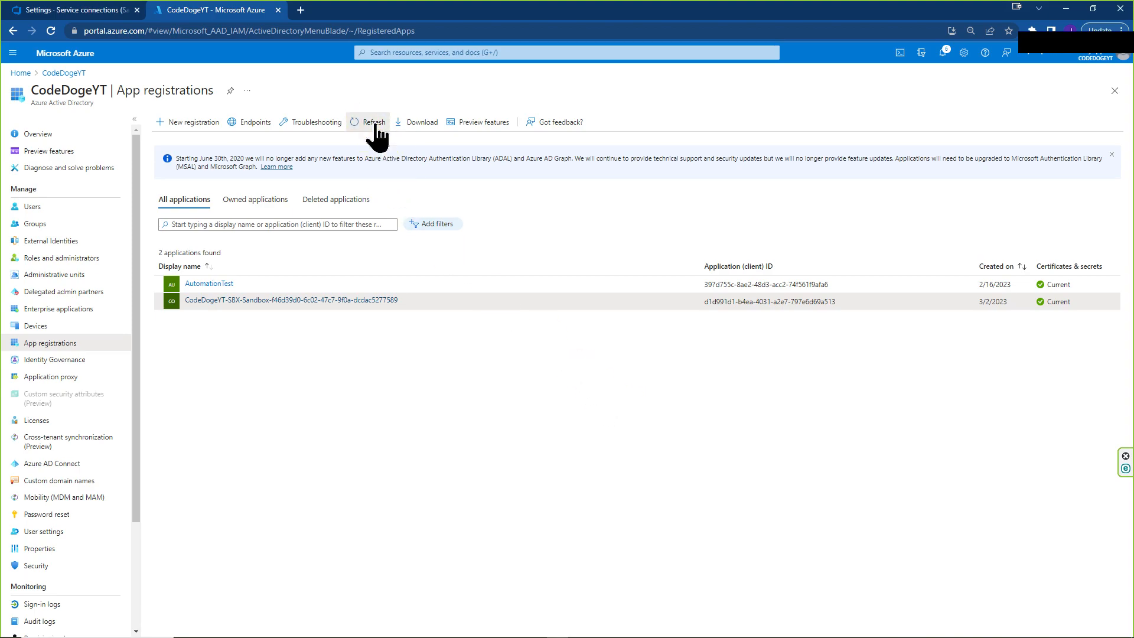
Step: Refresh to show the second Sandbox registration, inspect it, and toggle Owned/All applications
left_click(373, 122)
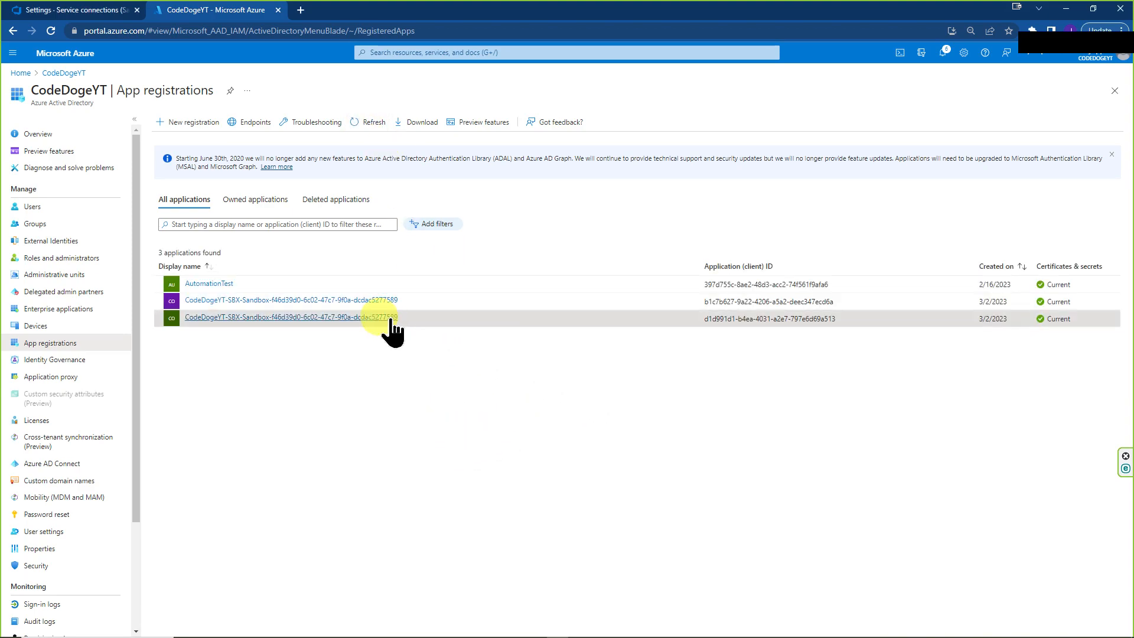
mouse_move(340, 300)
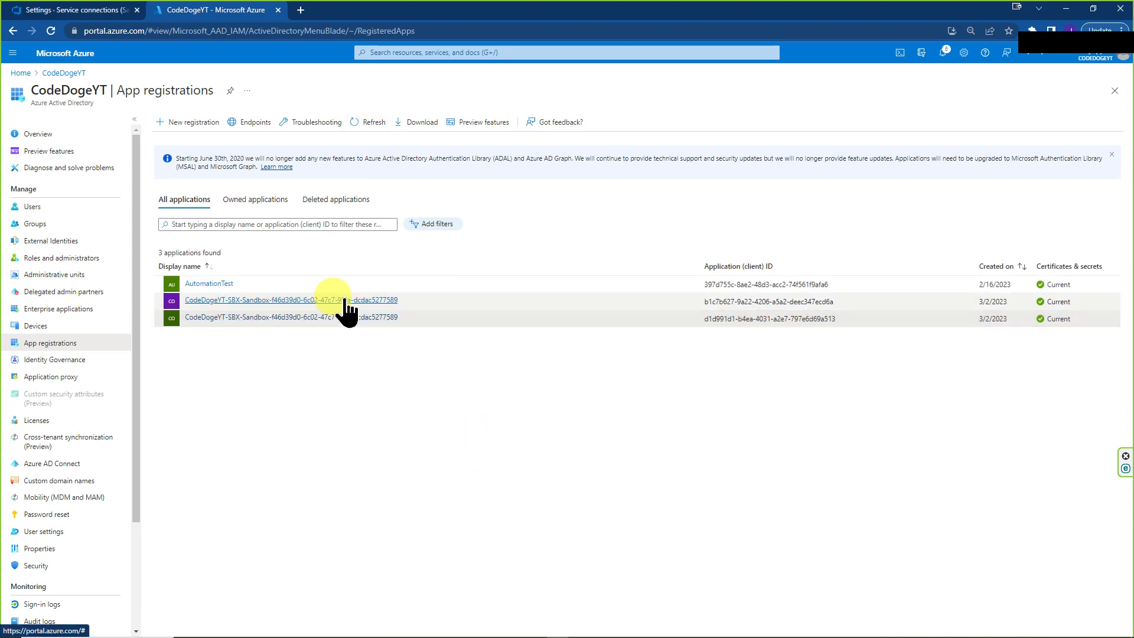
left_click(291, 299)
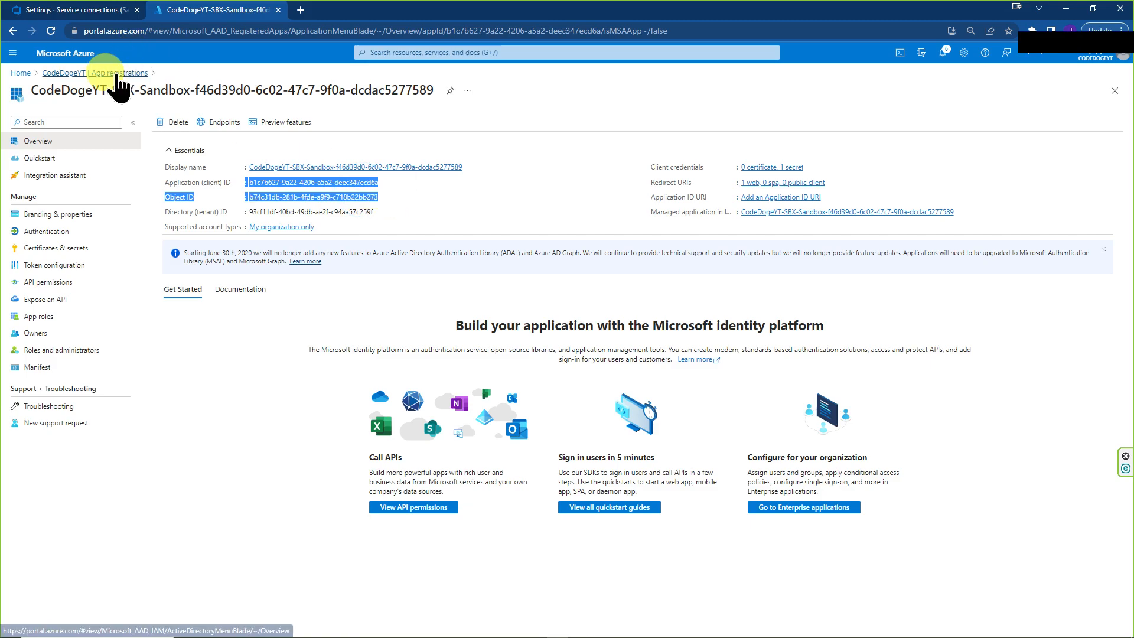
left_click(121, 72)
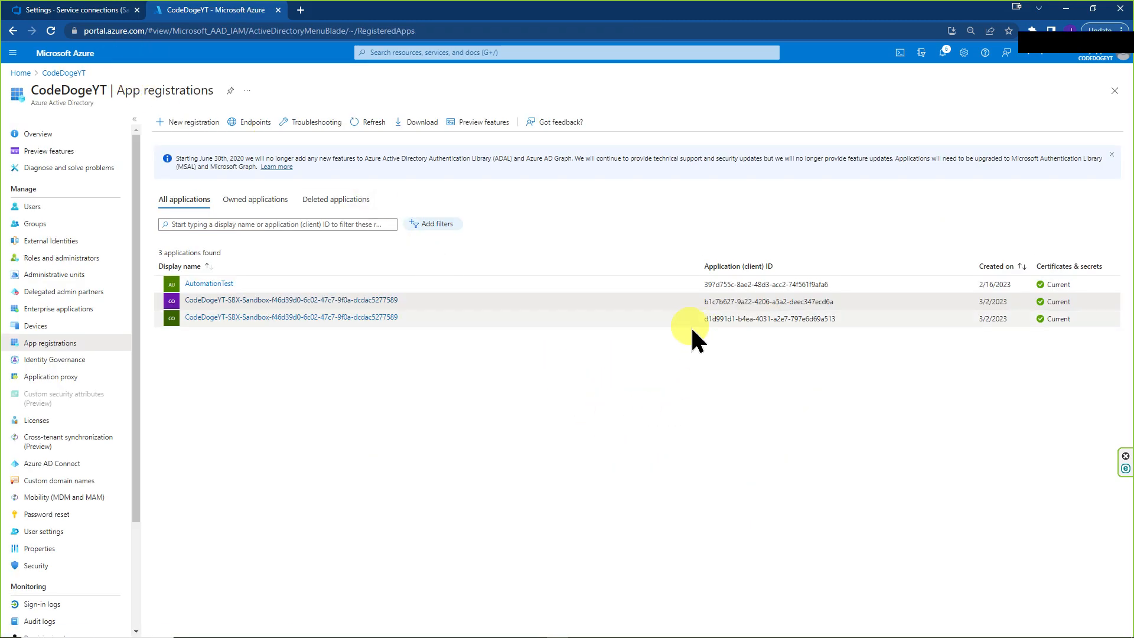
mouse_move(348, 316)
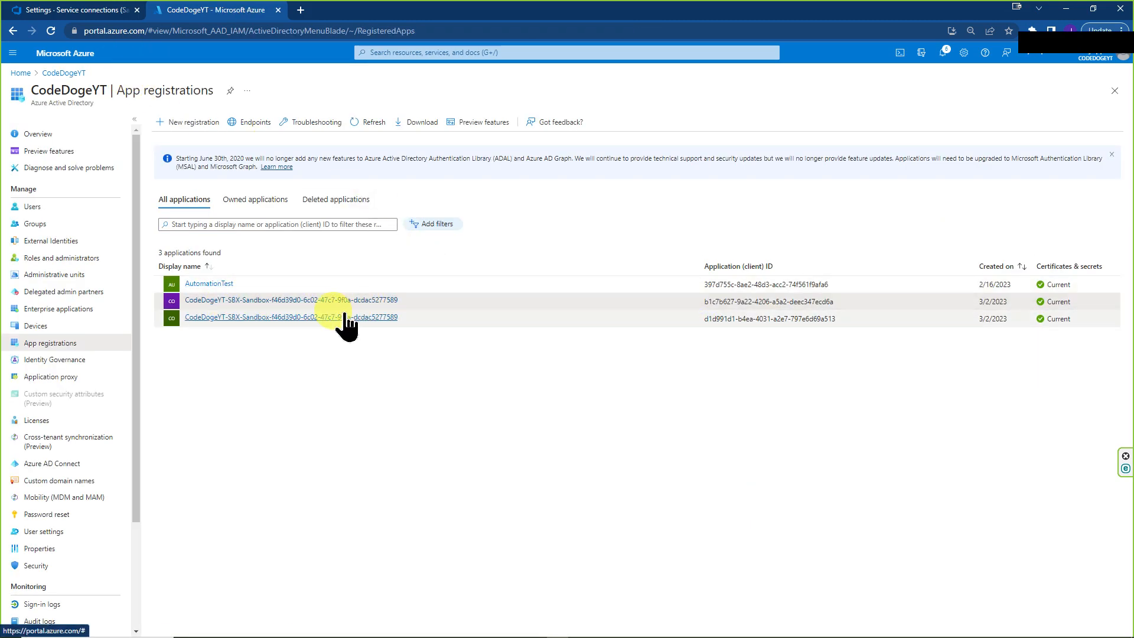
mouse_move(307, 328)
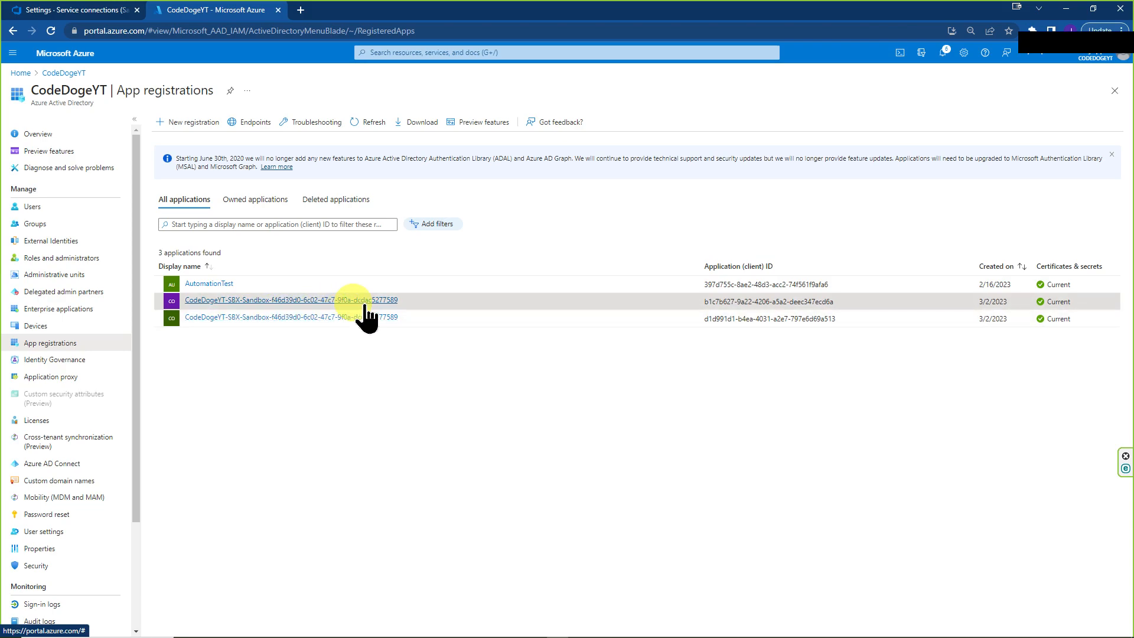
mouse_move(562, 403)
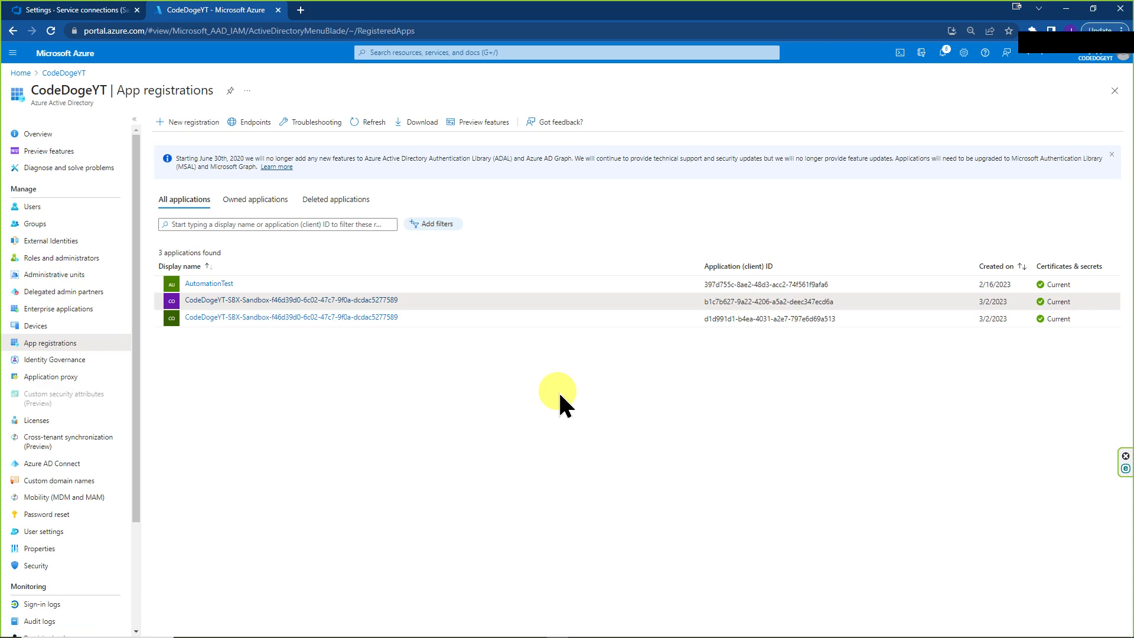
left_click(255, 199)
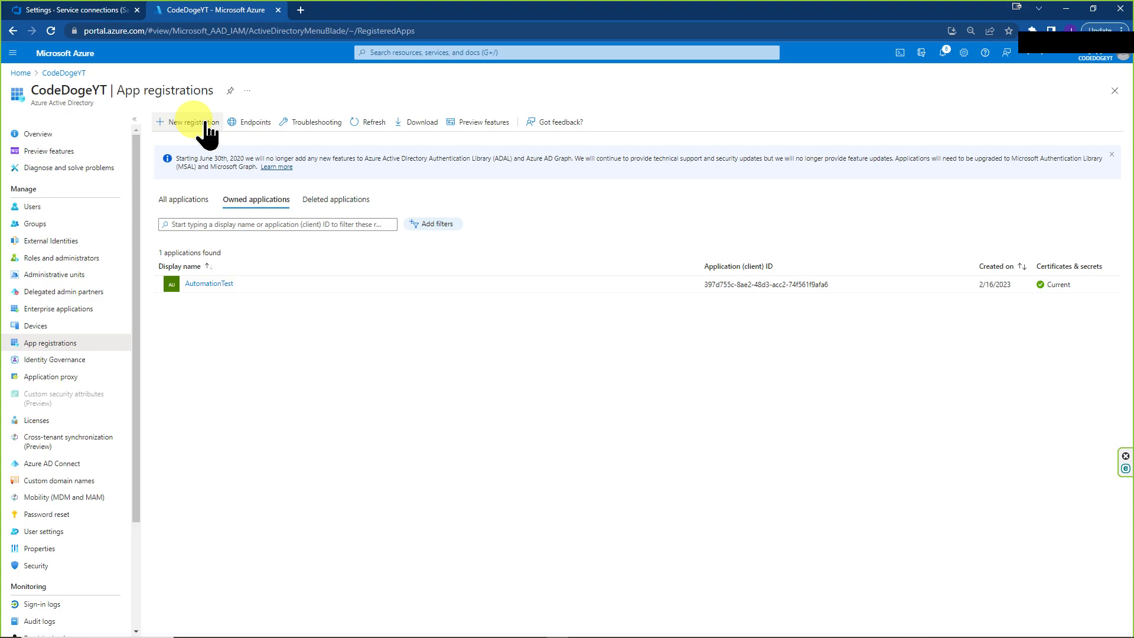
mouse_move(192, 121)
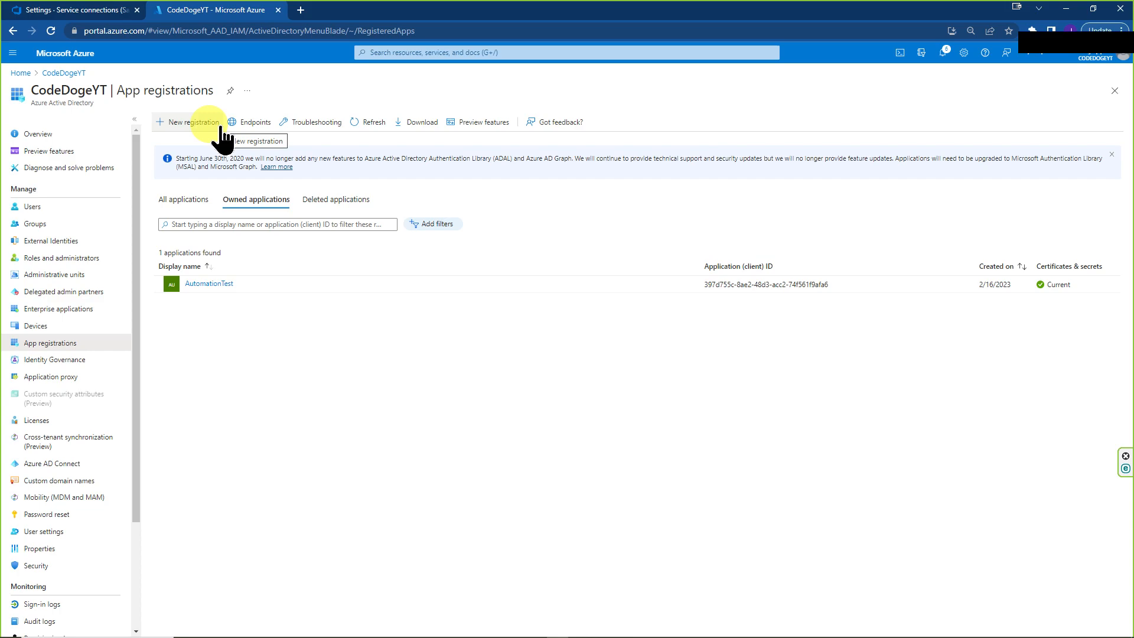
left_click(184, 199)
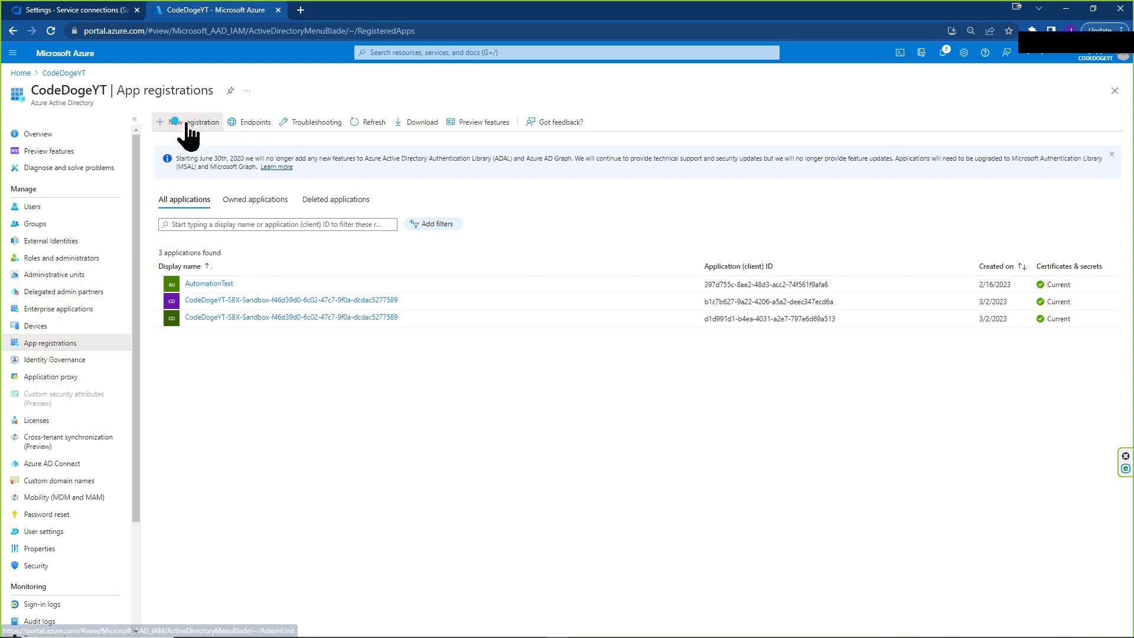
Step: Create a new single-tenant app registration named CodeDogeYTAutomation
left_click(191, 122)
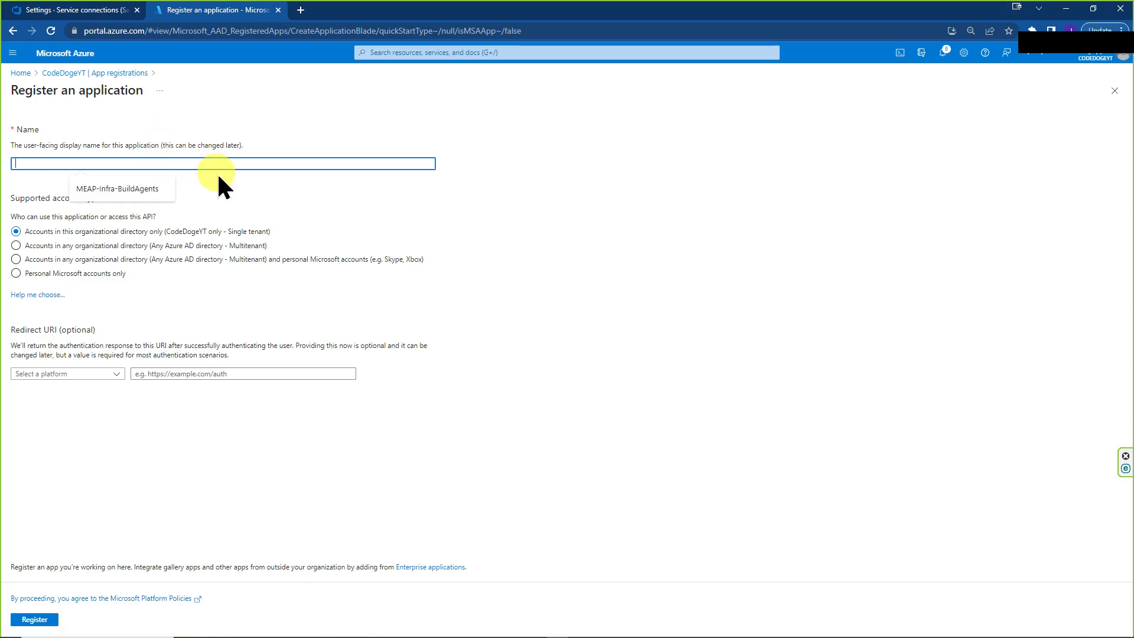
type("CodeDogeYT")
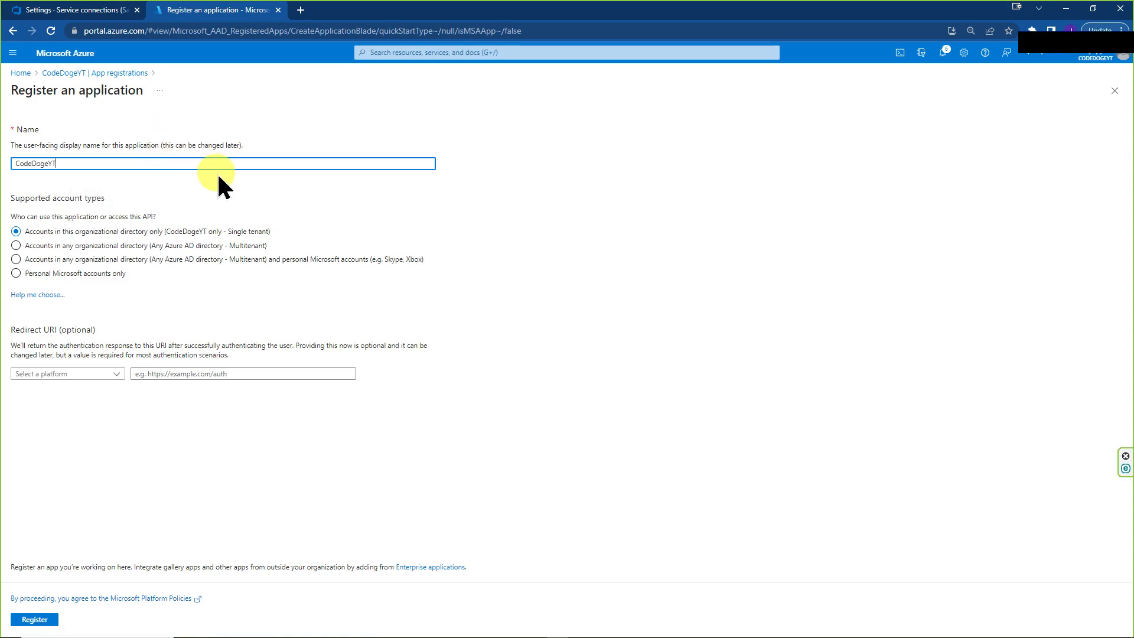
type("Automation")
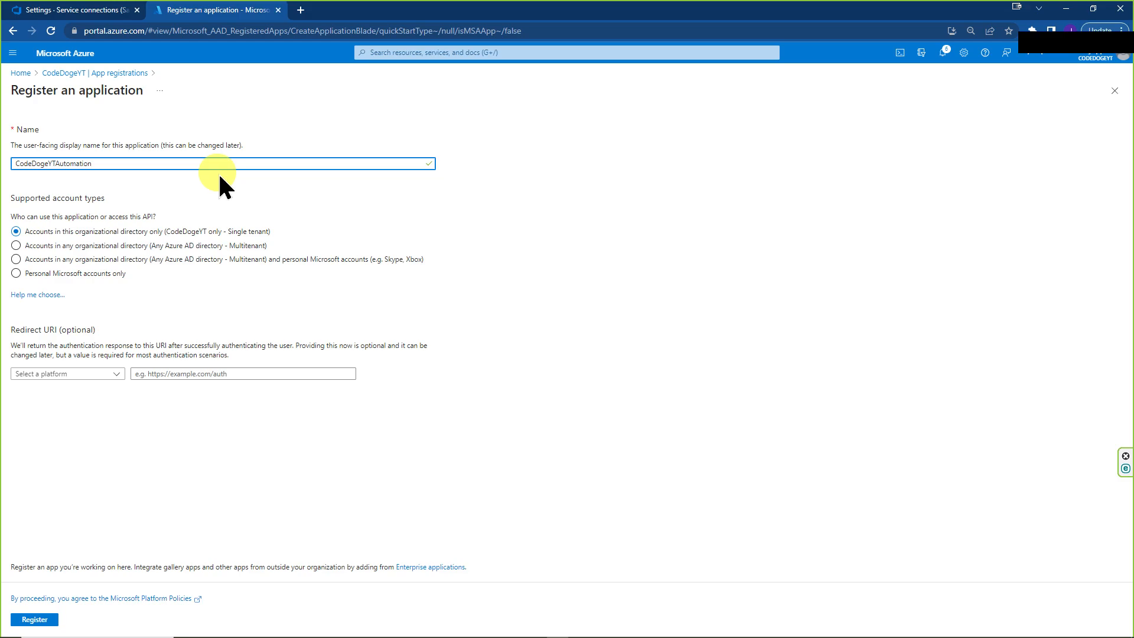
mouse_move(260, 515)
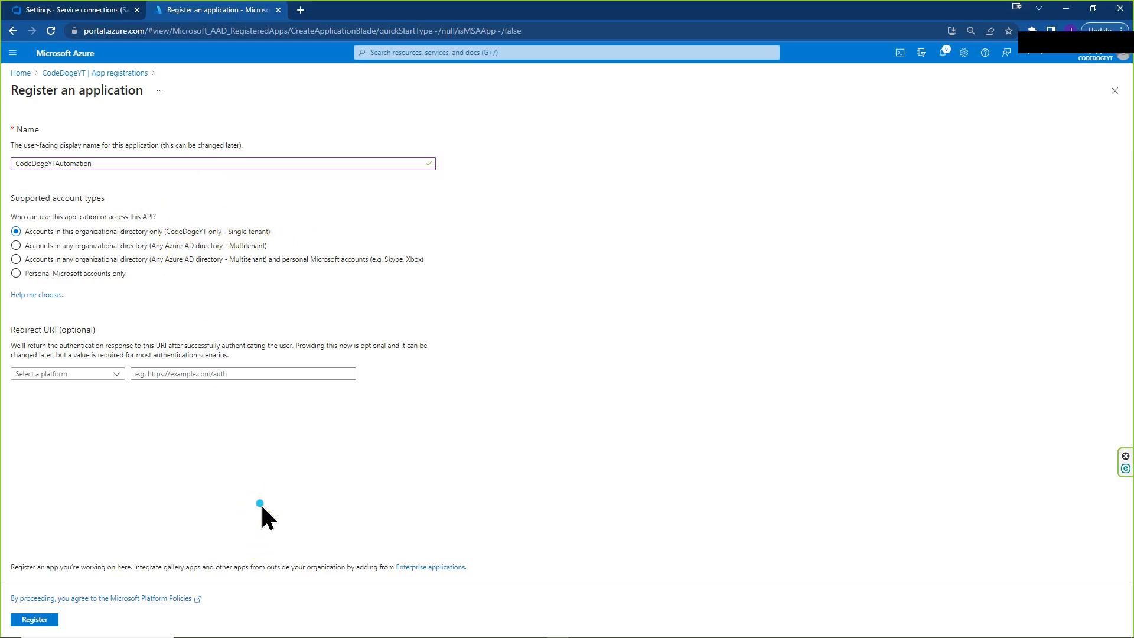
left_click(34, 619)
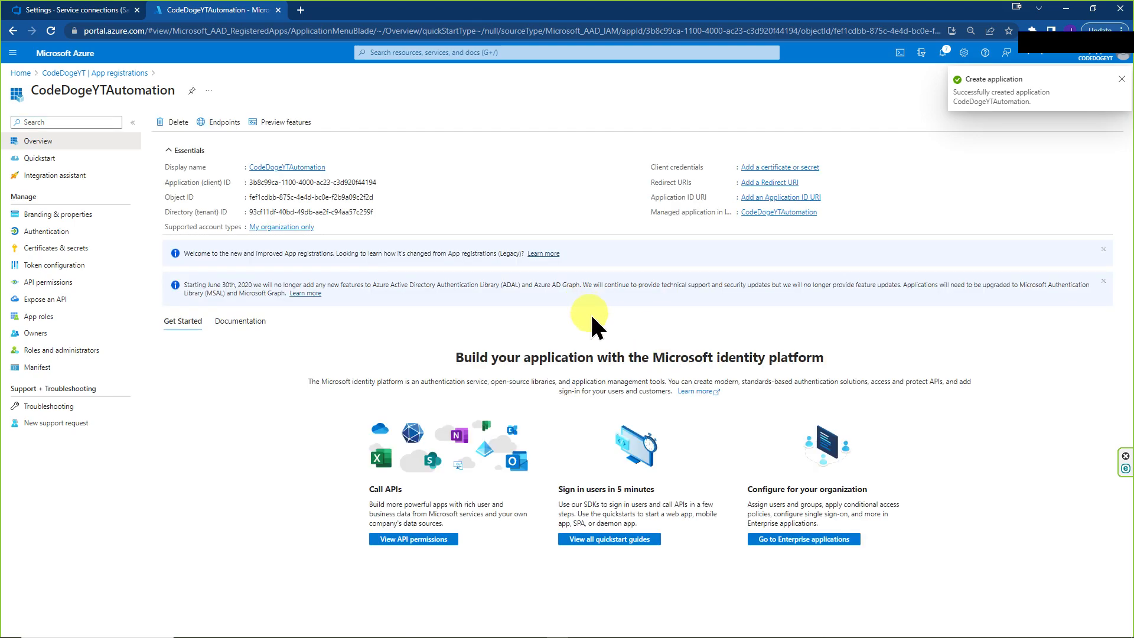
mouse_move(1082, 97)
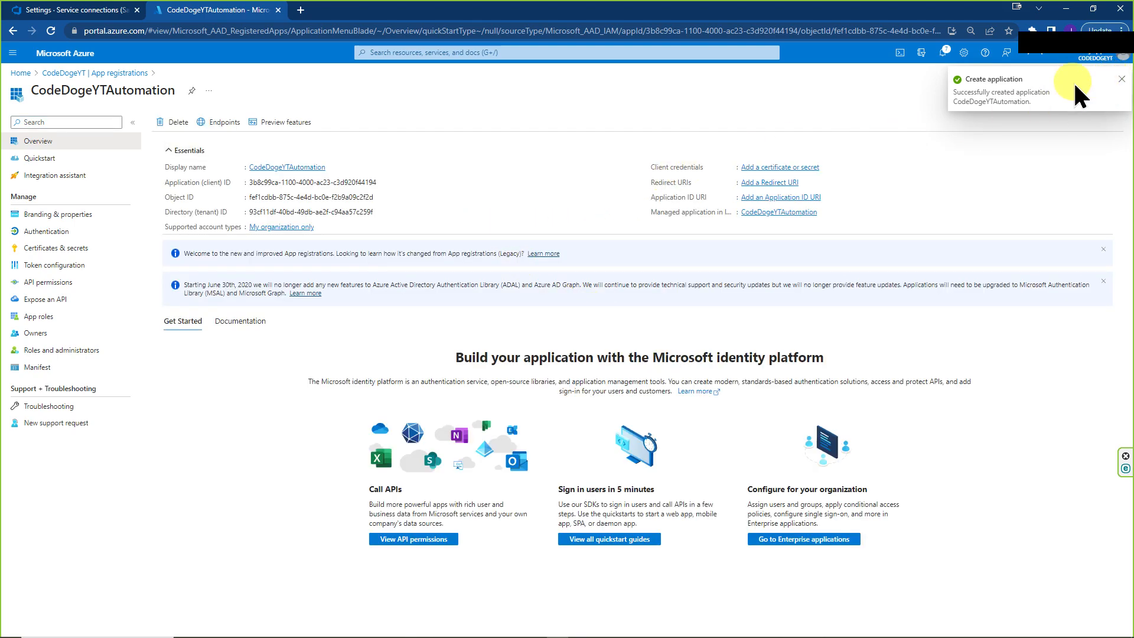
mouse_move(52, 265)
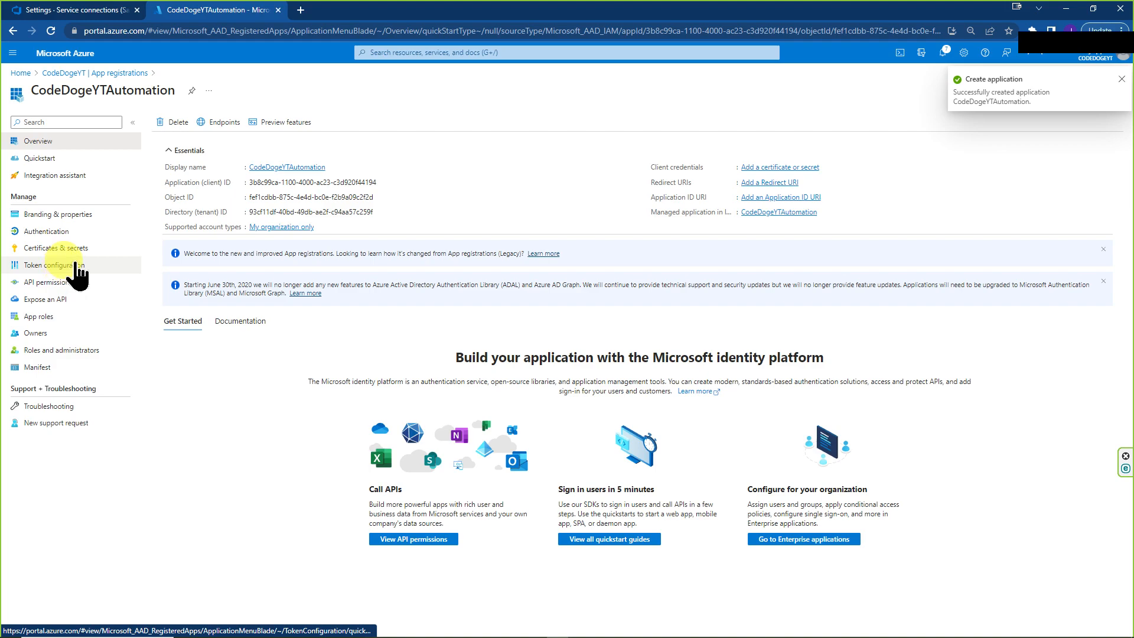
Step: Add a client secret described '2023yt' with a 24-month (730-day) expiry
left_click(56, 248)
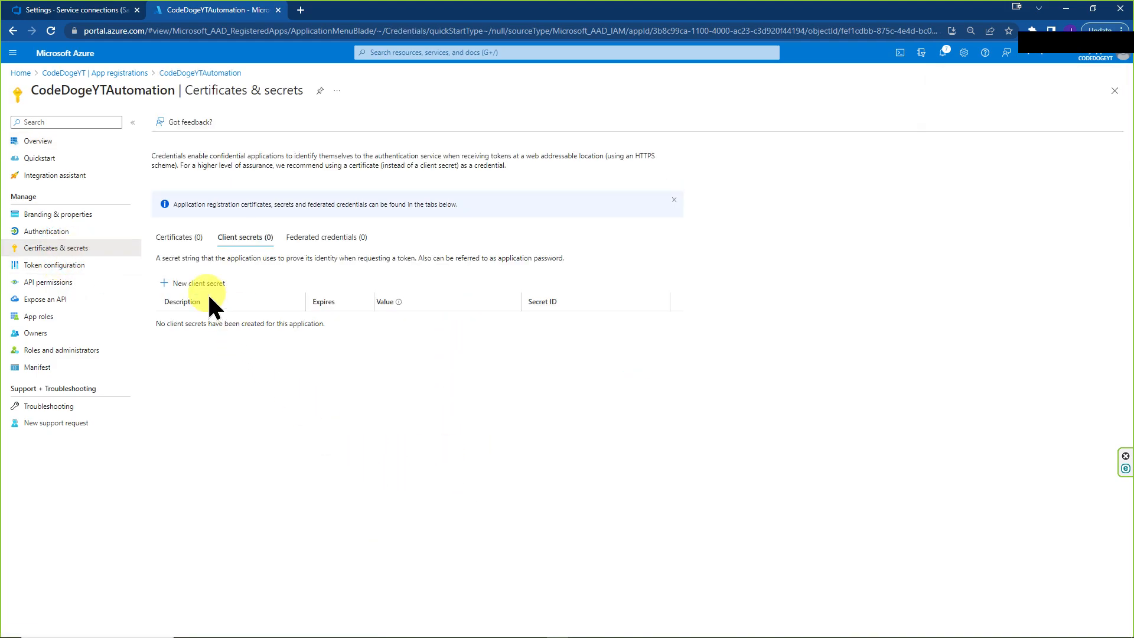
mouse_move(191, 283)
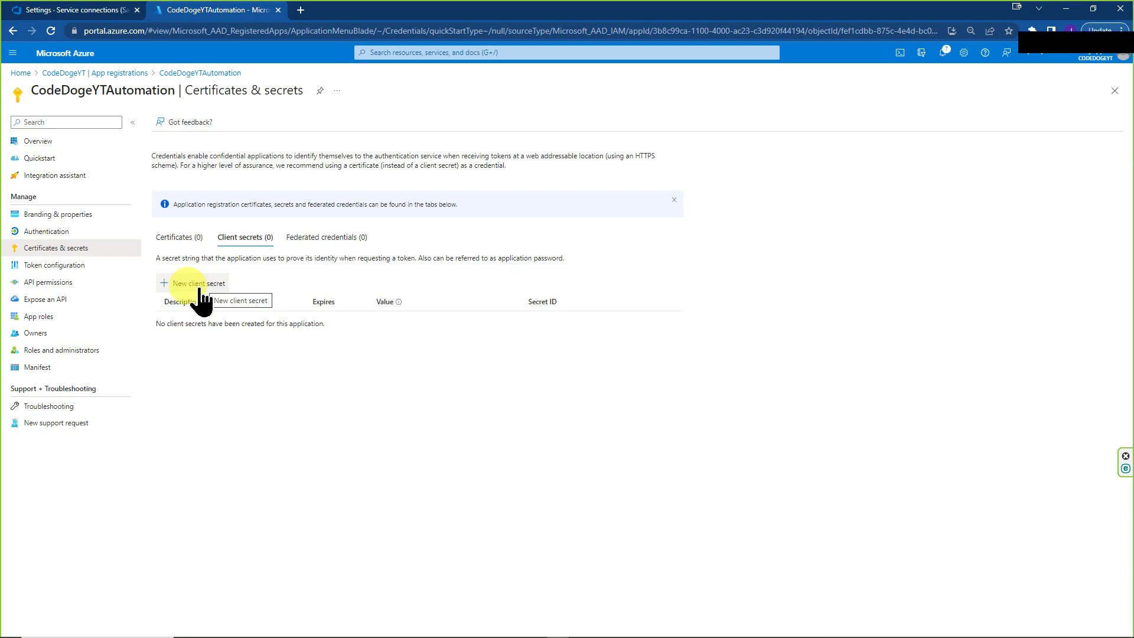
left_click(193, 283)
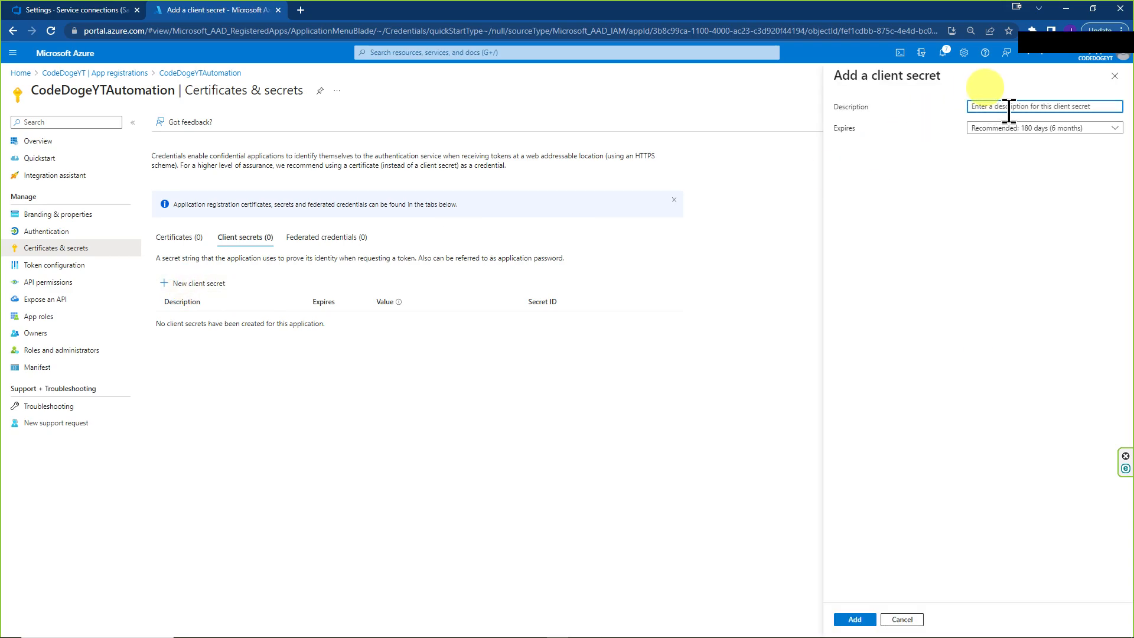
type("2023")
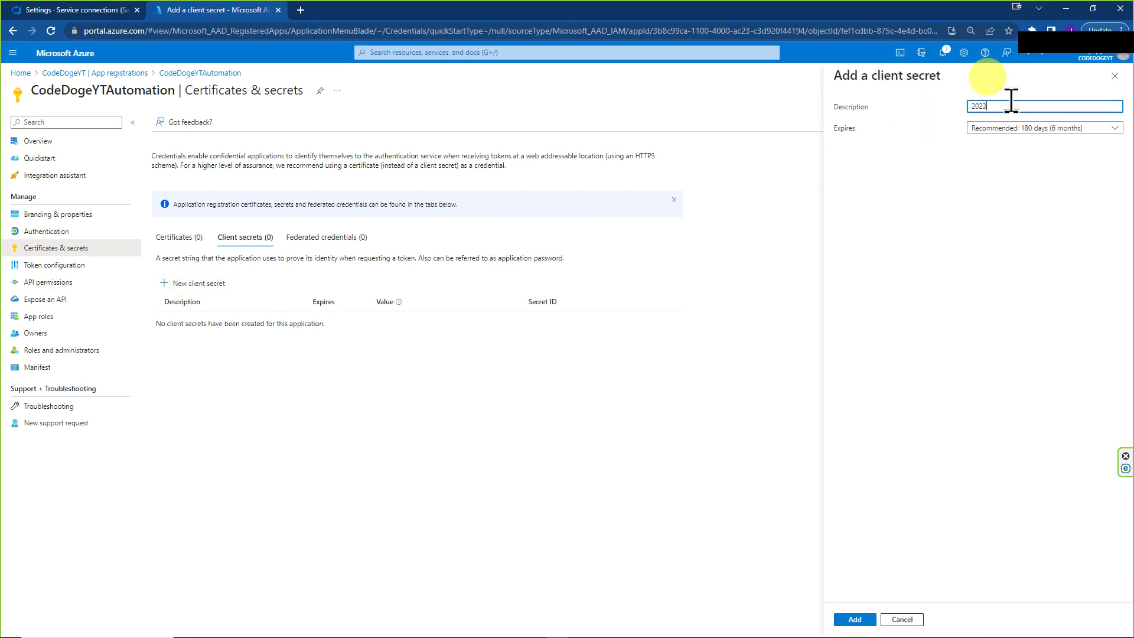
type("yt")
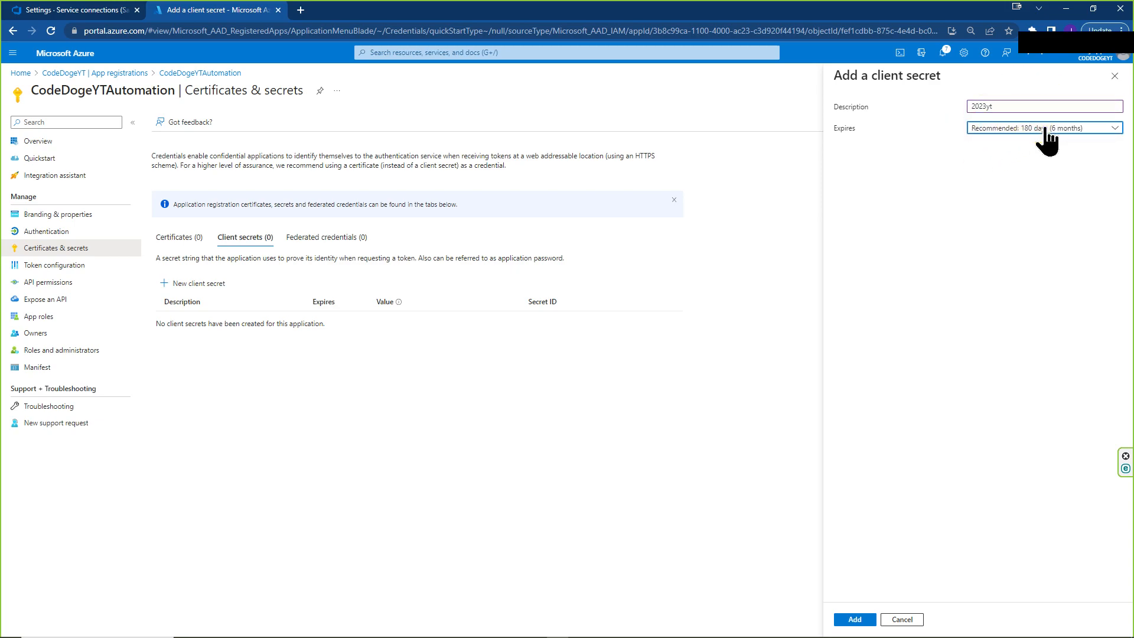
left_click(1043, 128)
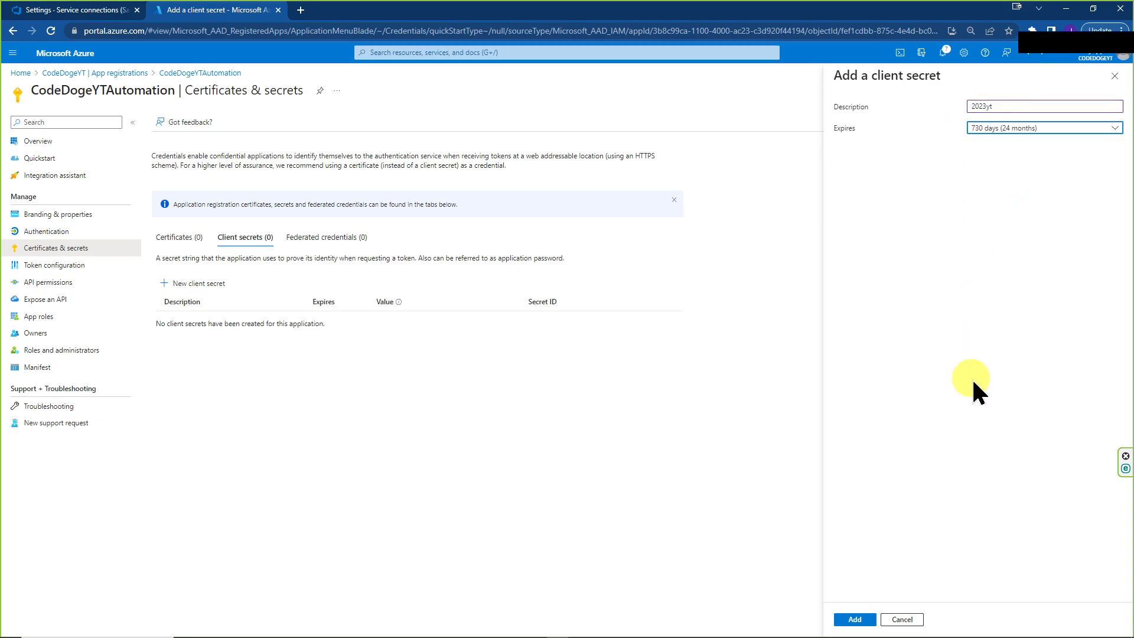
left_click(854, 619)
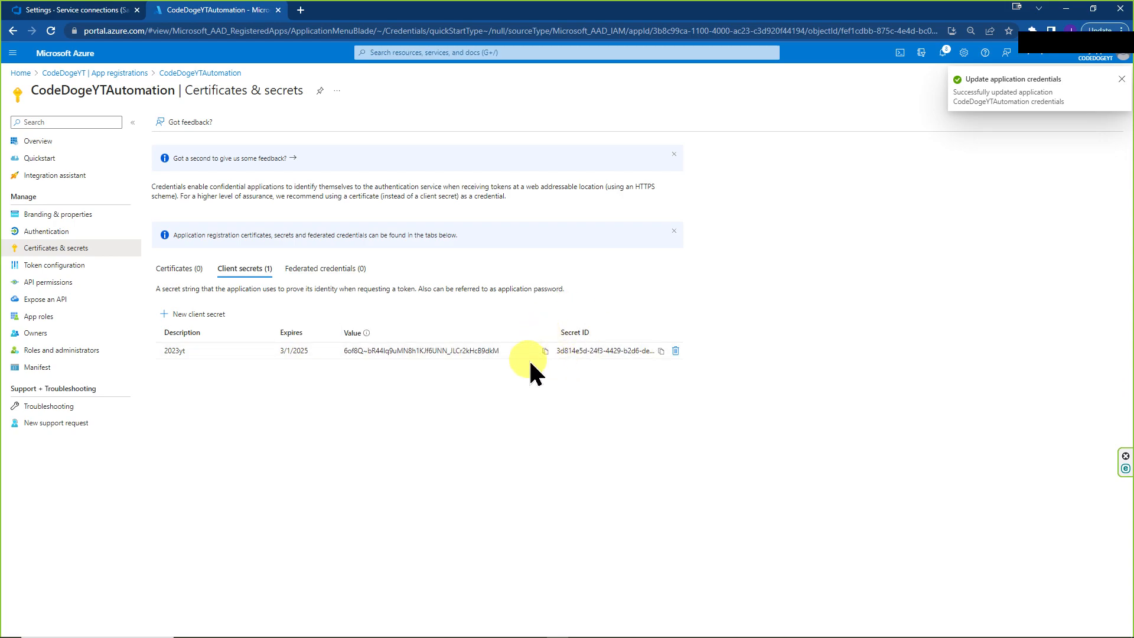
Step: Copy the secret value and place it after 'App Secret =' in the Notepad notes
left_click(544, 351)
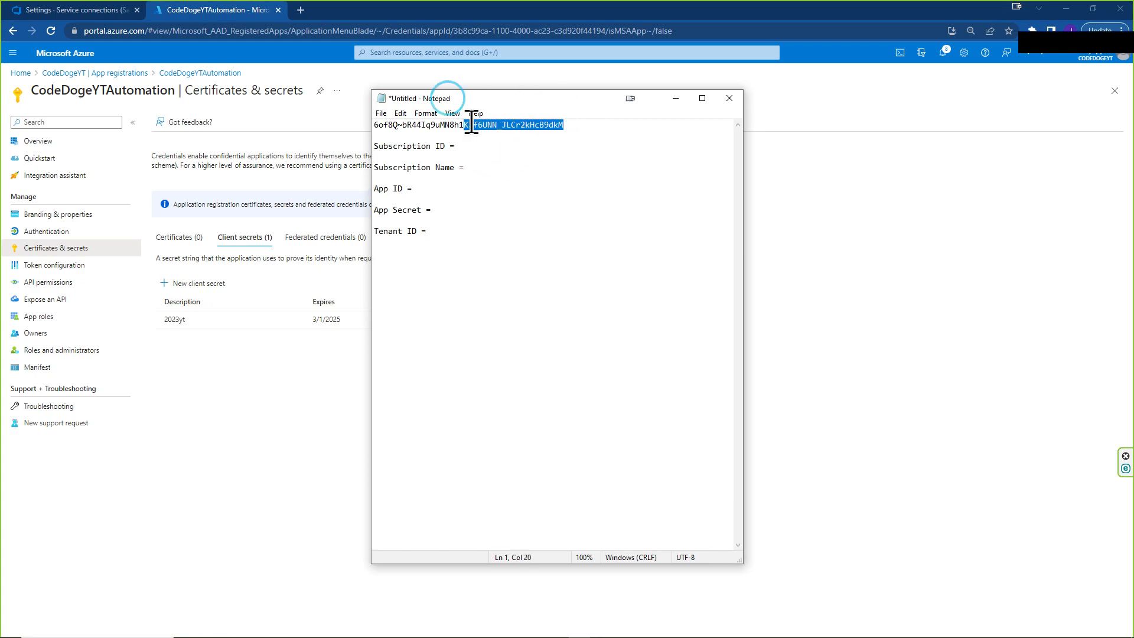
key("Delete")
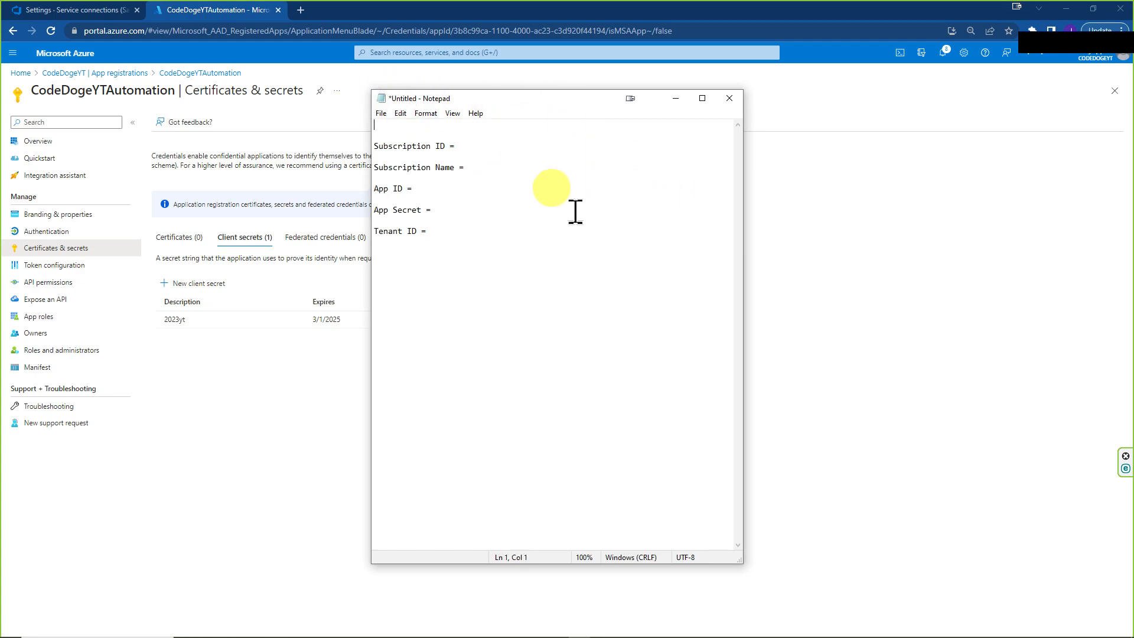
left_click(428, 209)
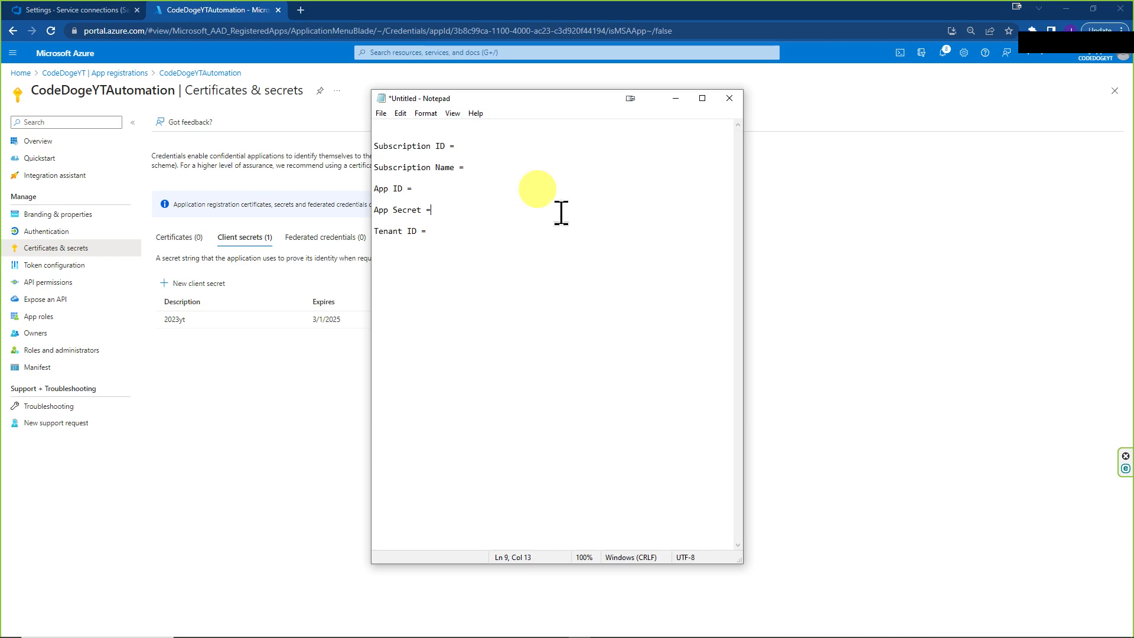
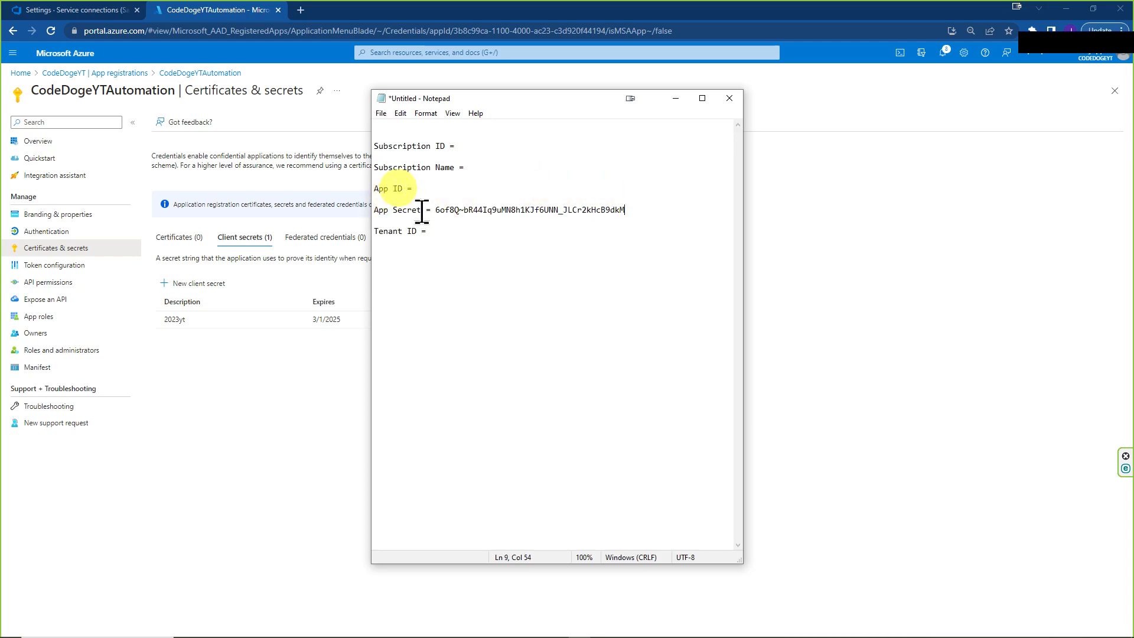
mouse_move(463, 140)
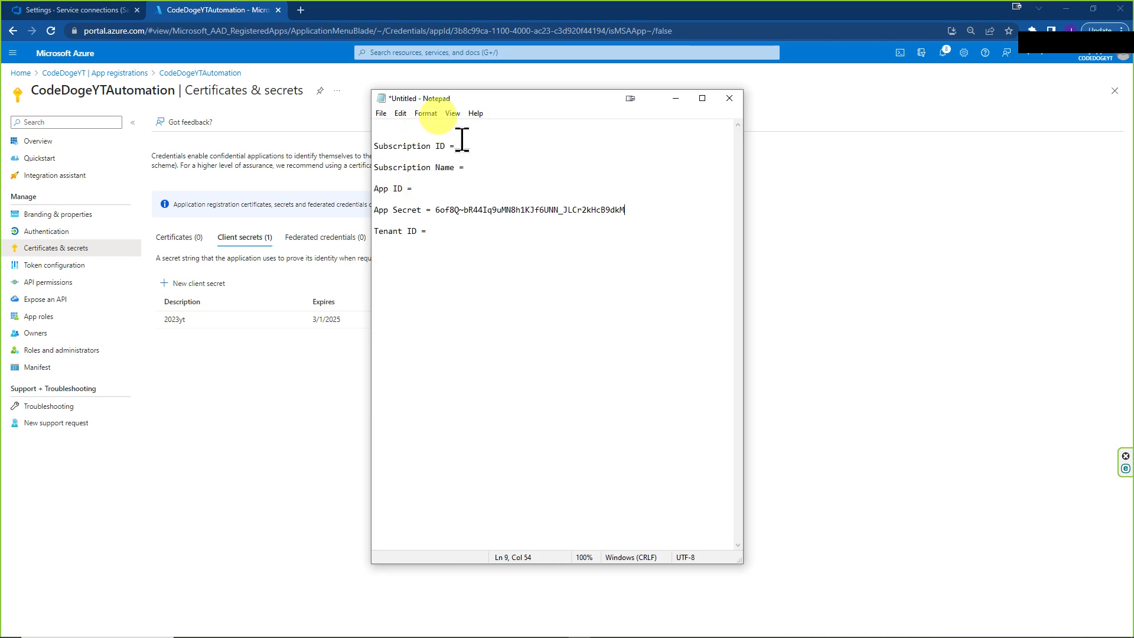
mouse_move(434, 145)
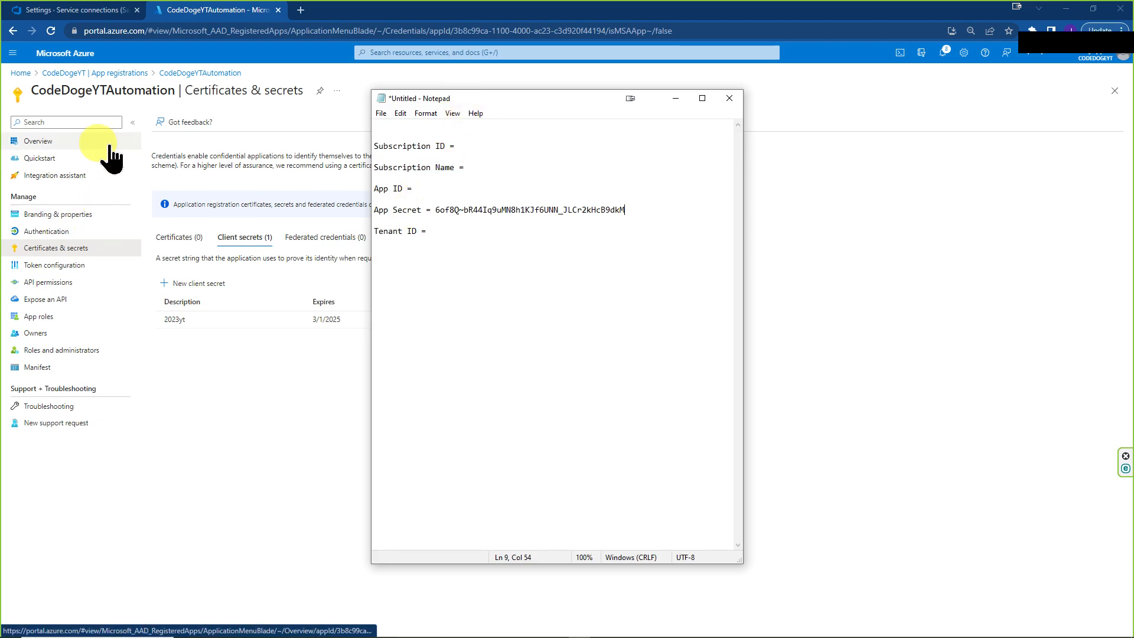
Step: Copy the application (client) ID and the Microsoft Partner Network subscription ID
left_click(37, 141)
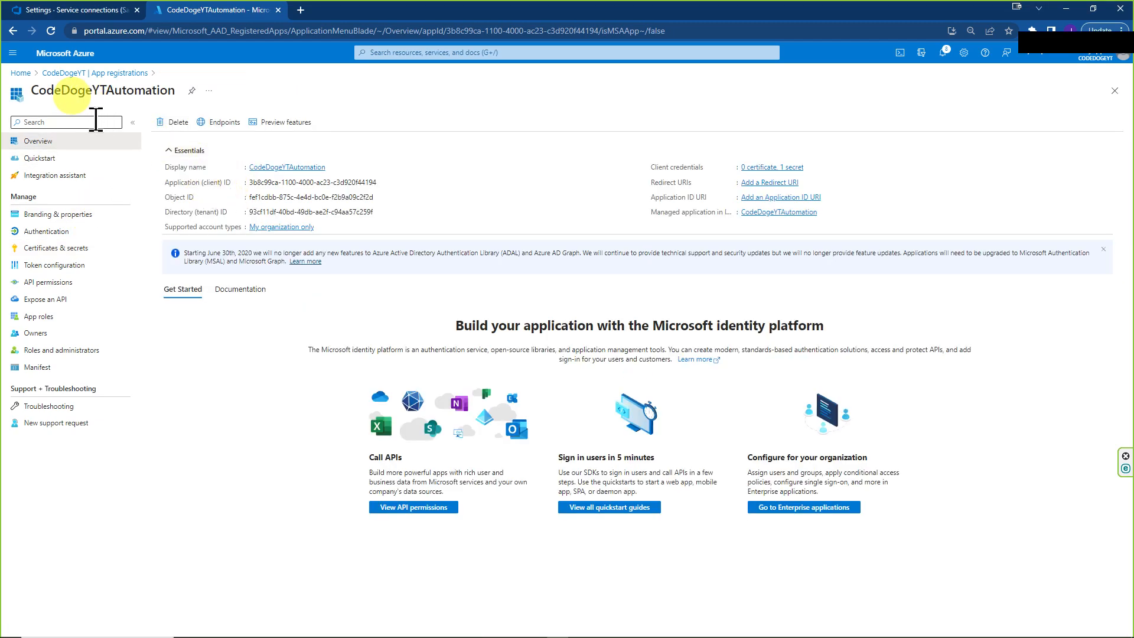
mouse_move(224, 190)
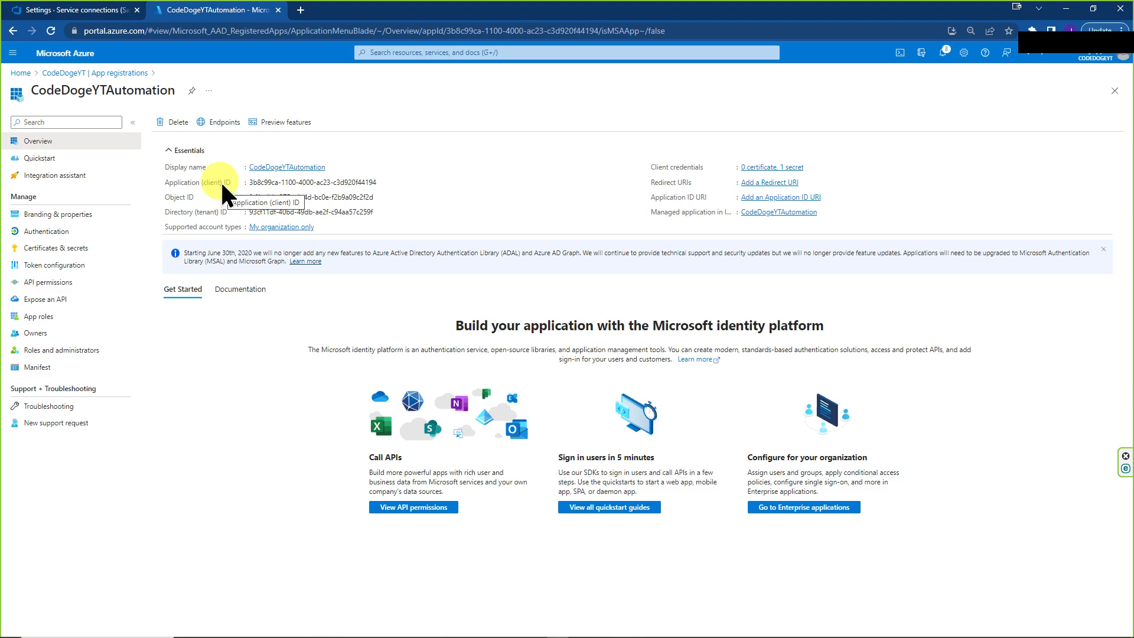
left_click(383, 183)
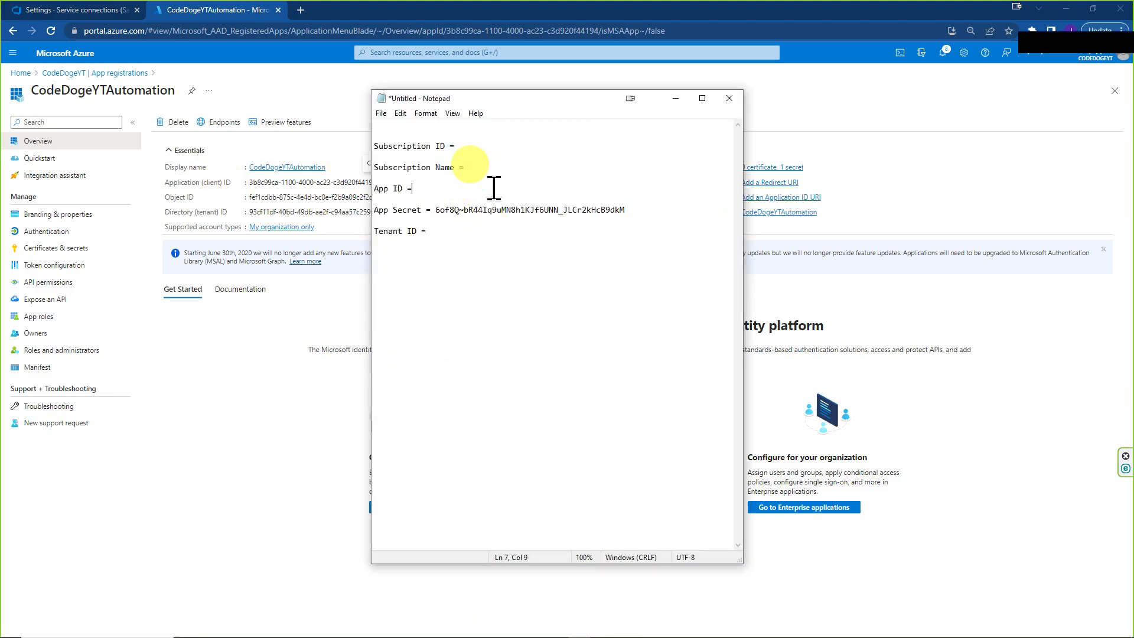
left_click(506, 52)
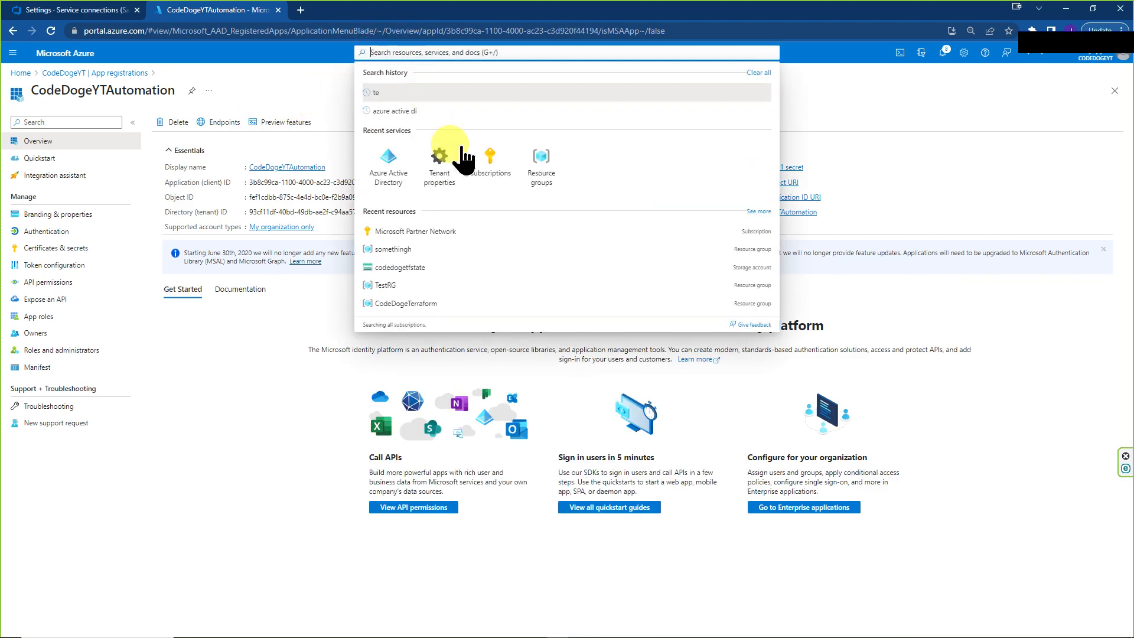
left_click(490, 157)
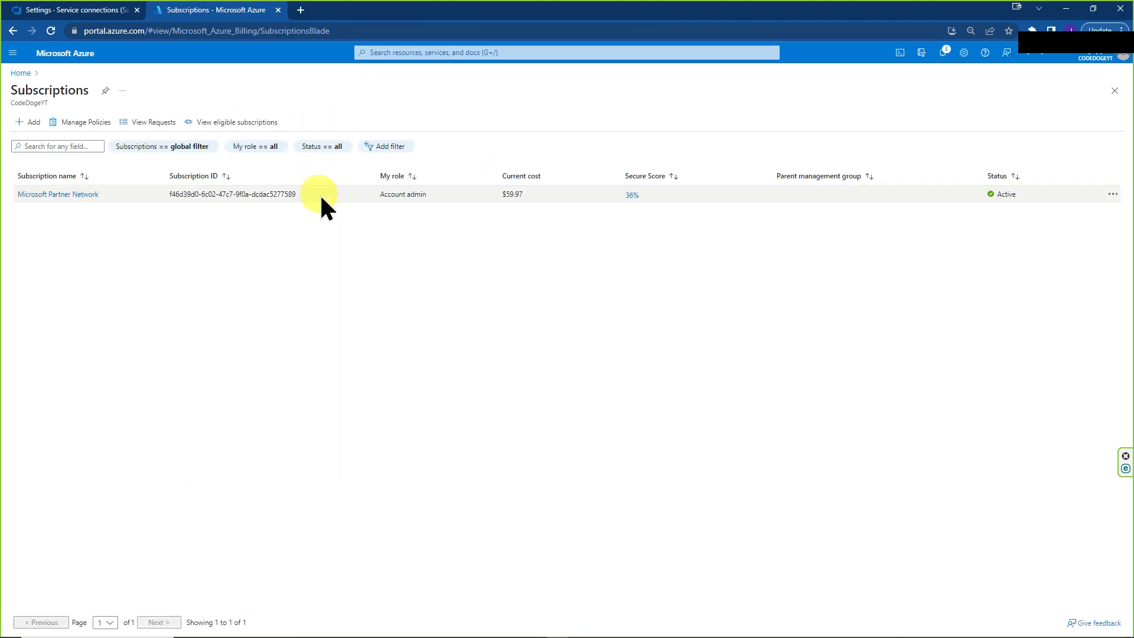
left_click(58, 194)
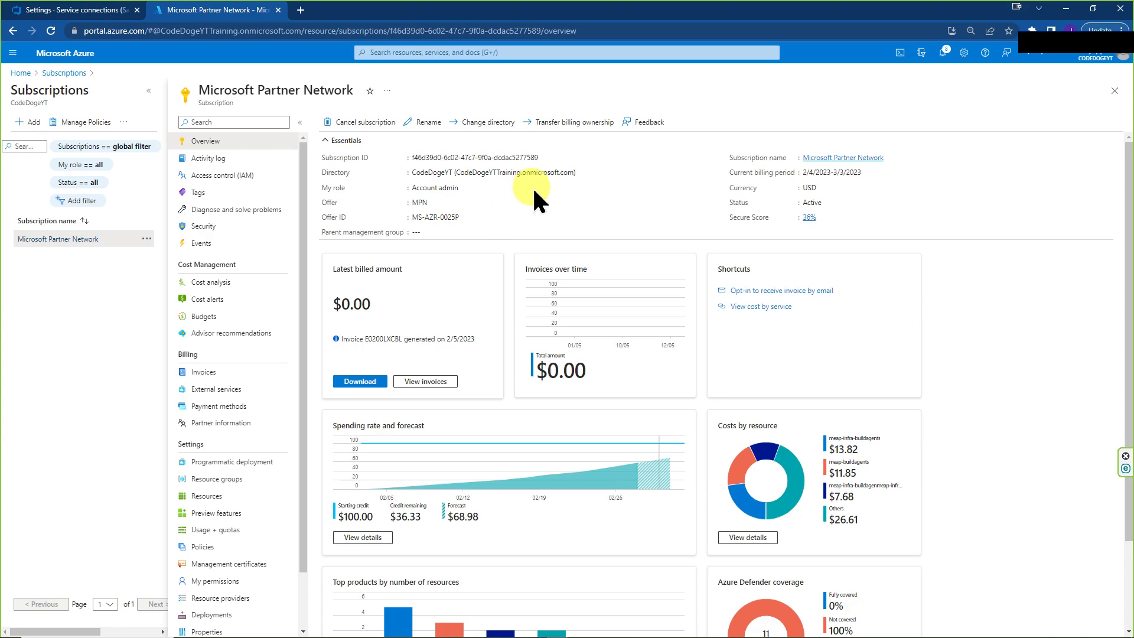
left_click(545, 157)
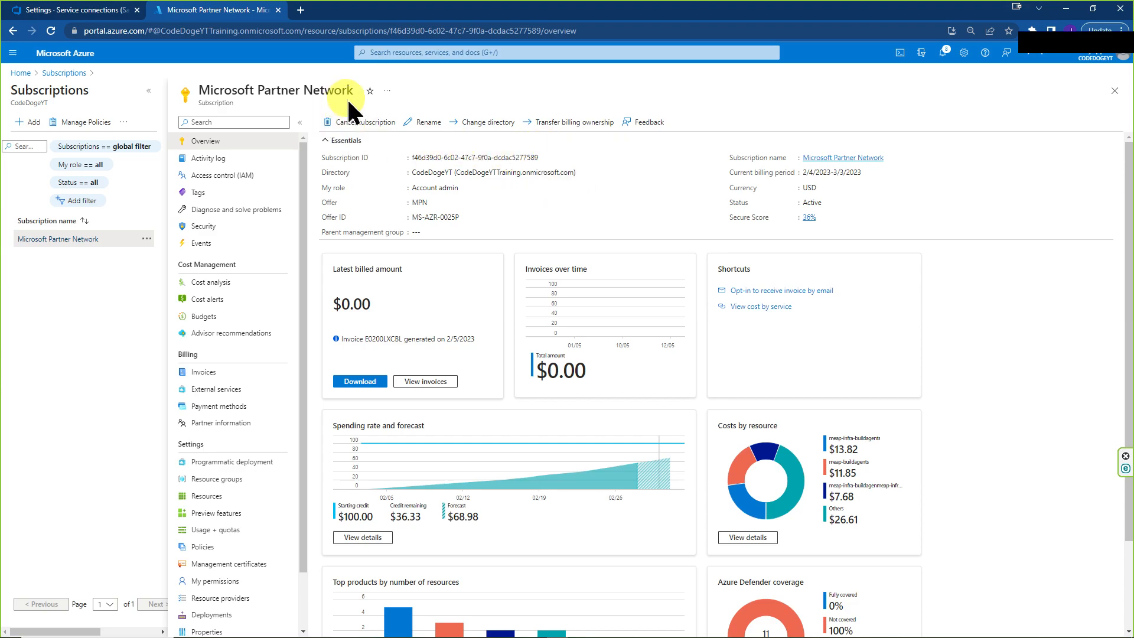
Step: Copy the subscription name into the notes, then copy the tenant ID
double_click(274, 90)
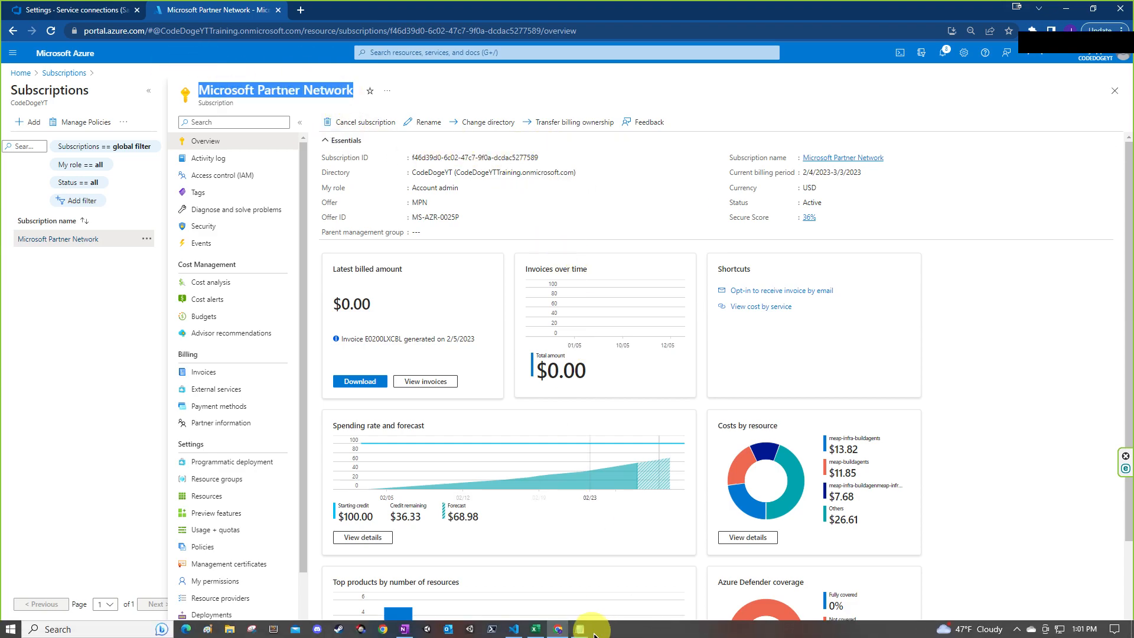
left_click(579, 628)
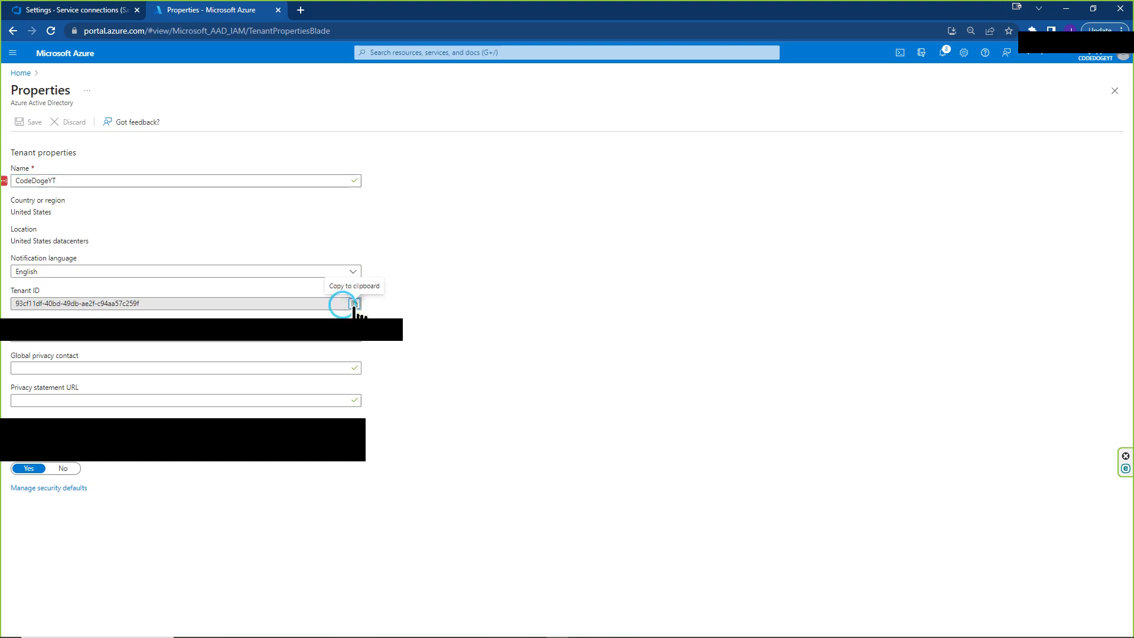
left_click(353, 303)
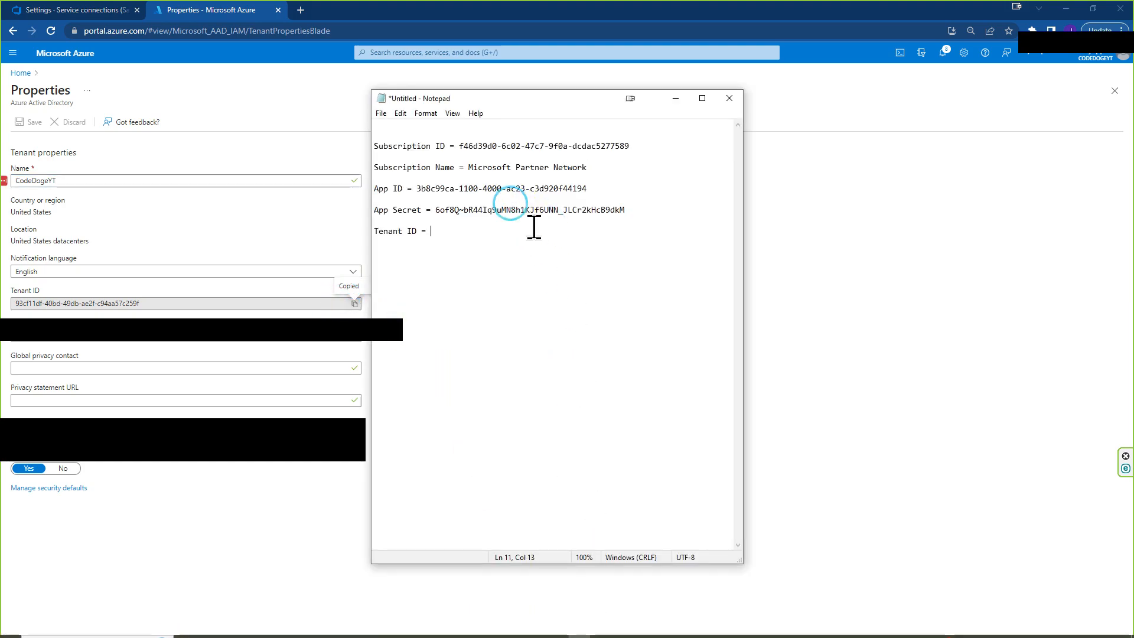
left_click(729, 98)
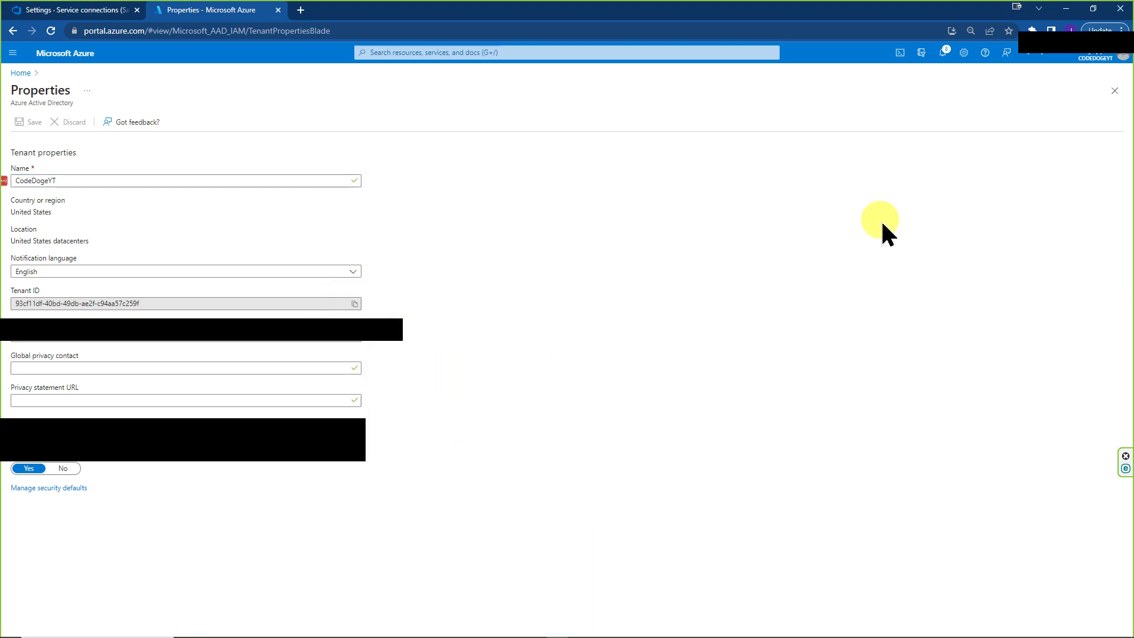
mouse_move(515, 232)
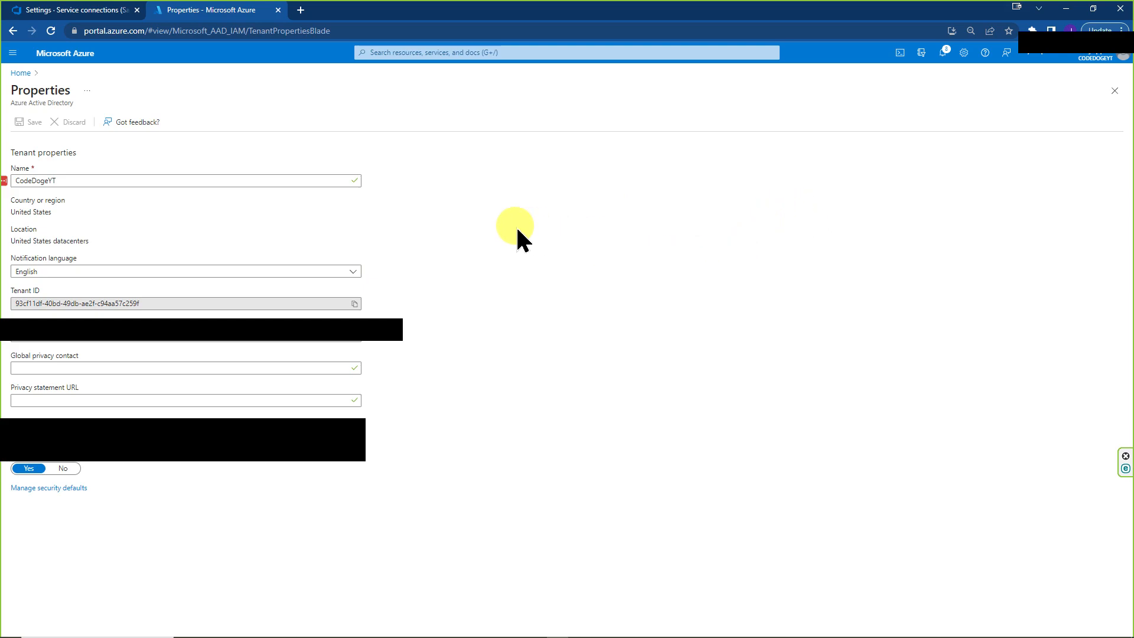
Step: From Home, open the Microsoft Partner Network subscription's Access control (IAM)
left_click(20, 72)
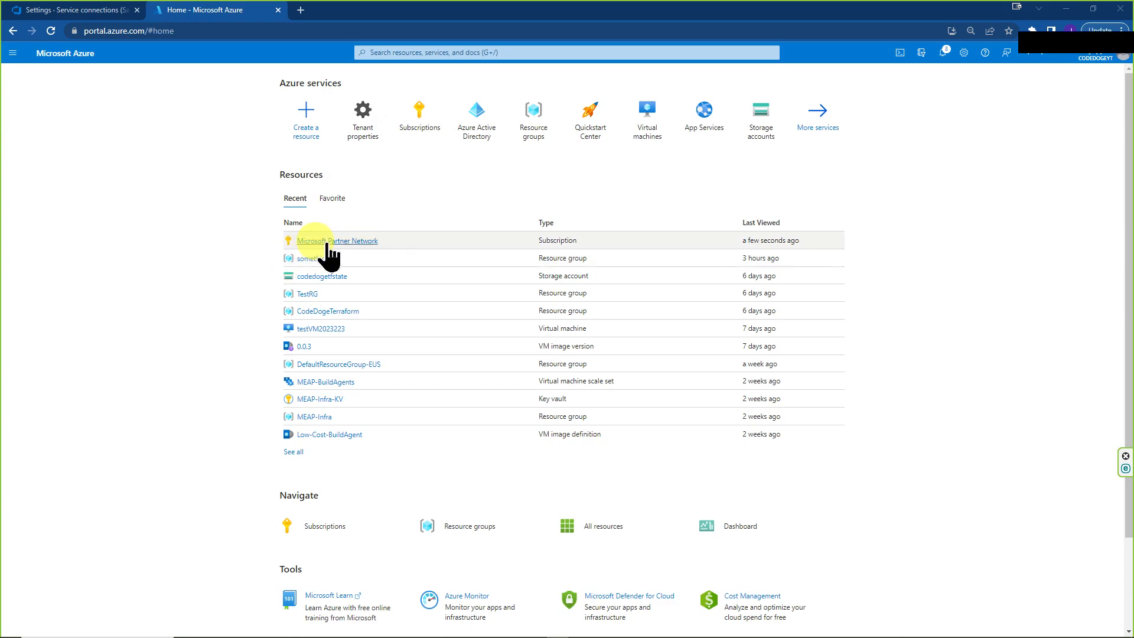
left_click(336, 240)
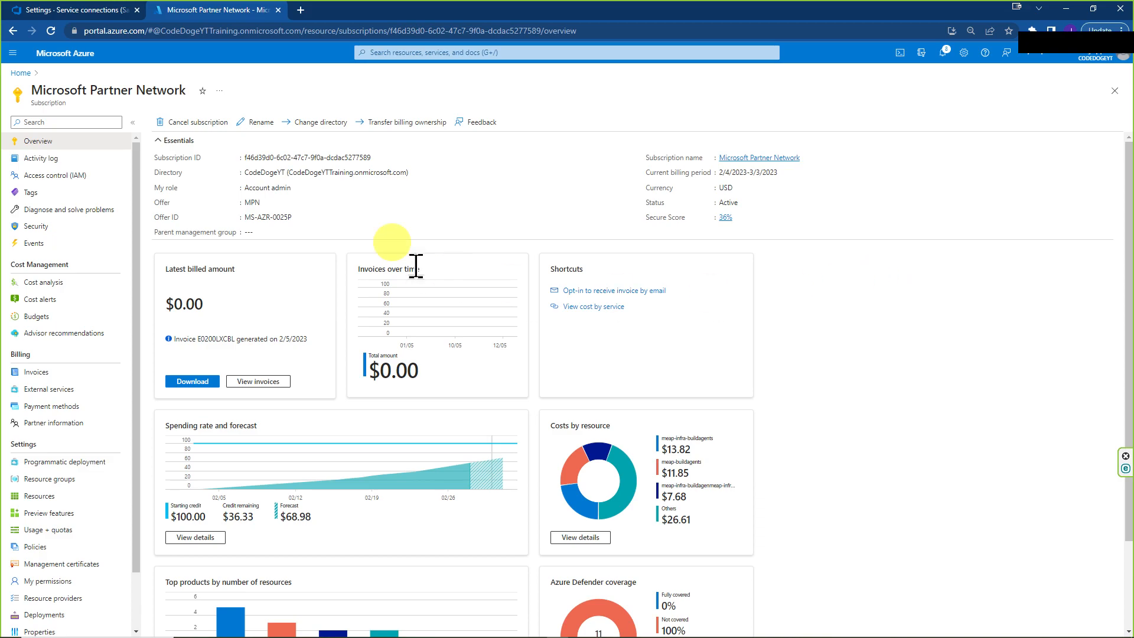
mouse_move(209, 188)
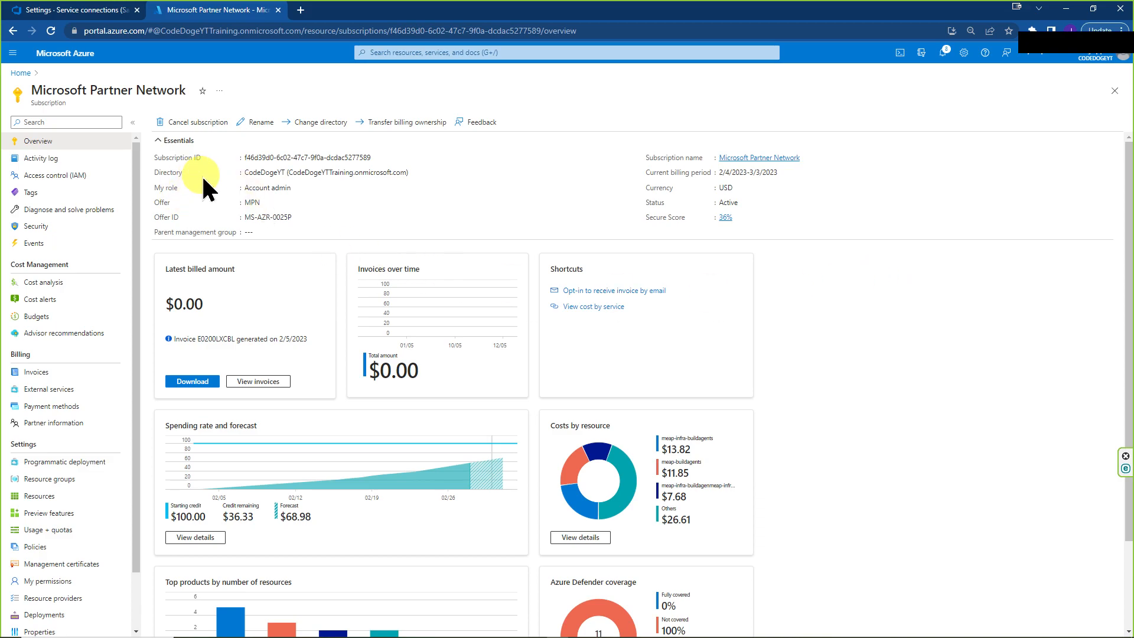
left_click(54, 174)
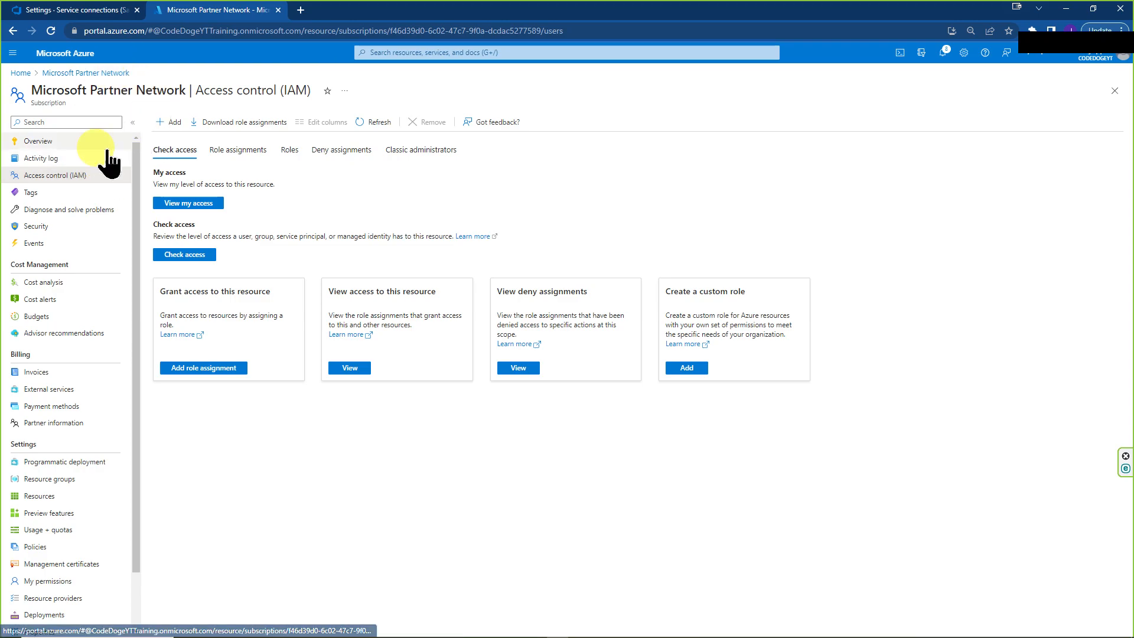
Step: Assign CodeDogeYTAutomation the Owner role and refresh the role assignments list
left_click(238, 149)
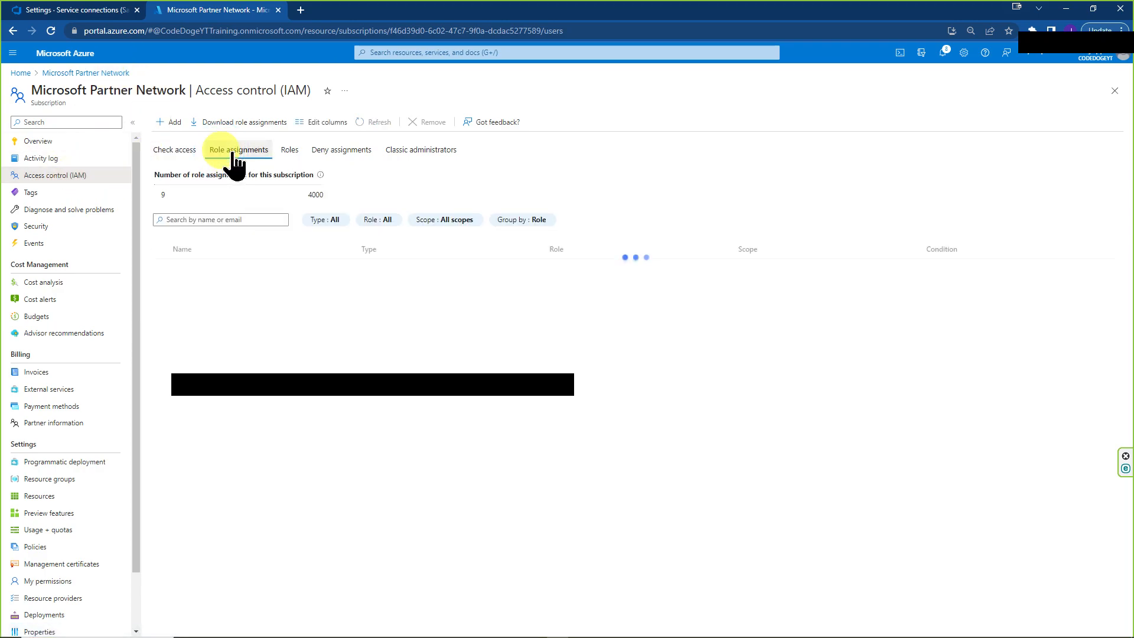
left_click(170, 122)
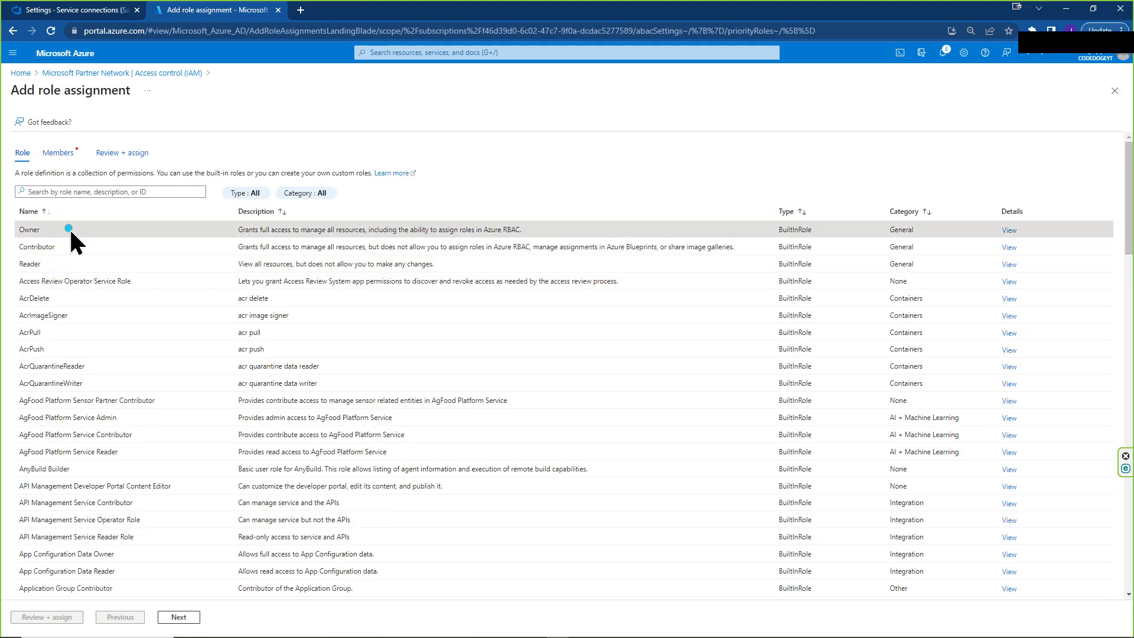
left_click(179, 617)
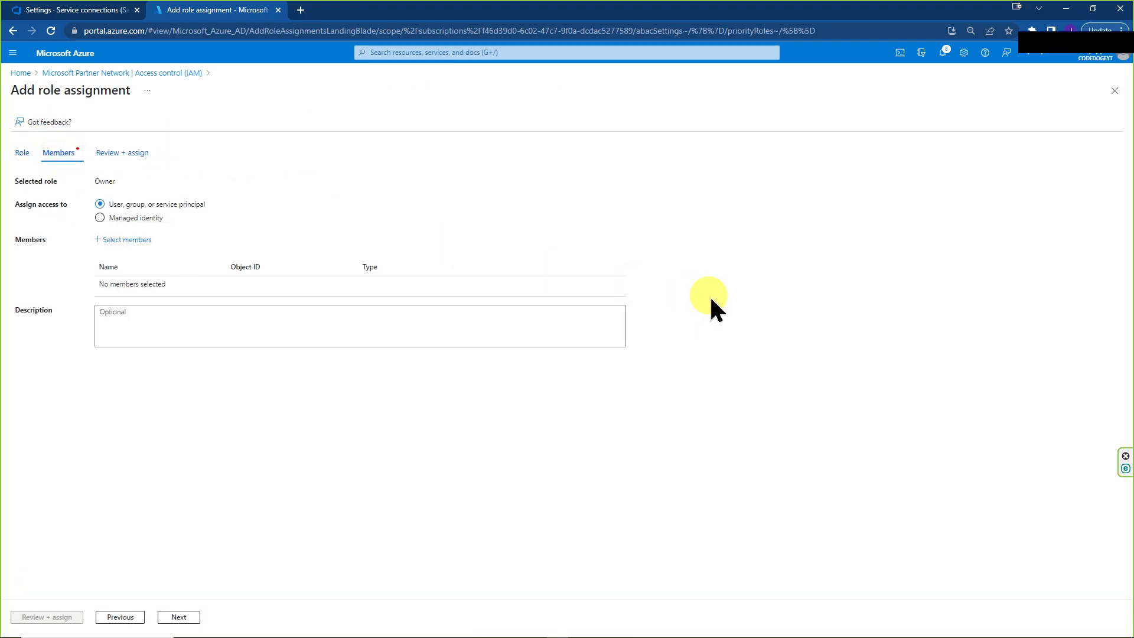
mouse_move(708, 289)
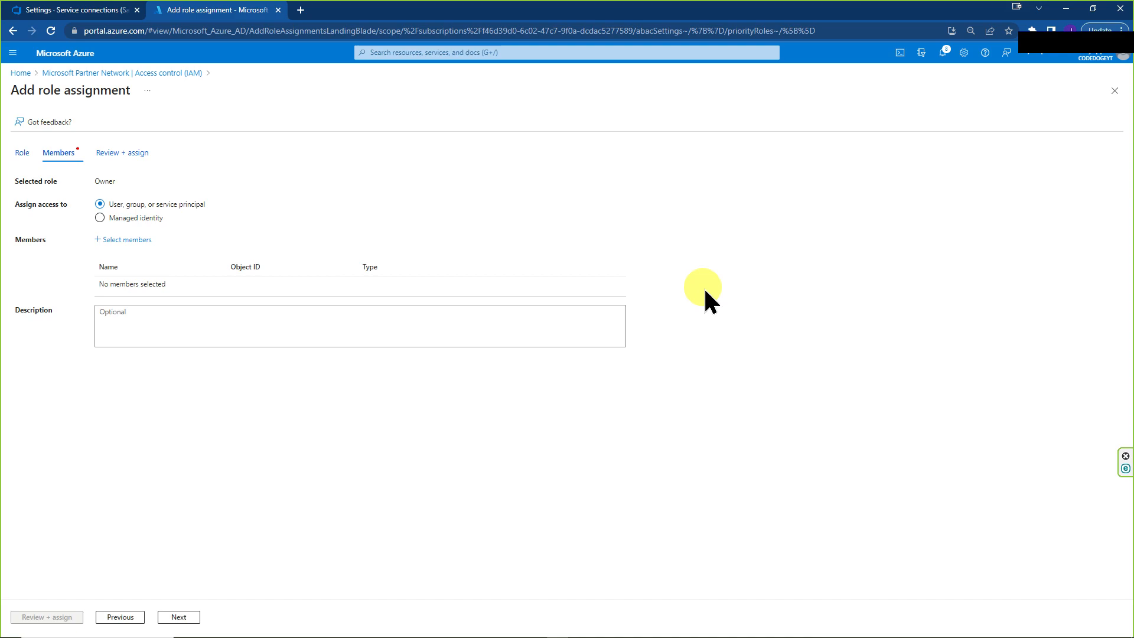
mouse_move(597, 13)
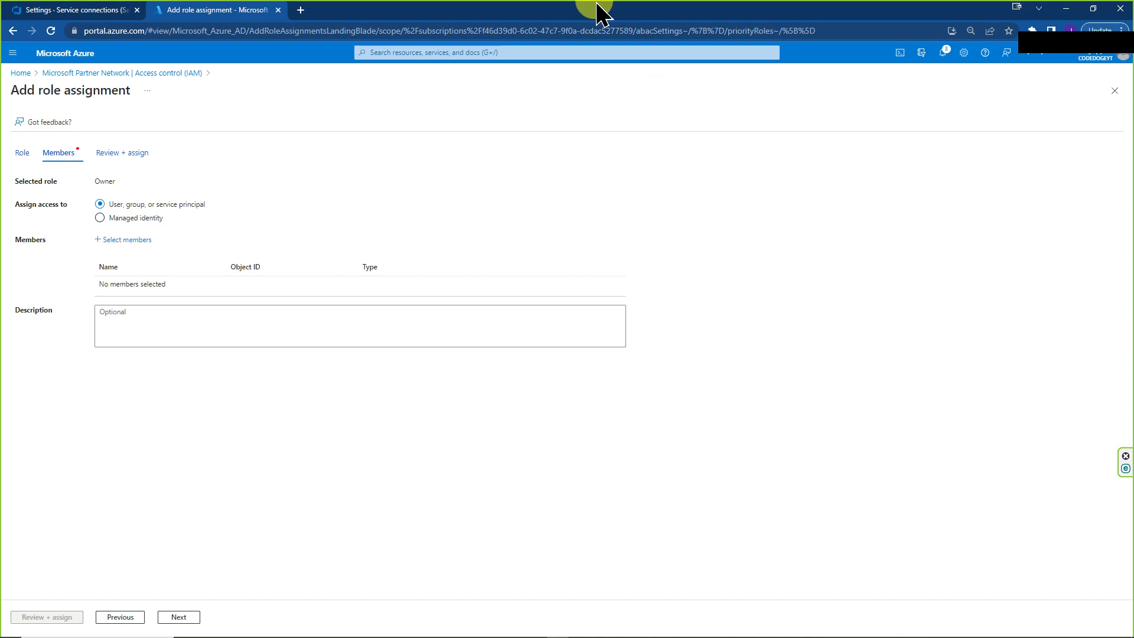
left_click(127, 239)
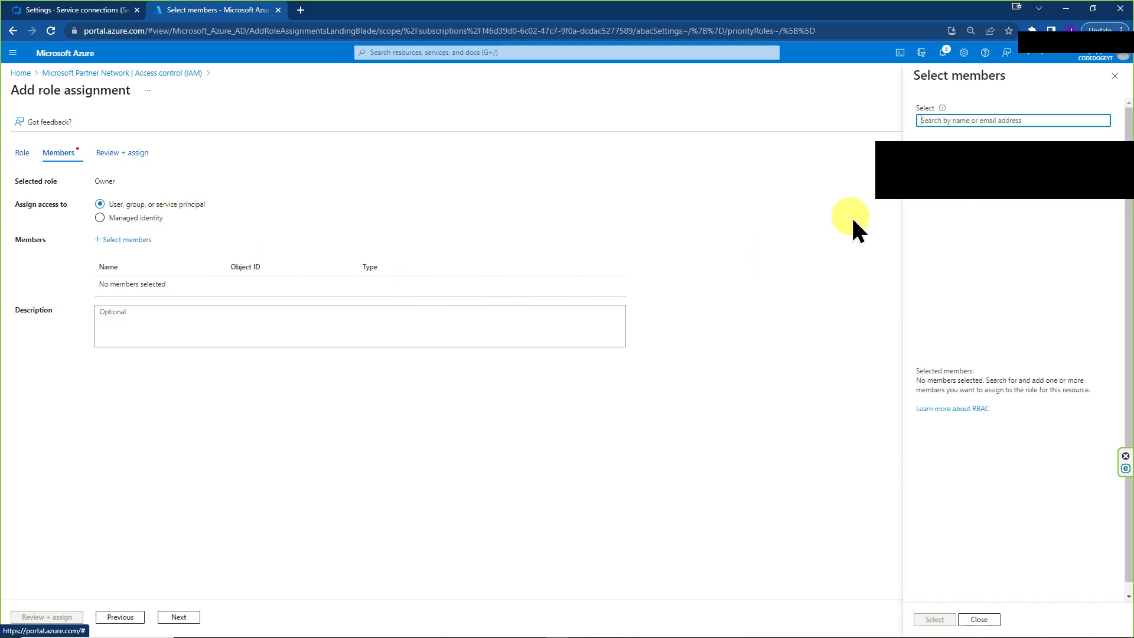
type("codedoge")
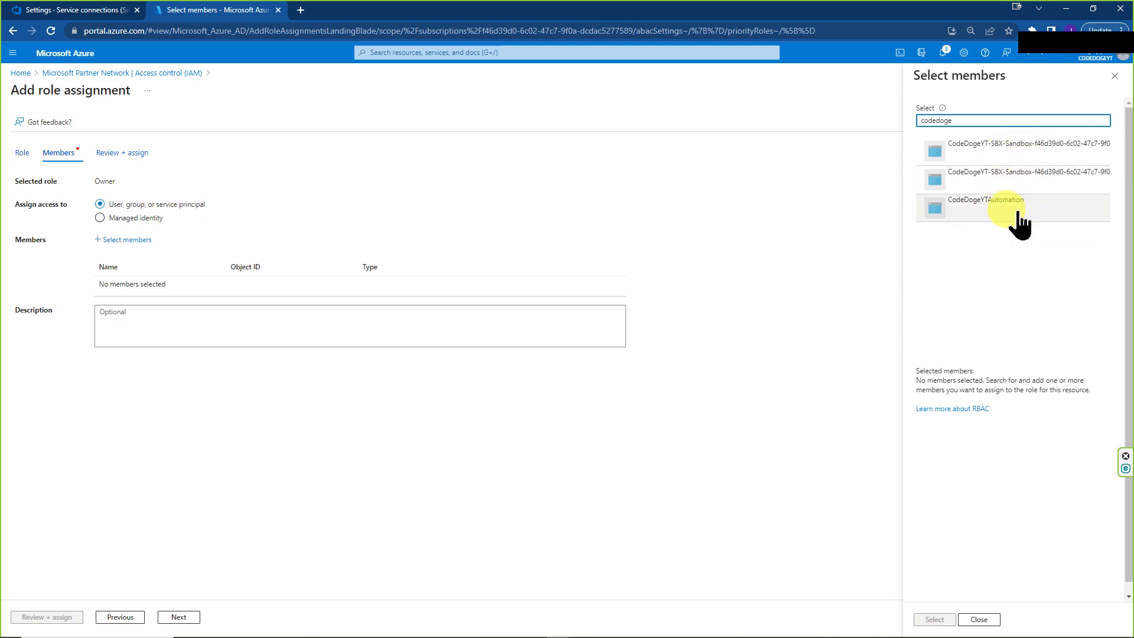
left_click(1005, 208)
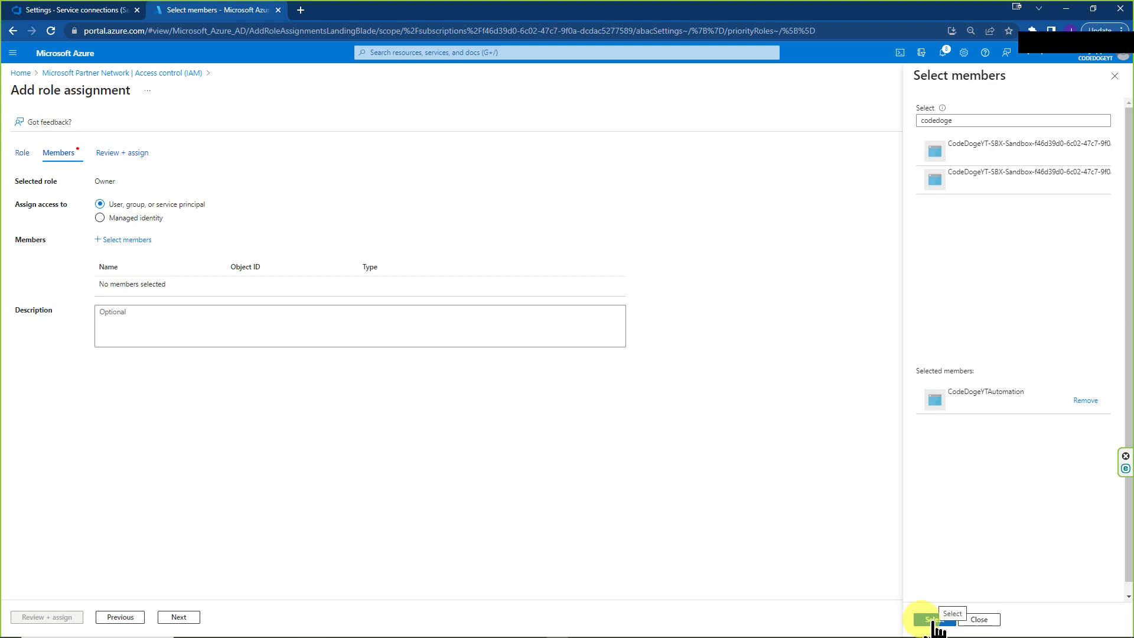
left_click(931, 619)
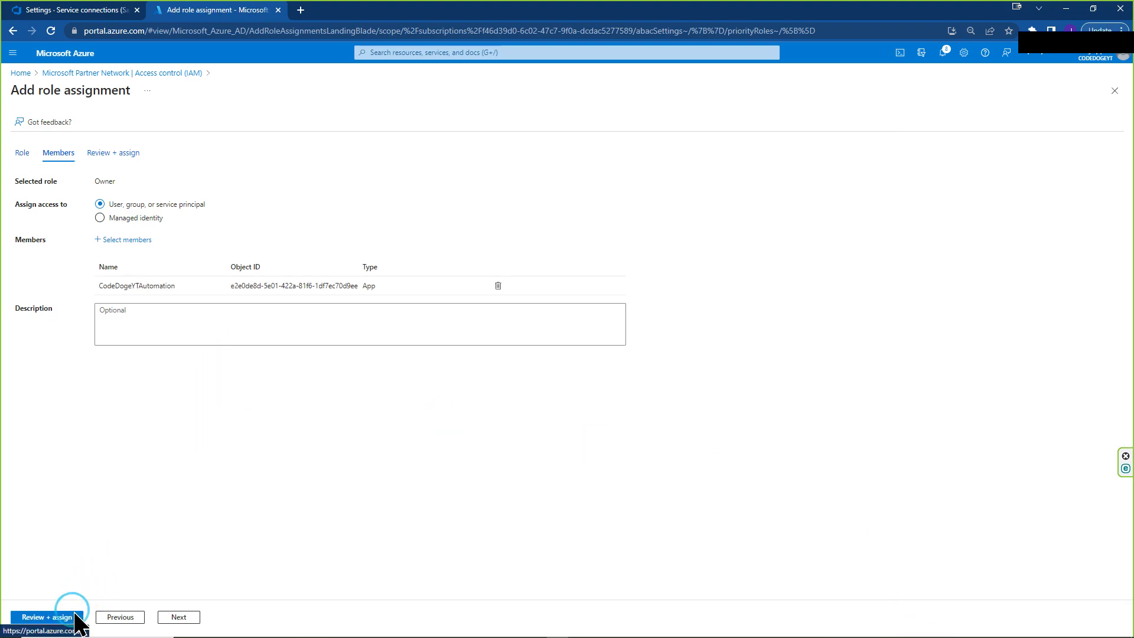
left_click(46, 616)
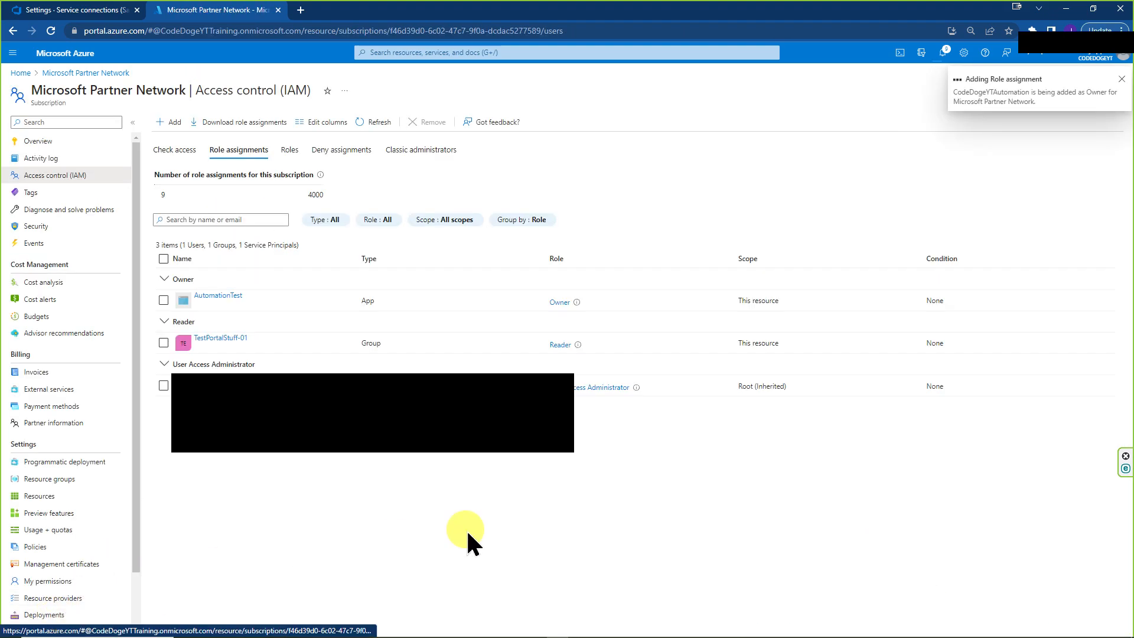
mouse_move(555, 514)
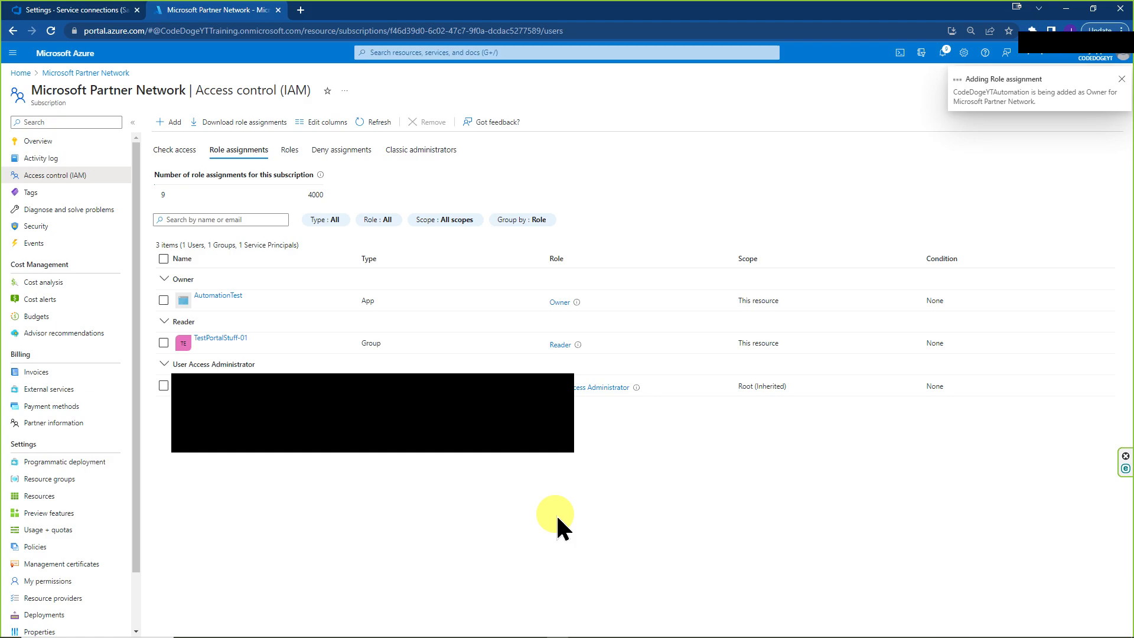
left_click(1122, 78)
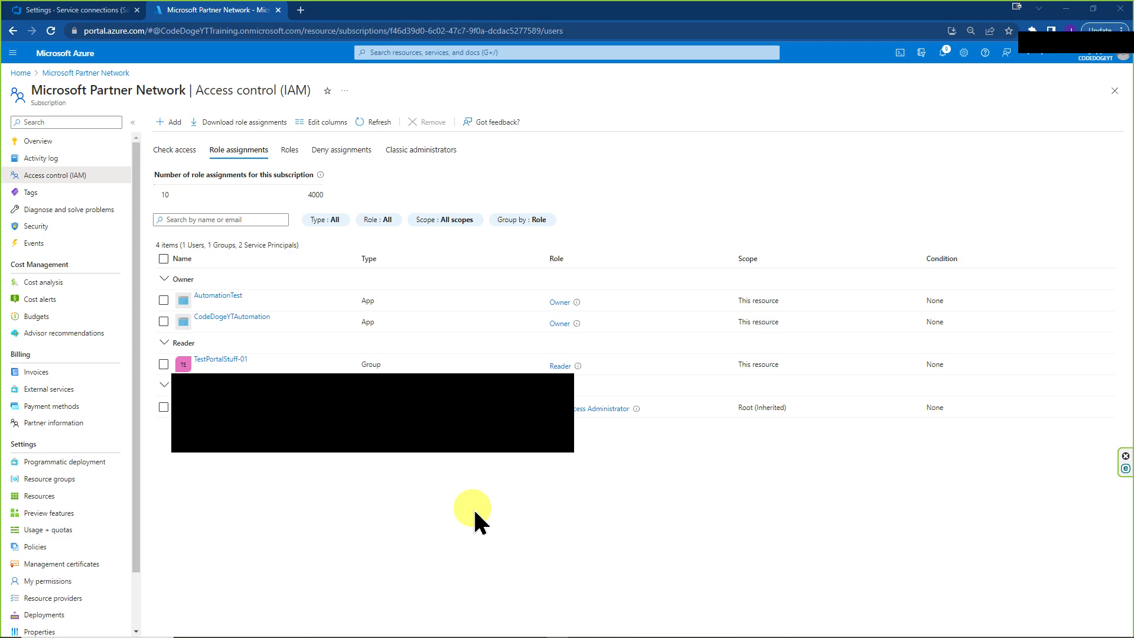
Step: Begin an Azure Resource Manager service connection using Service principal (manual)
left_click(72, 9)
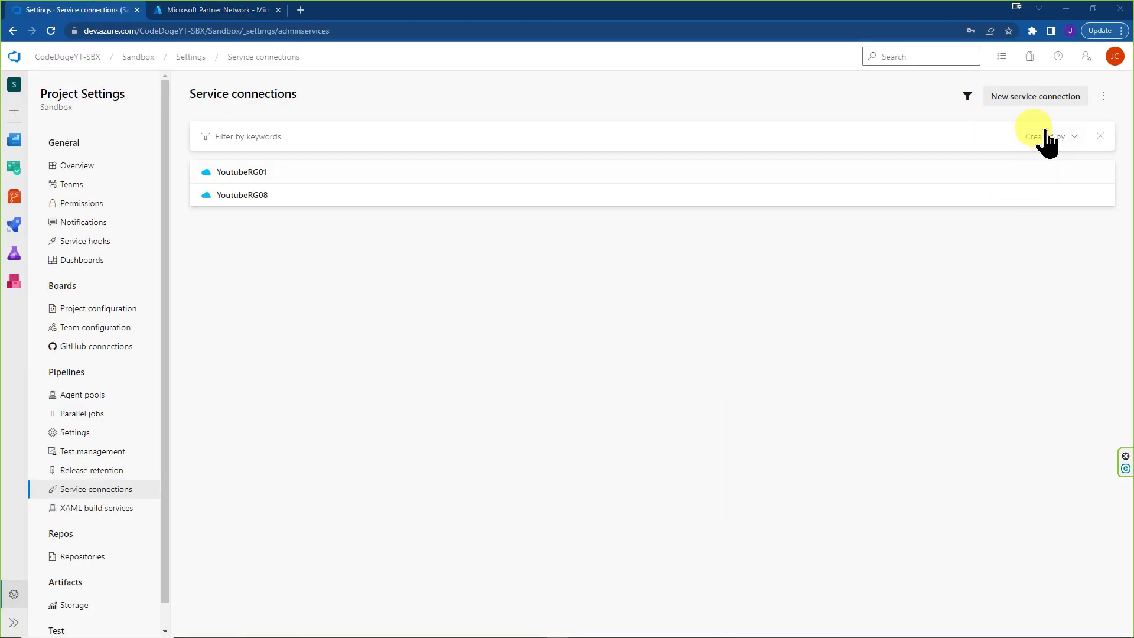
left_click(1034, 97)
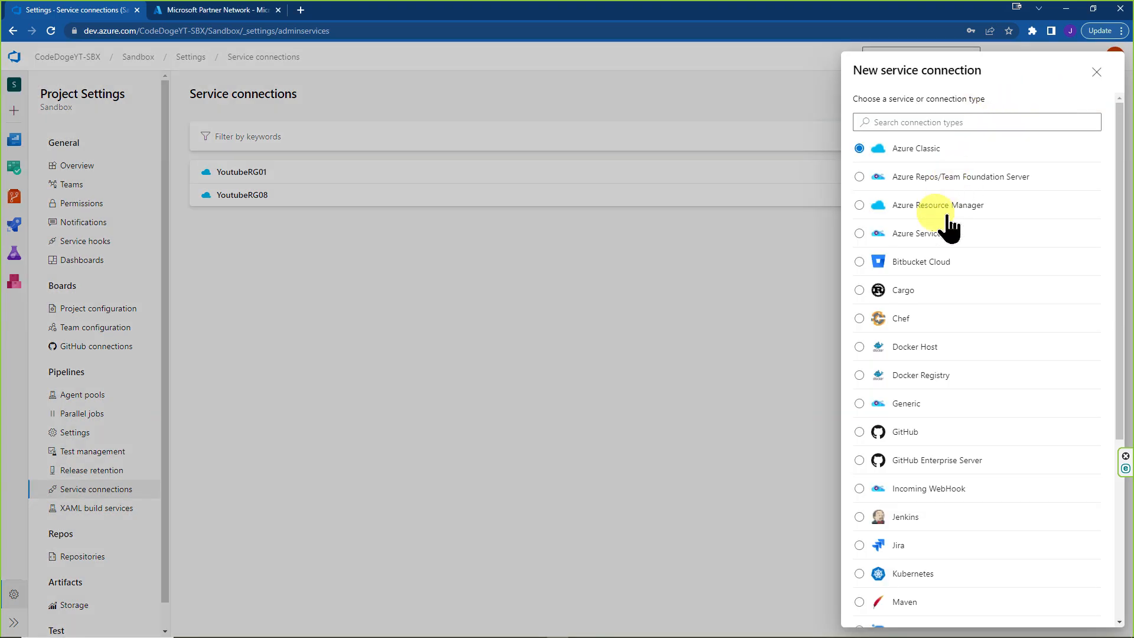
scroll("down", 3)
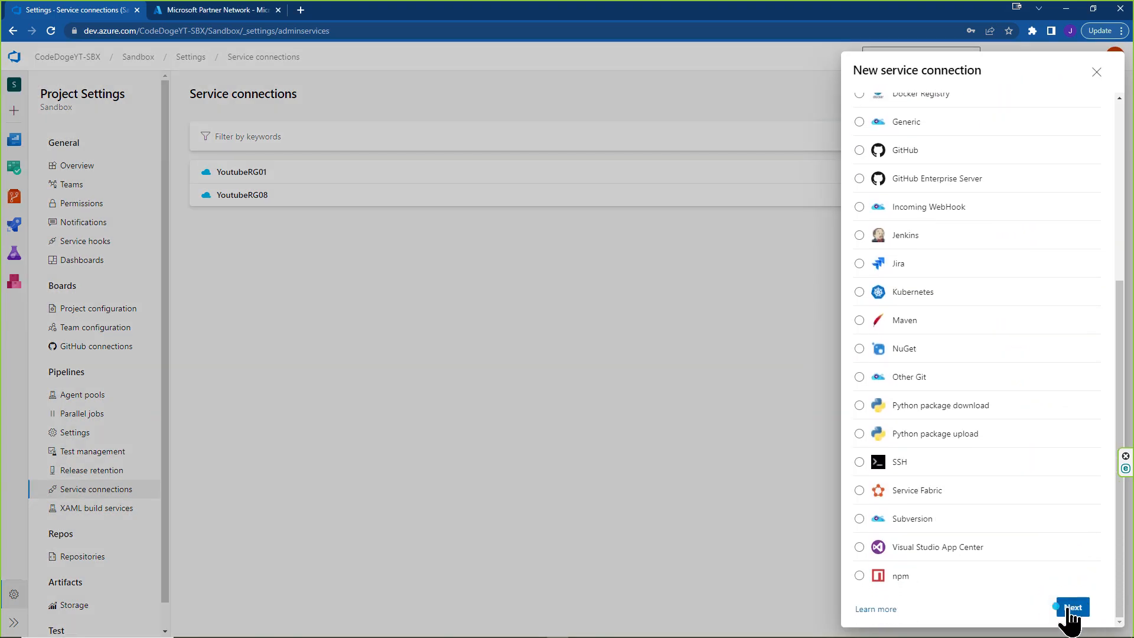
left_click(1073, 607)
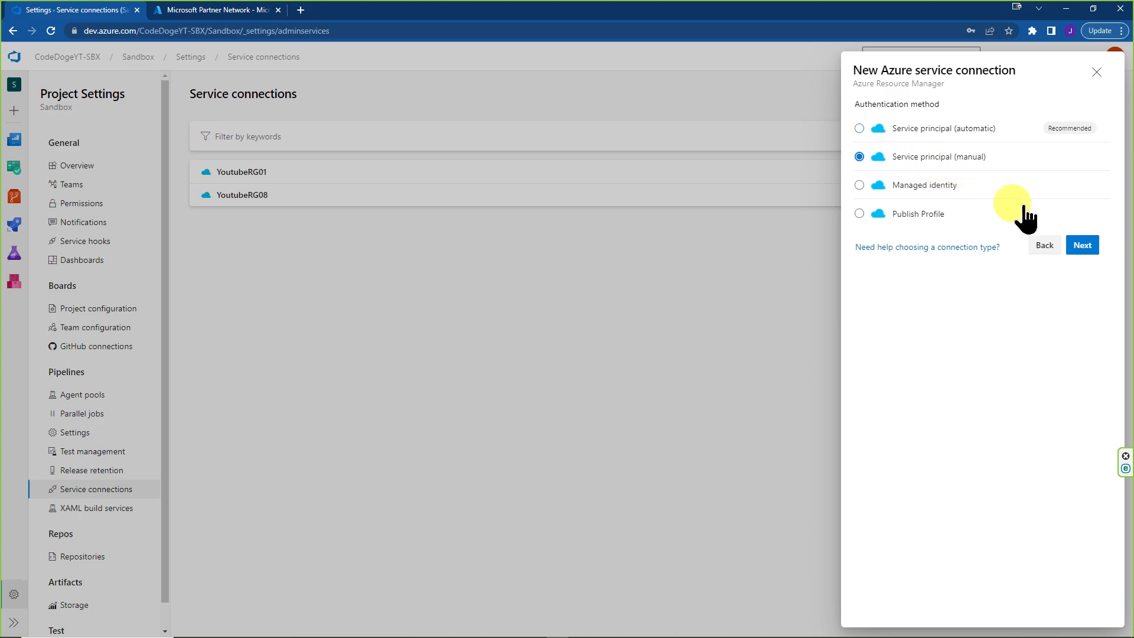
left_click(1082, 244)
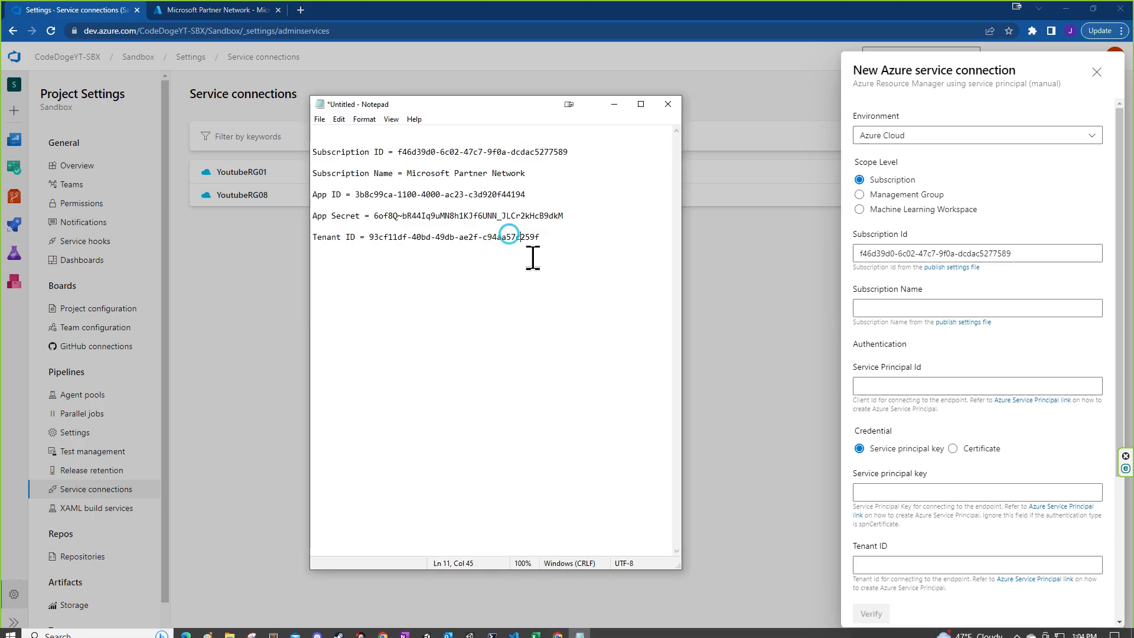
Step: Fill in subscription name Microsoft Partner Network and tenant ID, name it CodeDogeYT-svc-conn, verify and save
double_click(465, 173)
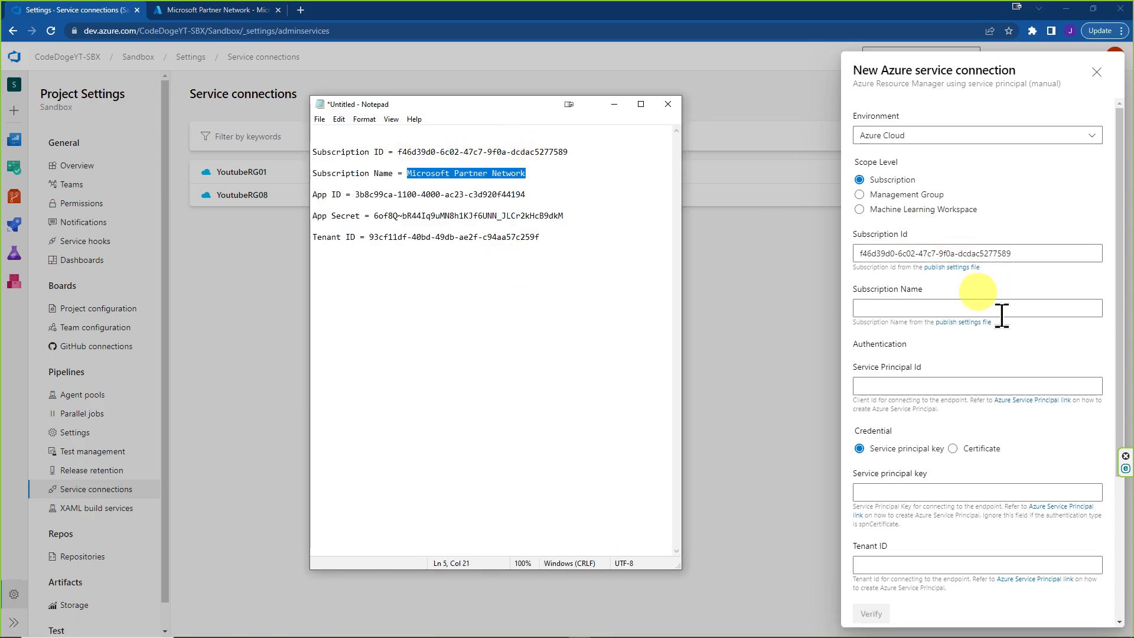
type("Microsoft Partner Network")
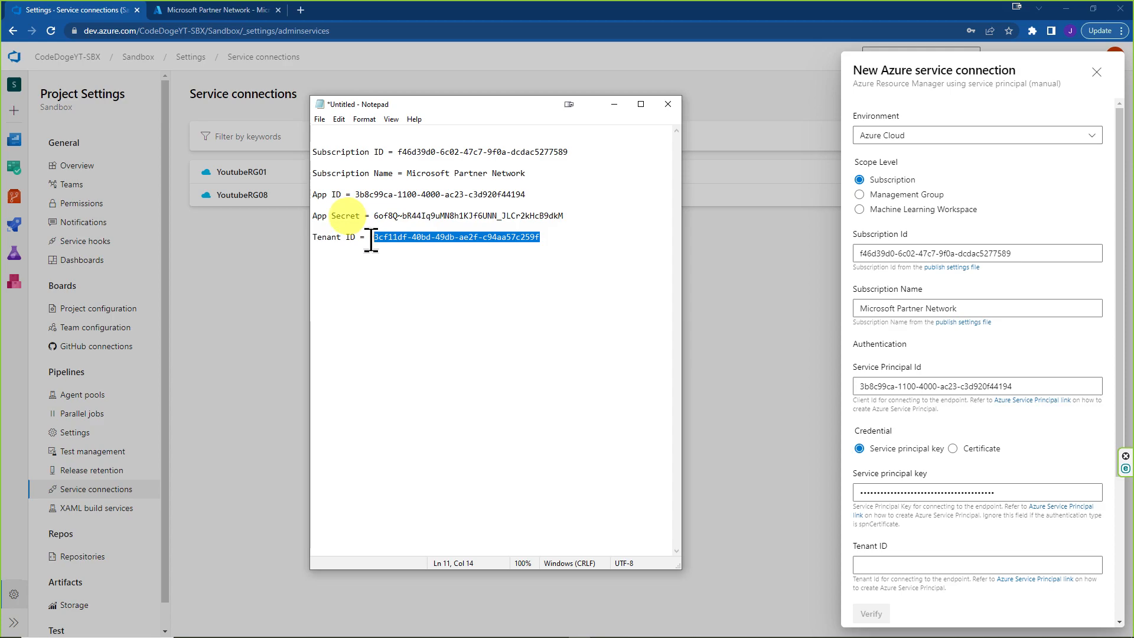
scroll("down", 3)
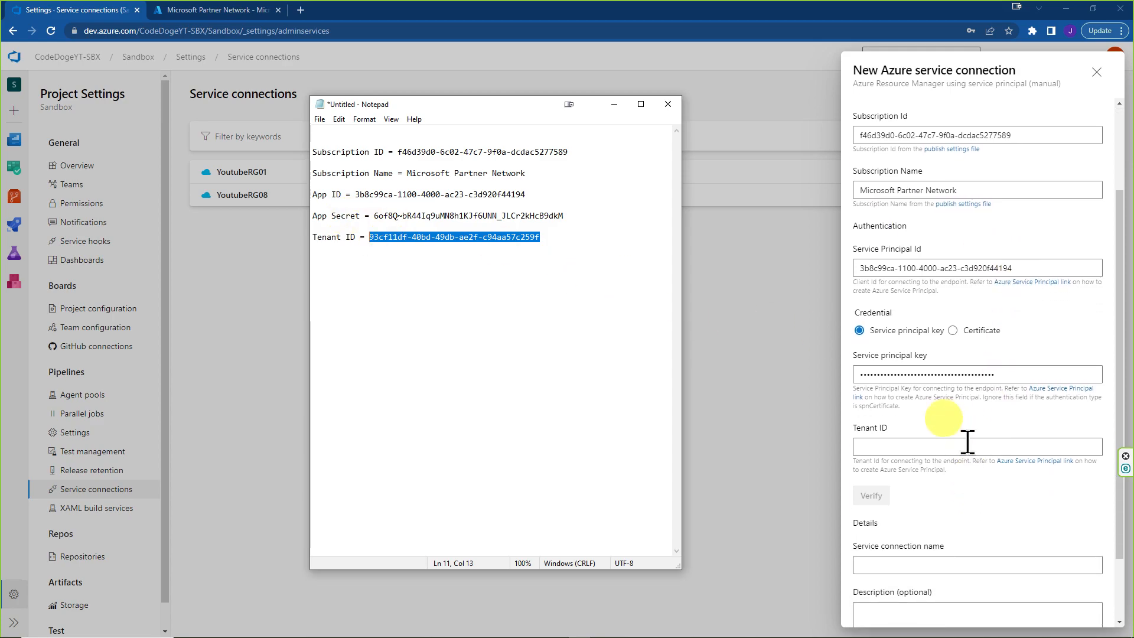
left_click(870, 492)
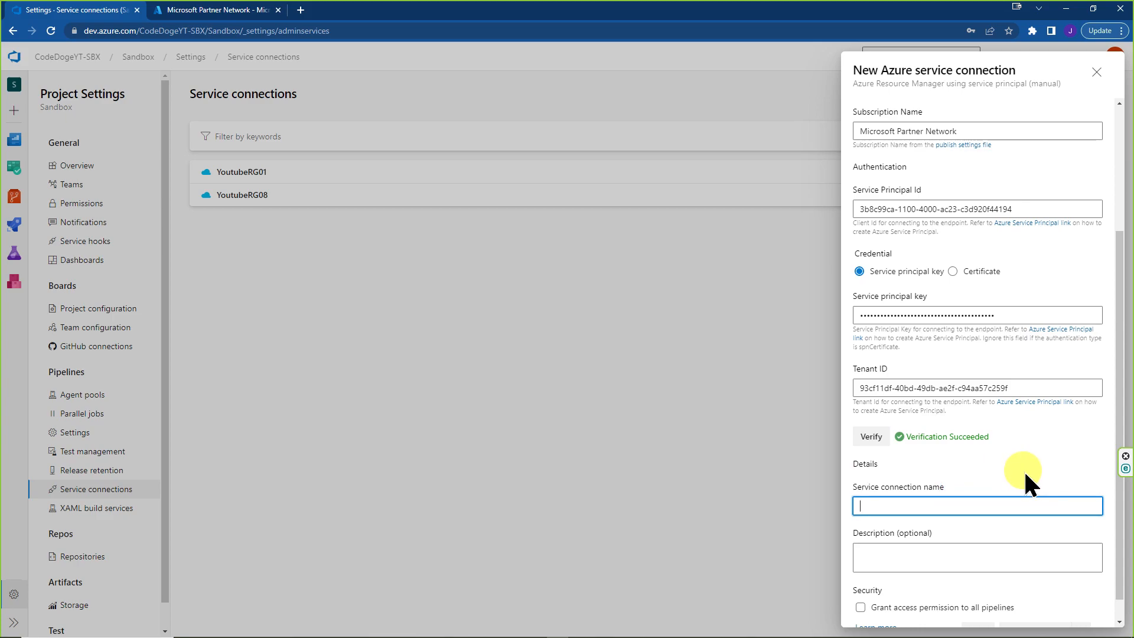
type("CodeDogeYT-svc-conn")
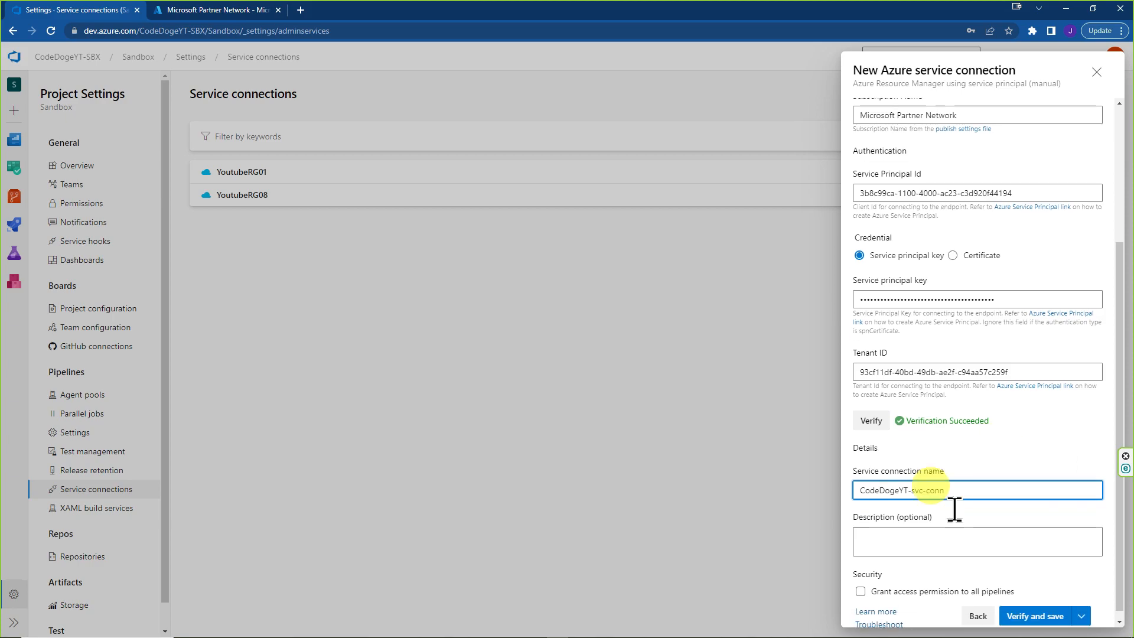
left_click(1037, 615)
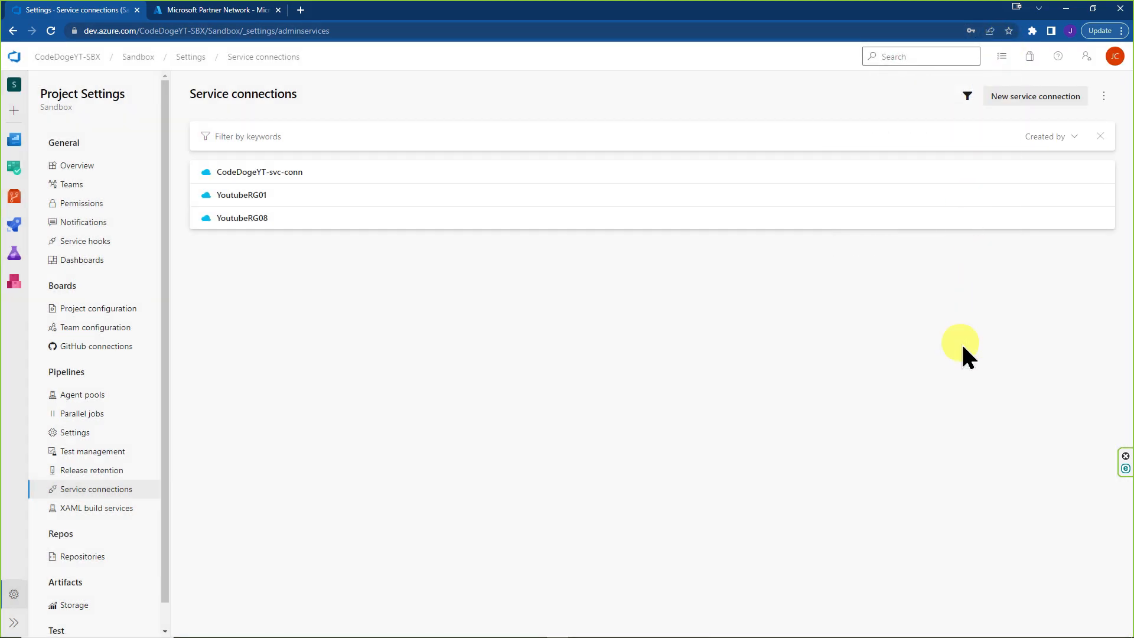
mouse_move(934, 362)
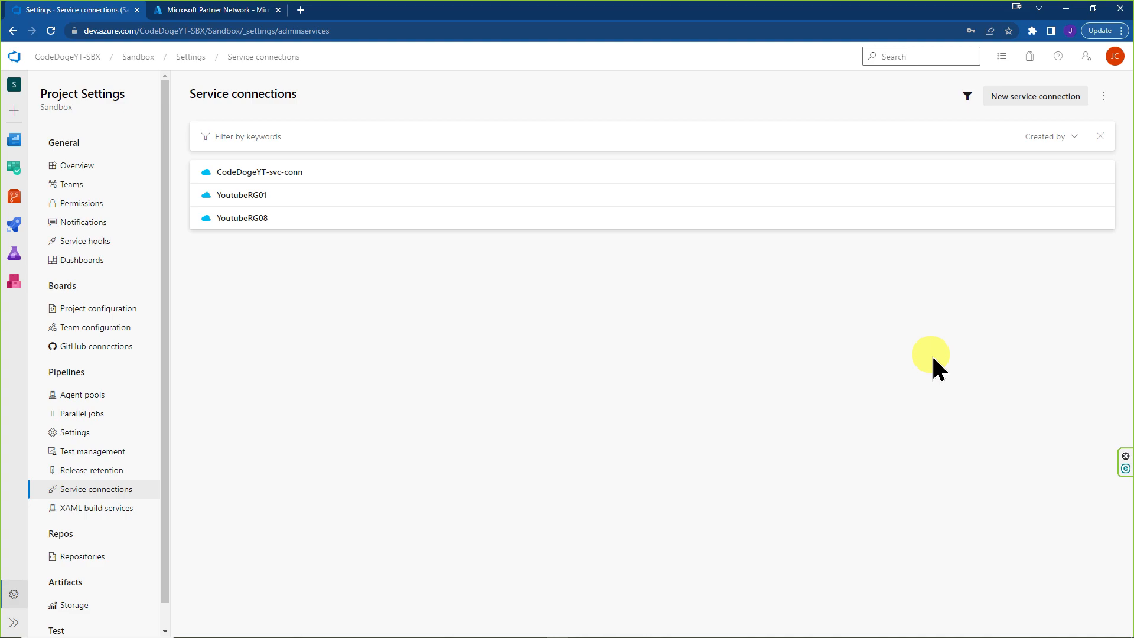
mouse_move(690, 354)
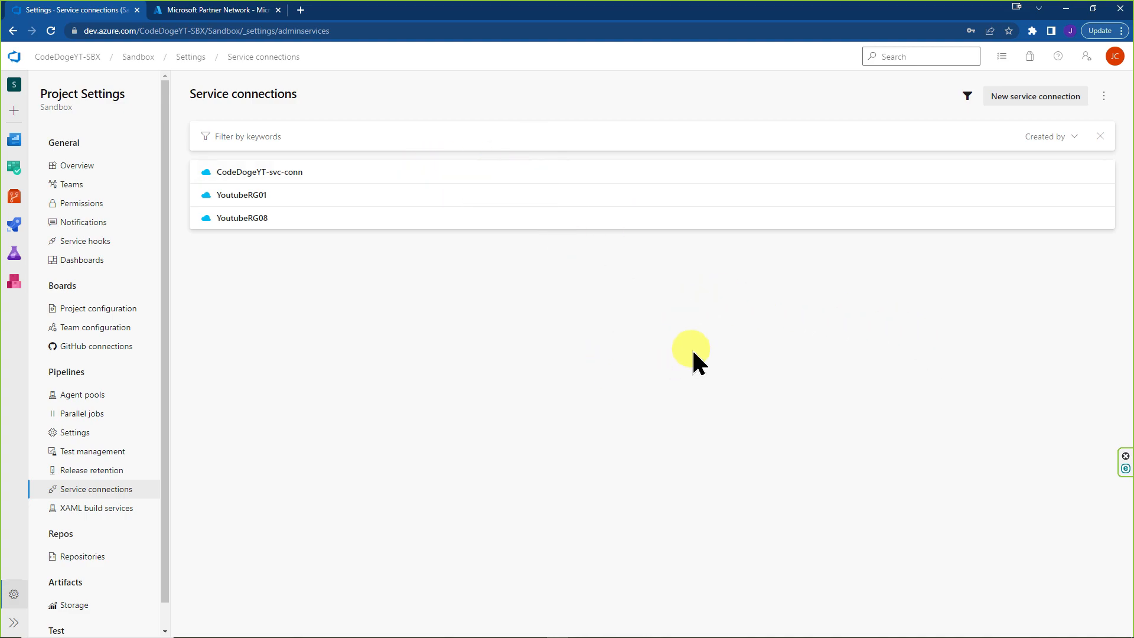
mouse_move(671, 365)
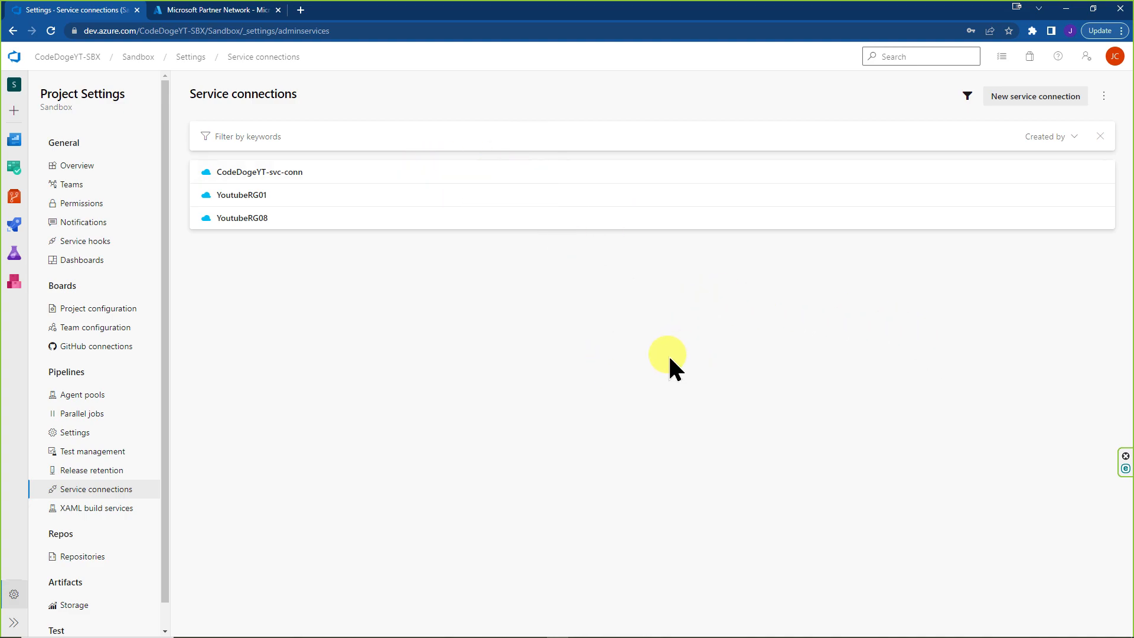
mouse_move(303, 202)
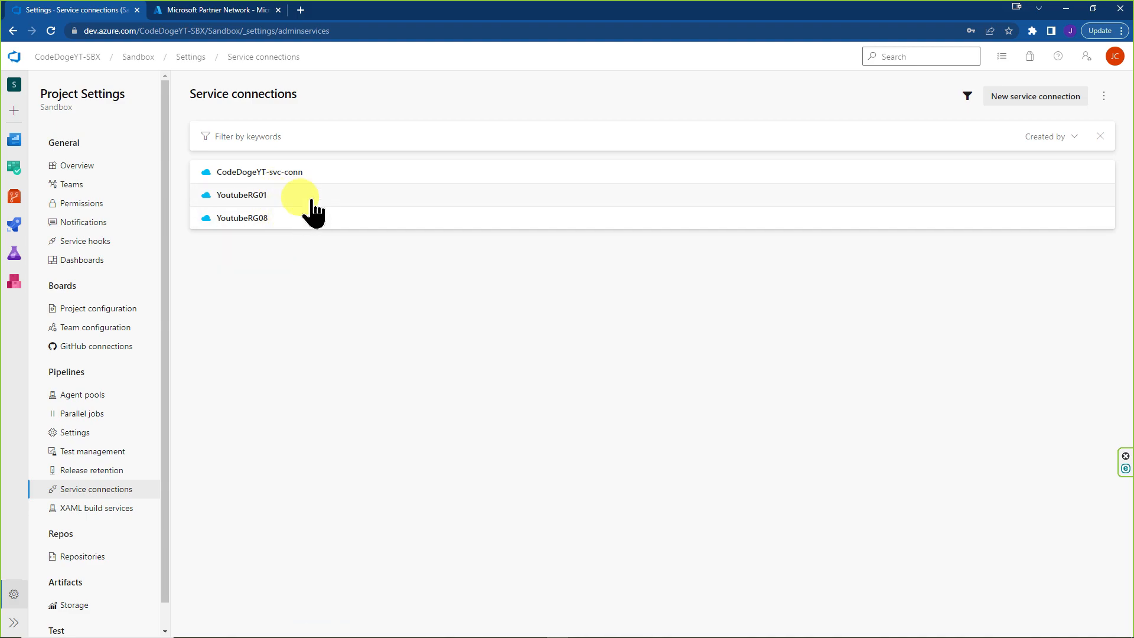
mouse_move(343, 228)
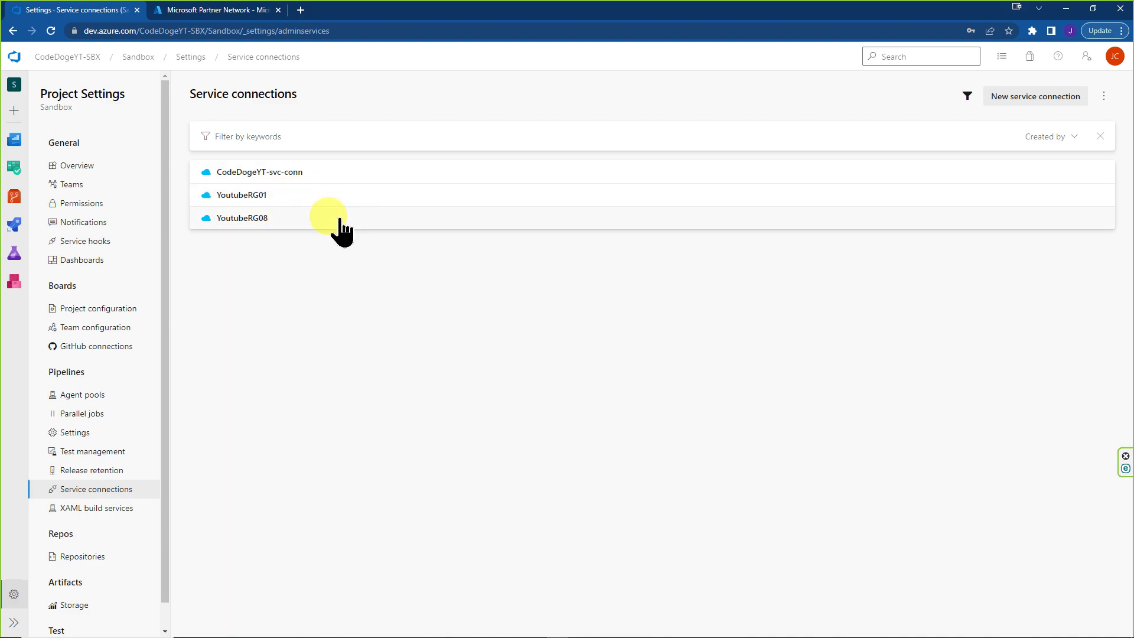
mouse_move(340, 181)
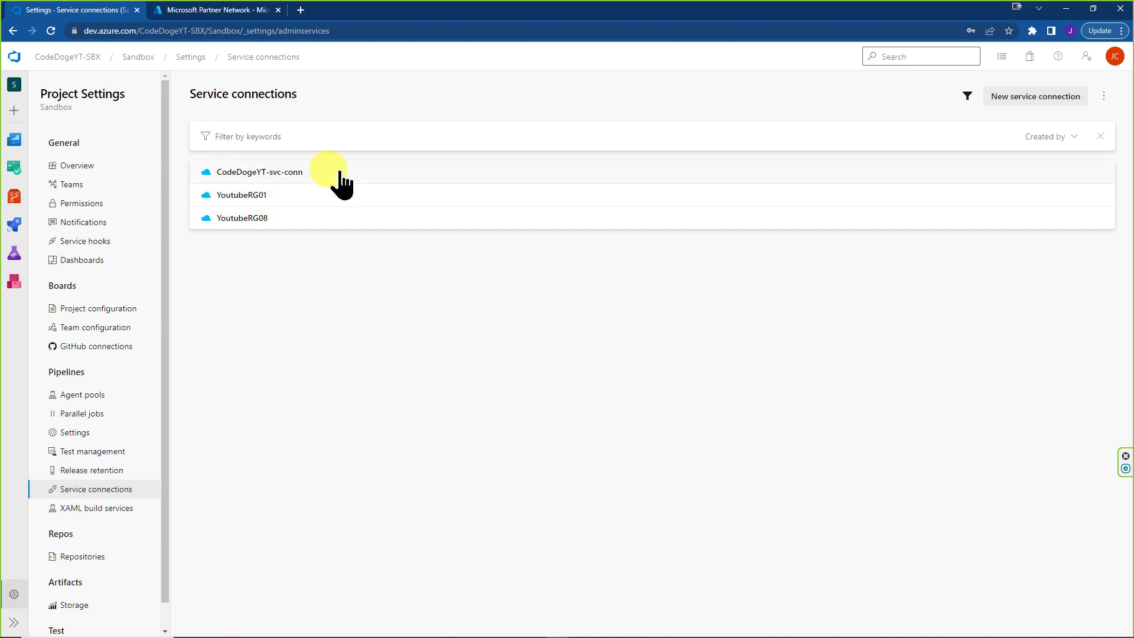
mouse_move(332, 210)
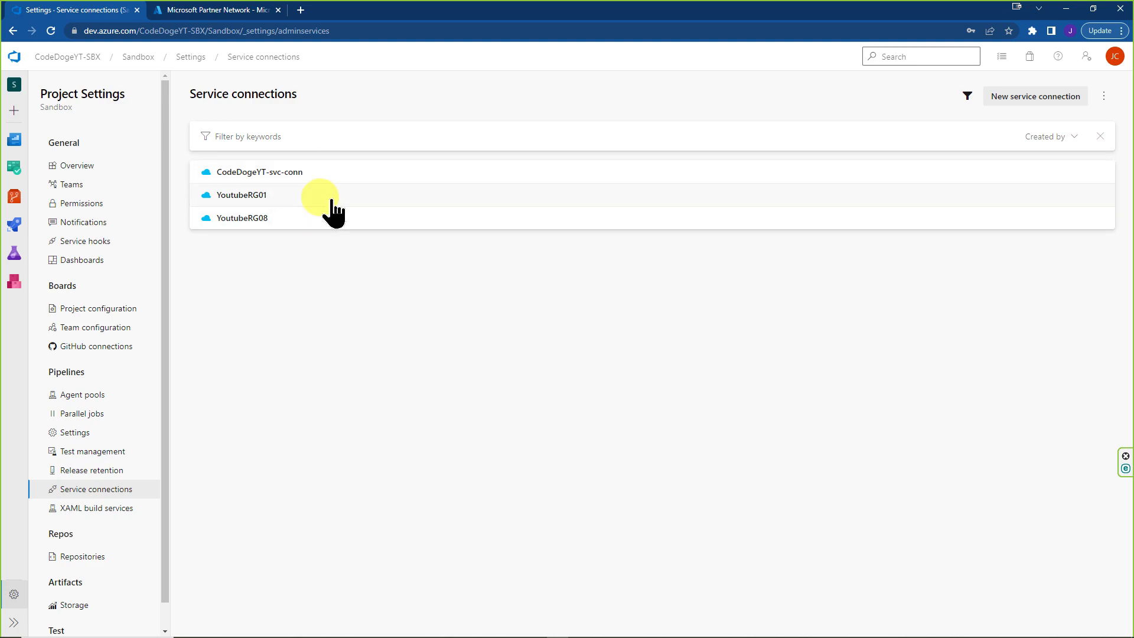
mouse_move(330, 226)
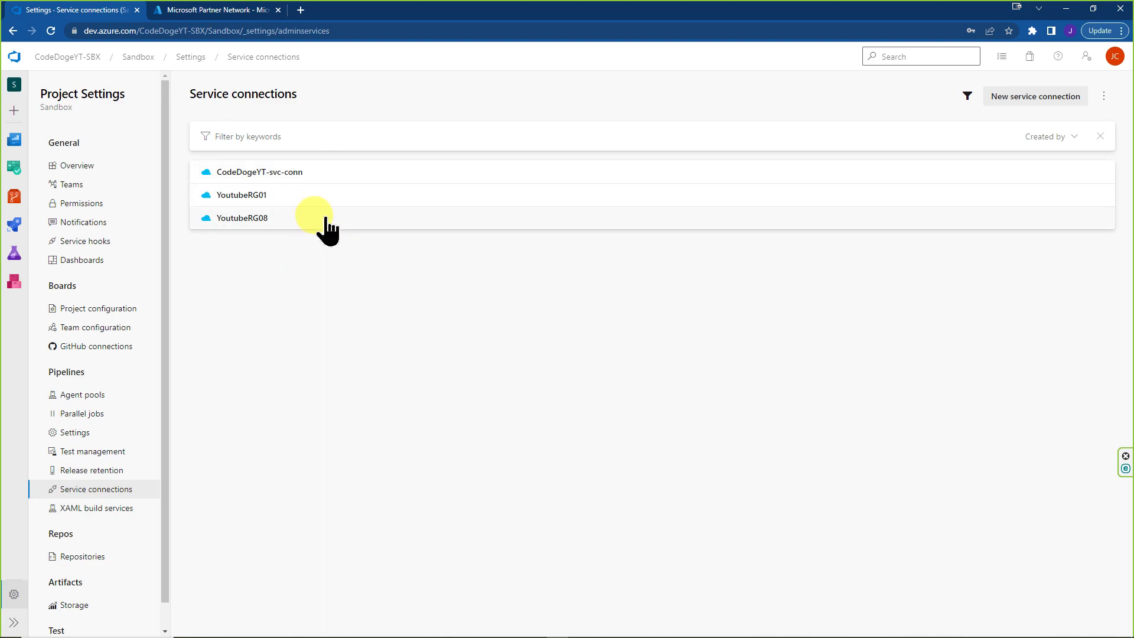
mouse_move(328, 171)
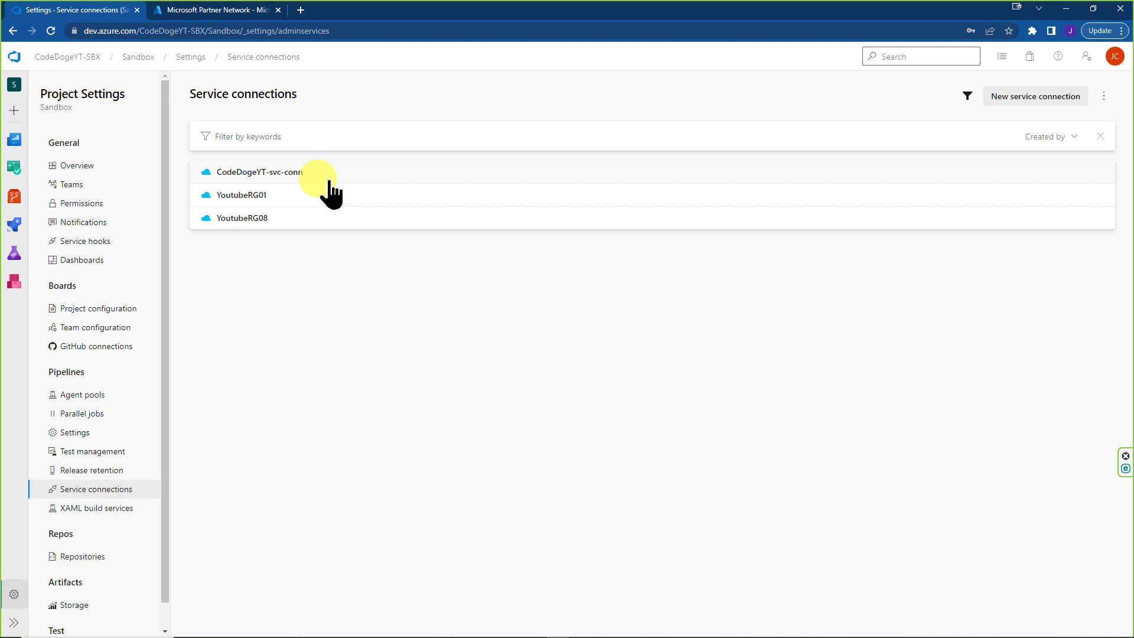
Step: Open the CodeDogeYT-svc-conn entry in the service connections list
left_click(258, 171)
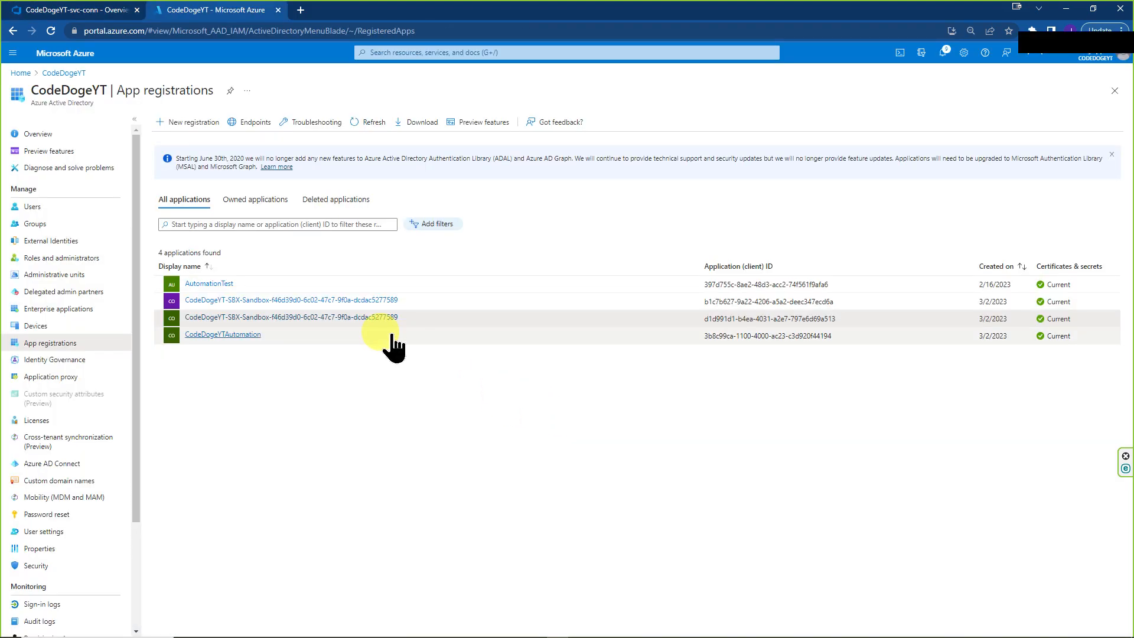
Step: Rename the CodeDogeYT-SBX-Sandbox registration to CodeDogeManualChange under Branding & properties
left_click(282, 317)
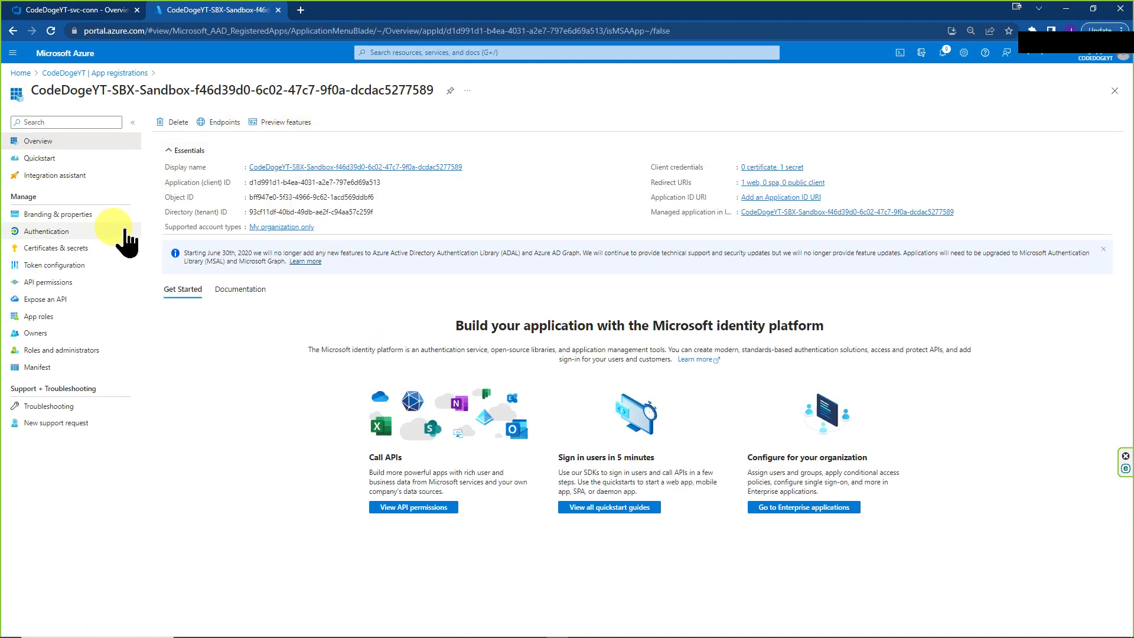
left_click(62, 214)
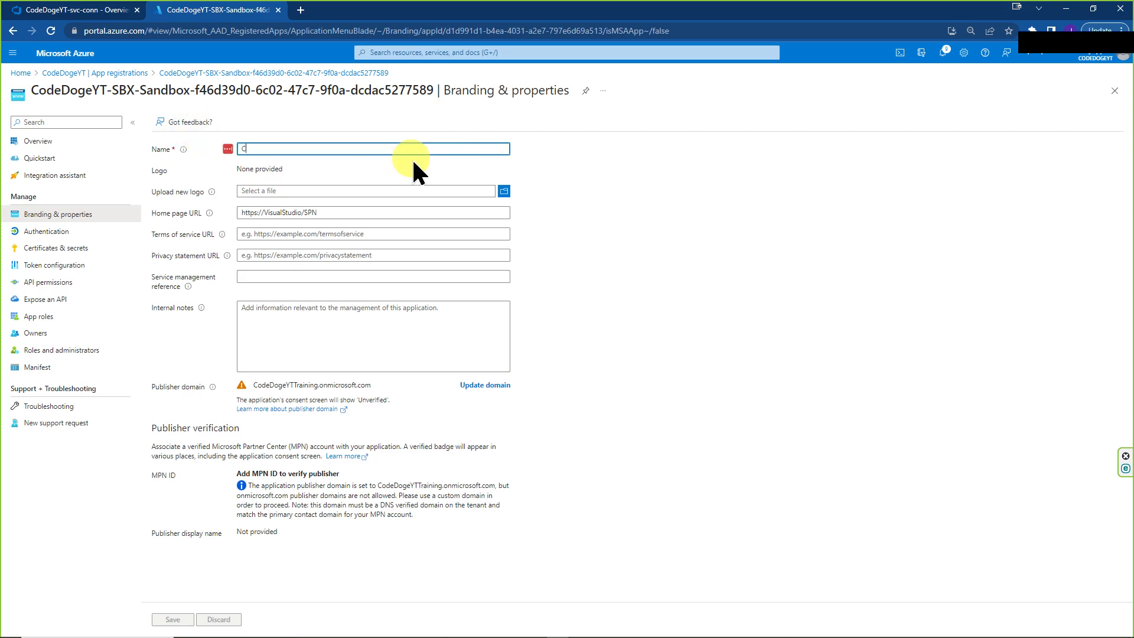
type("odeDogeManualChange")
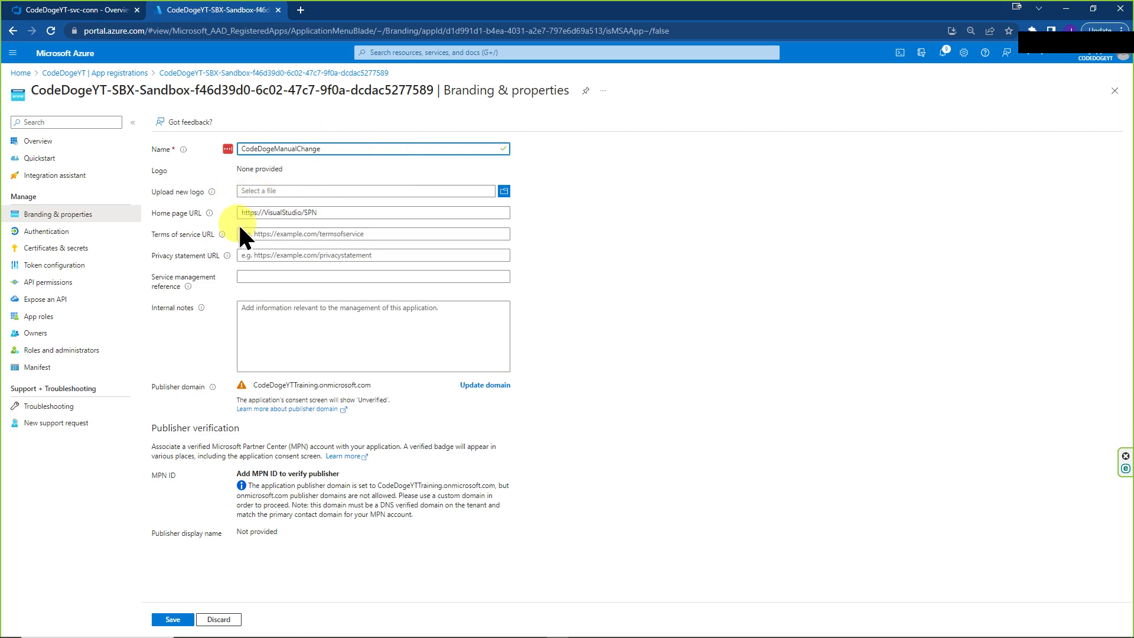
left_click(172, 619)
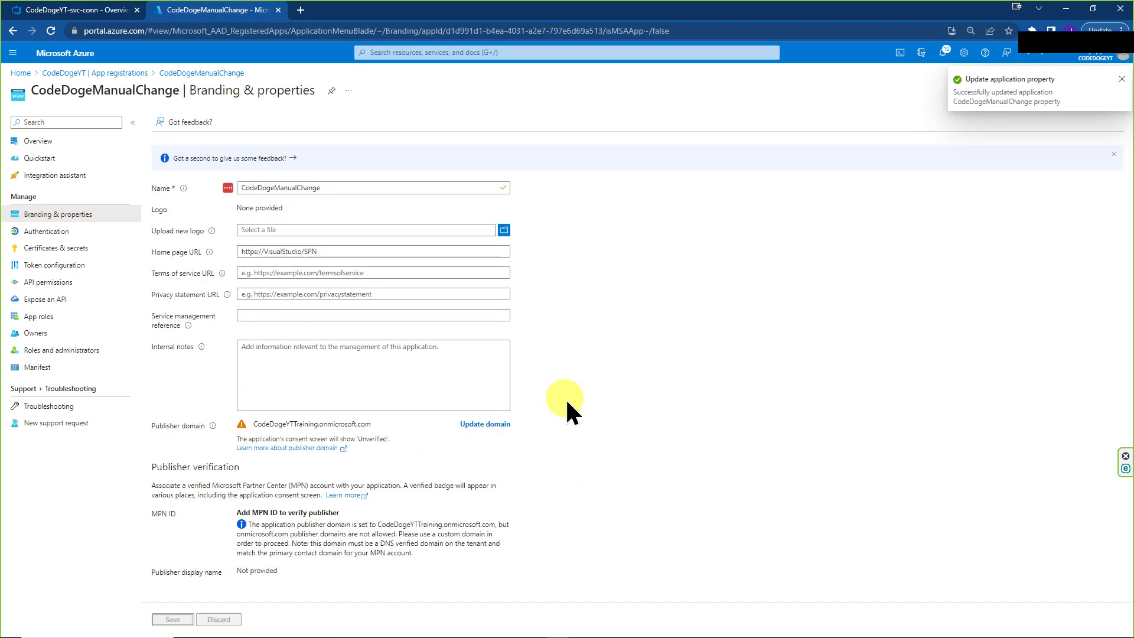
mouse_move(127, 80)
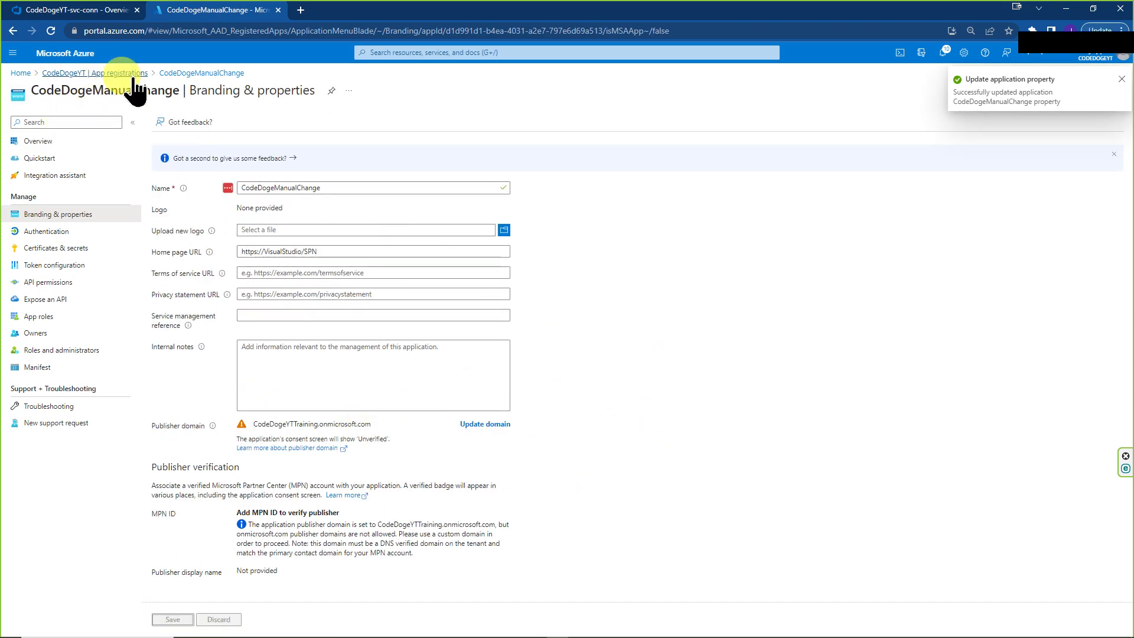
Step: Return to the app registrations list showing CodeDogeManualChange among four applications
left_click(121, 72)
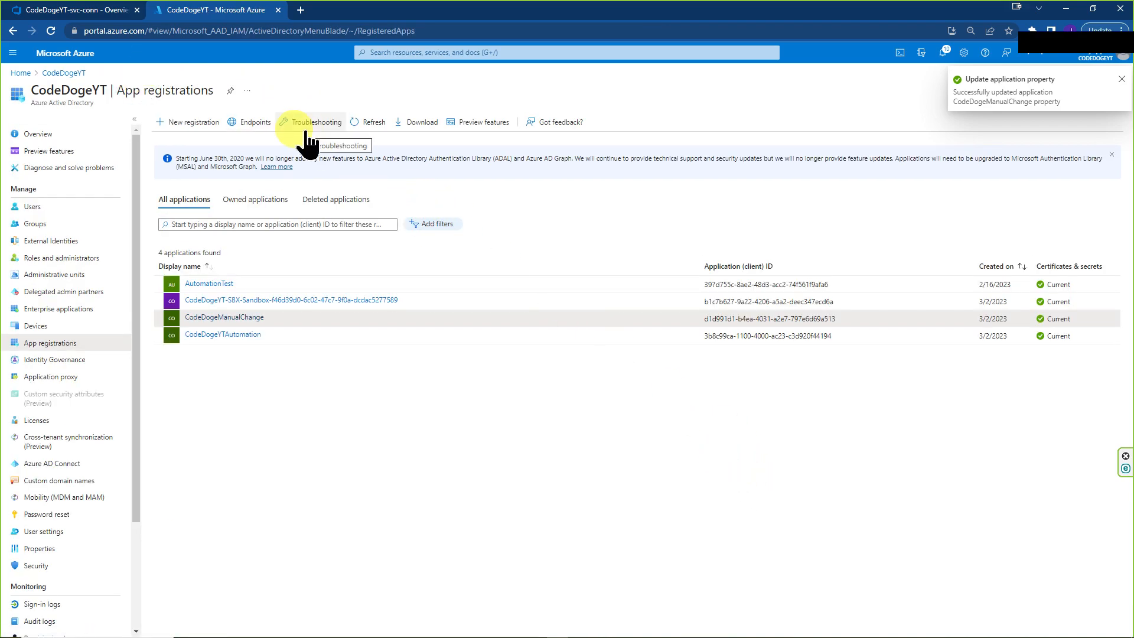
mouse_move(224, 317)
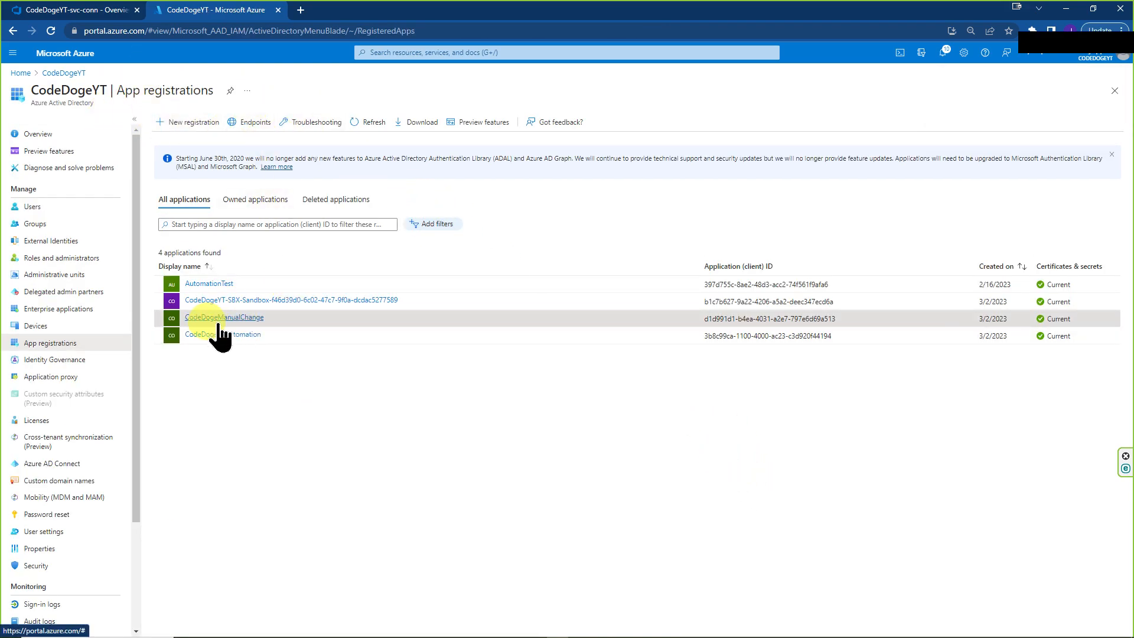
mouse_move(267, 340)
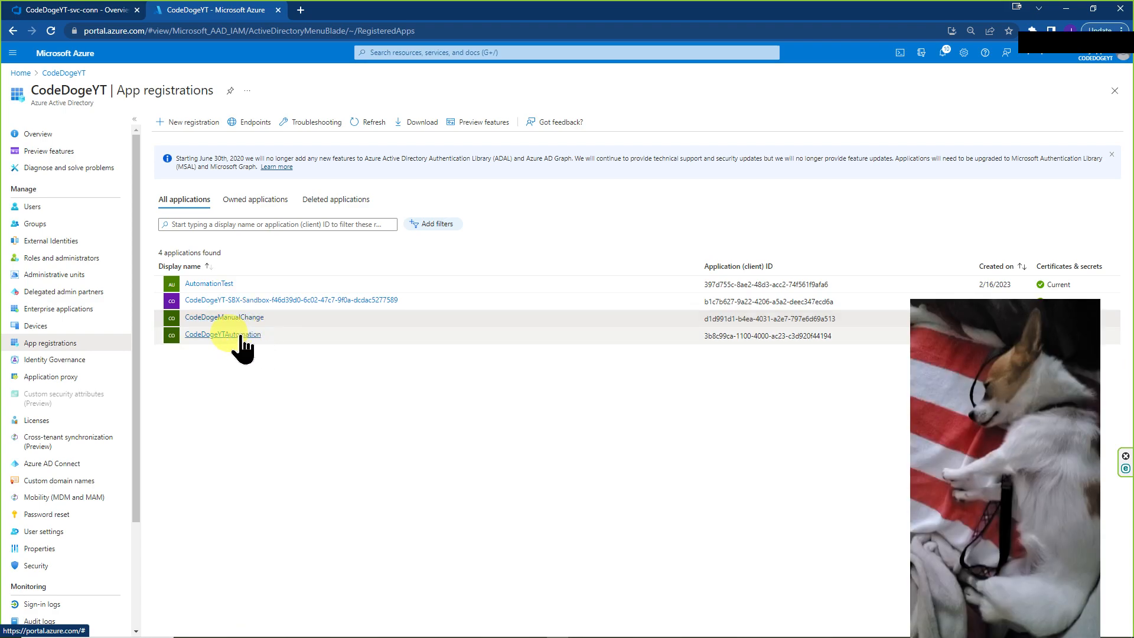
mouse_move(414, 376)
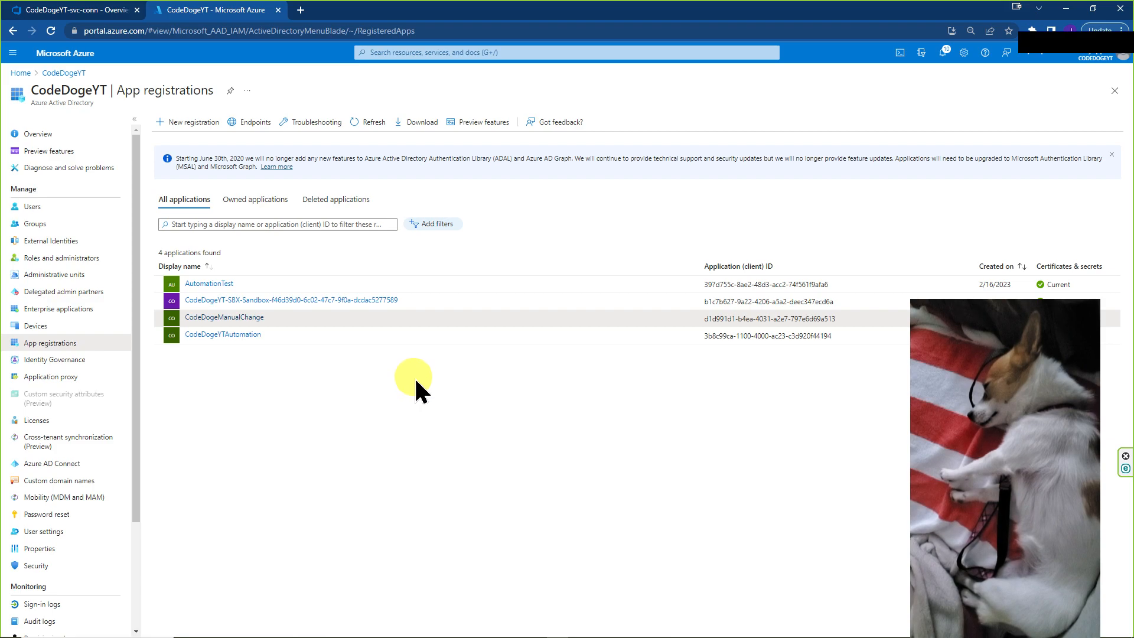
mouse_move(567, 479)
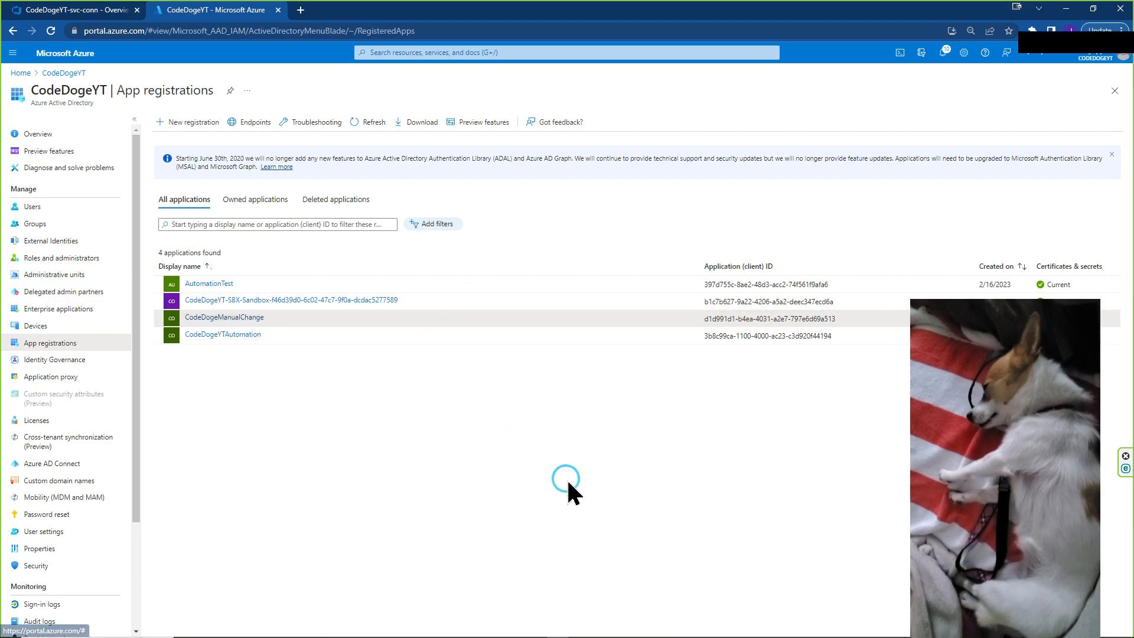